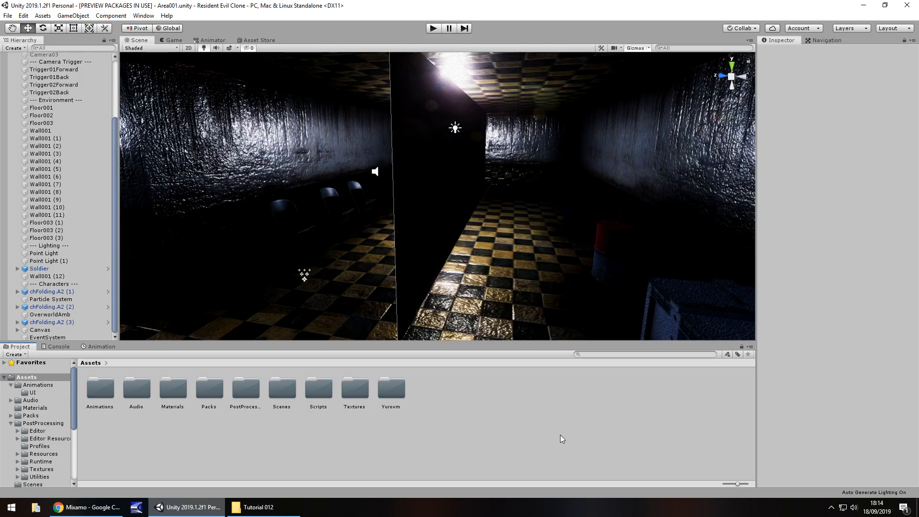
mouse_move(541, 418)
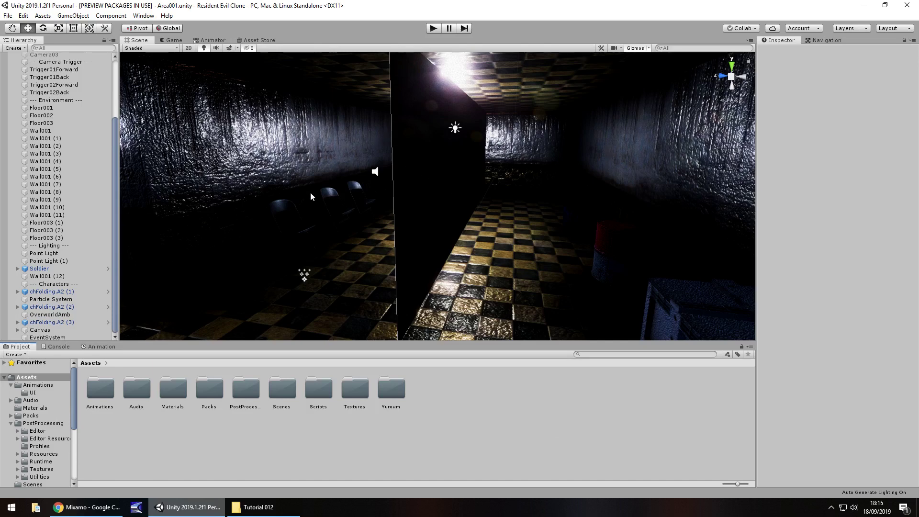
mouse_move(363, 214)
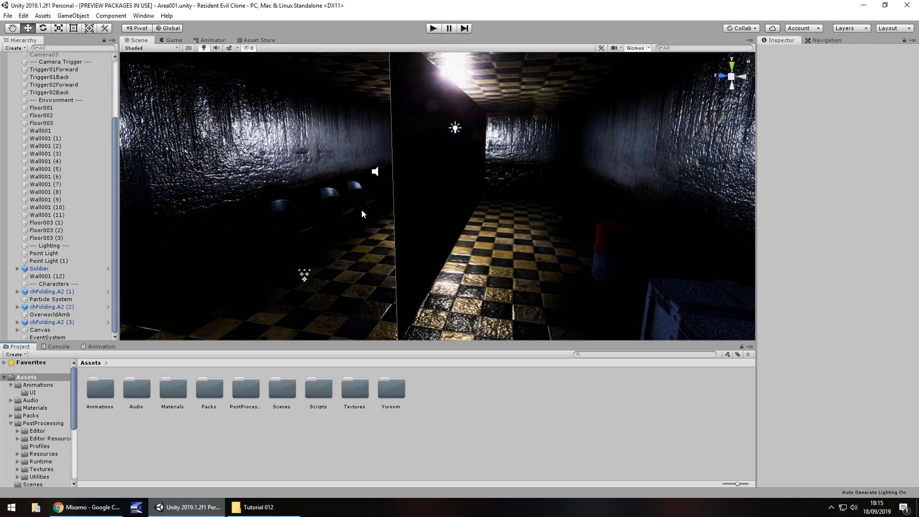
Step: Switch from the Unity scene to Mixamo's Characters grid and scroll to Copzombie L Actisdato
left_click_drag(361, 214, 514, 240)
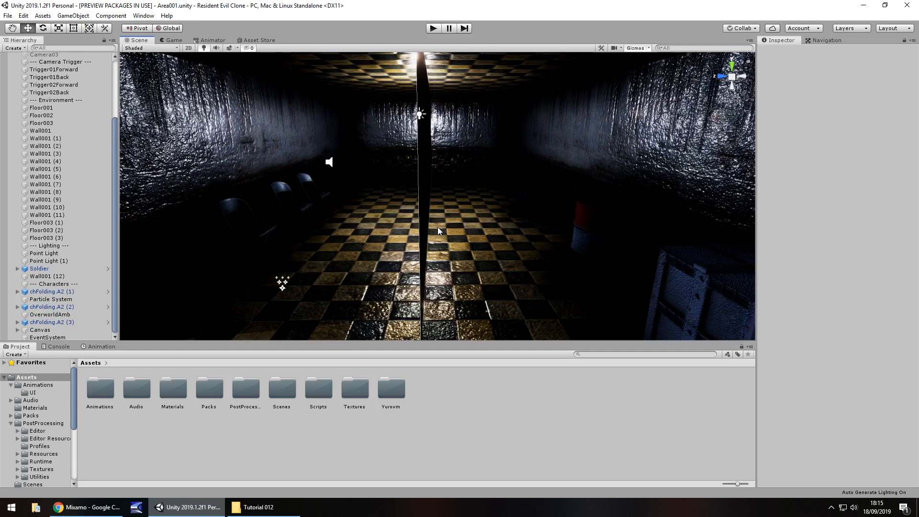
mouse_move(426, 264)
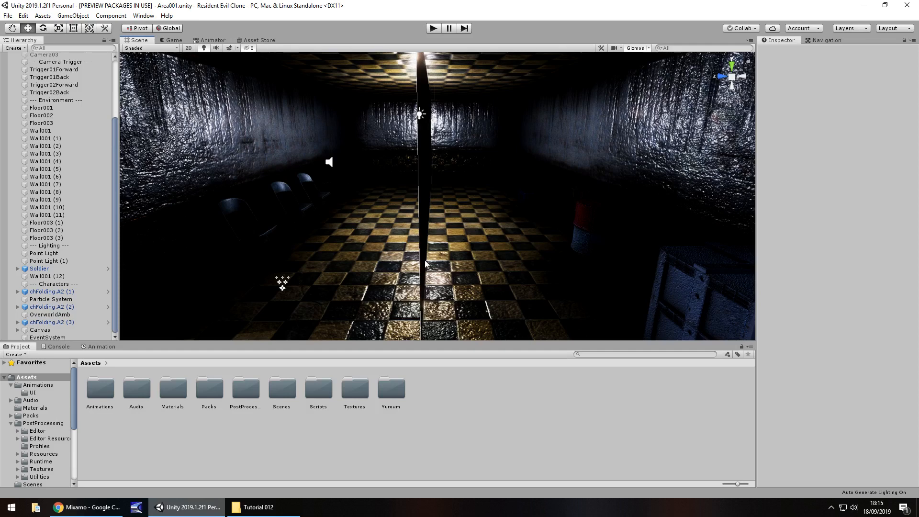
mouse_move(448, 259)
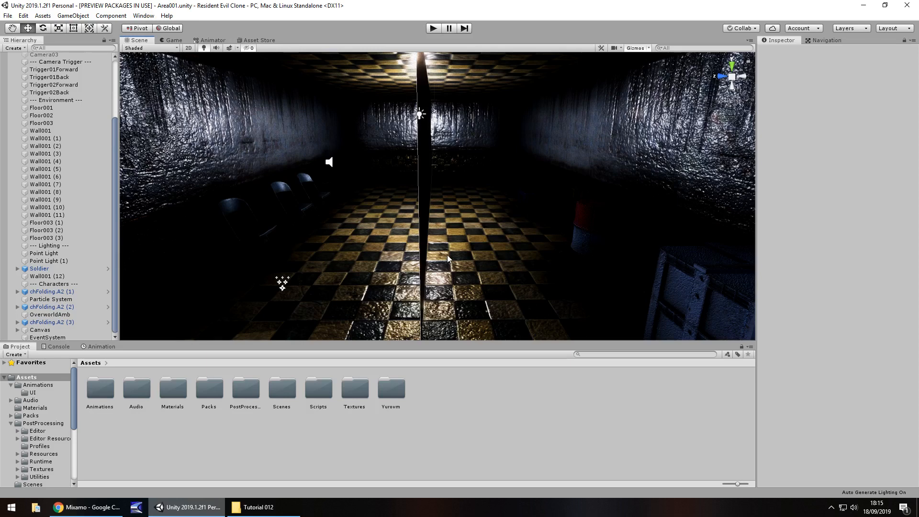
mouse_move(496, 199)
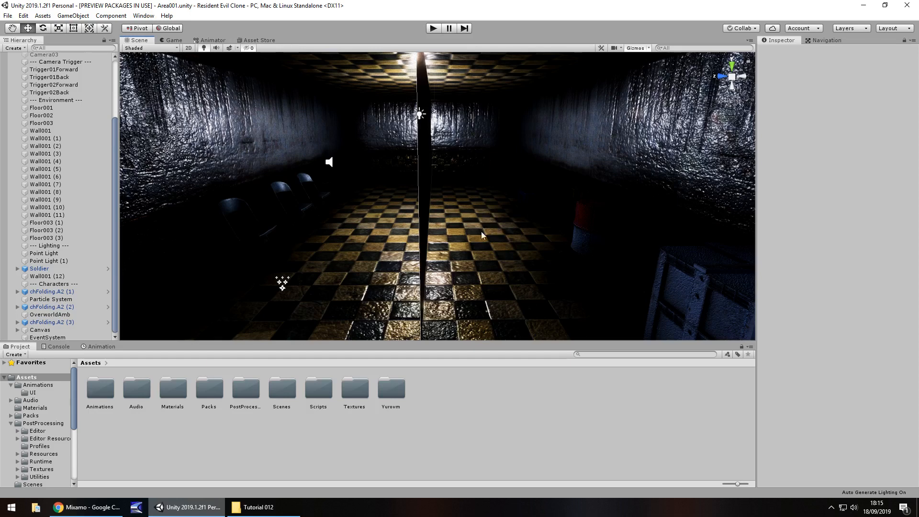
mouse_move(406, 237)
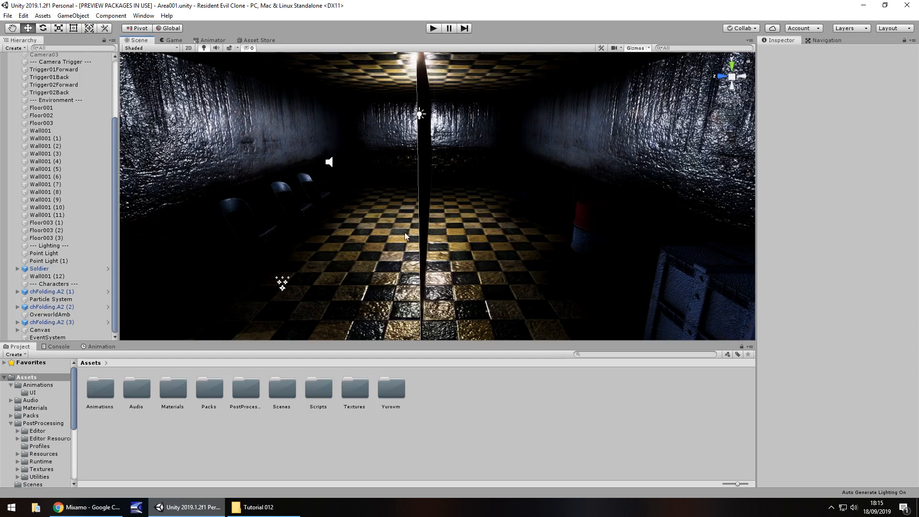
mouse_move(191, 269)
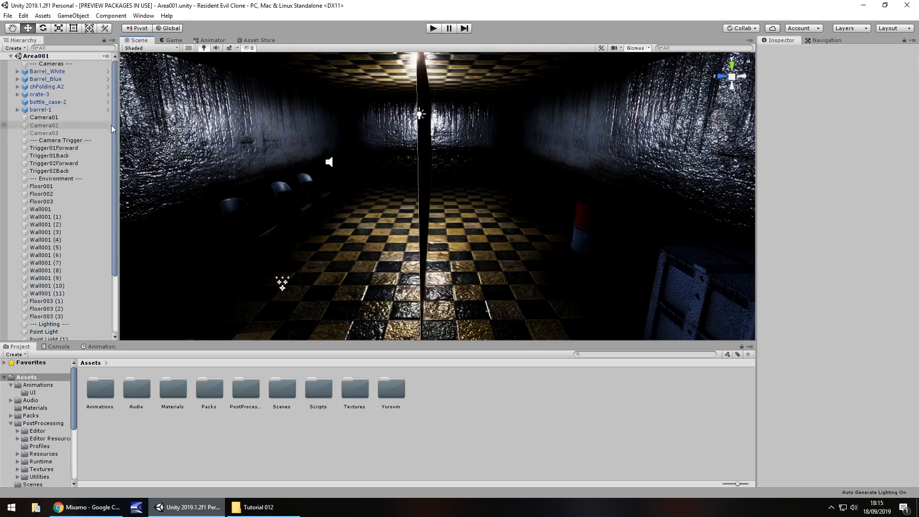
left_click(40, 117)
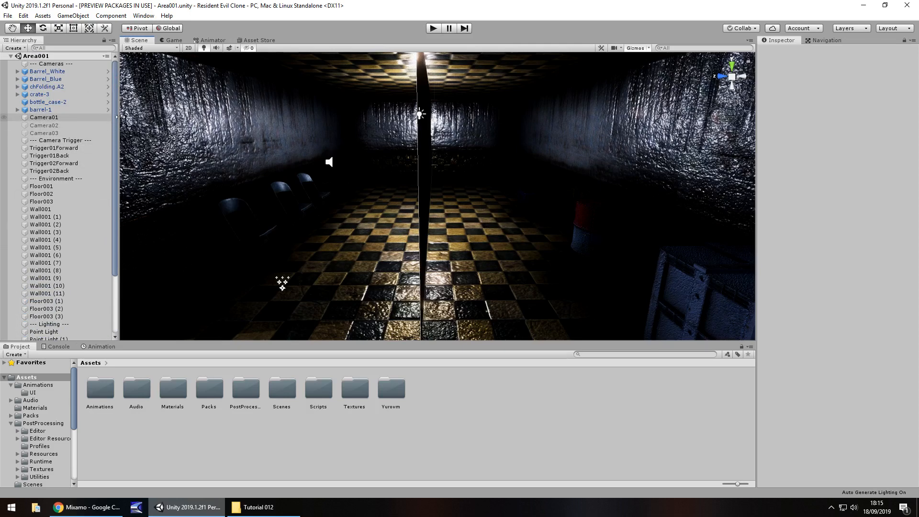
mouse_move(298, 172)
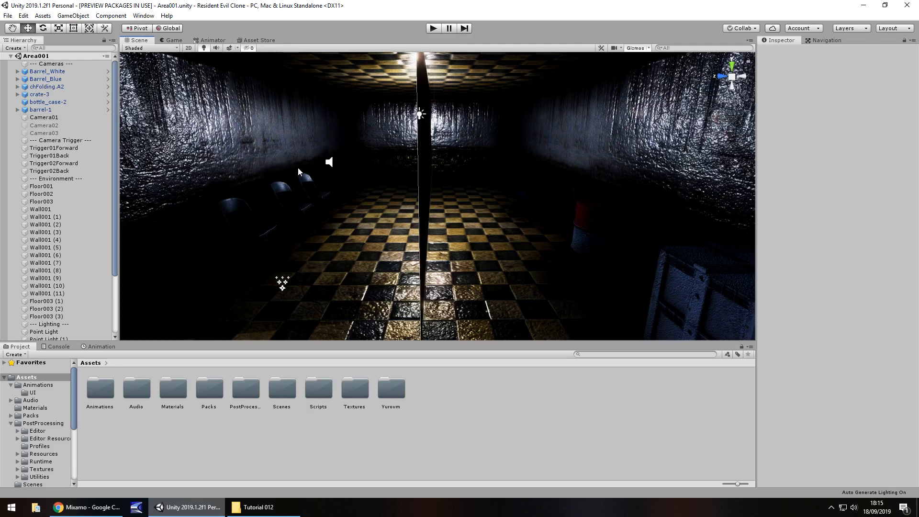
mouse_move(301, 182)
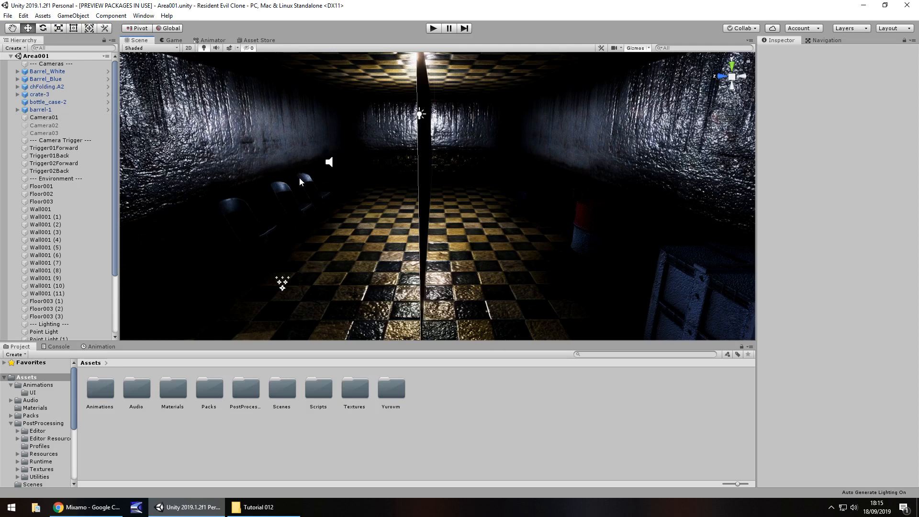
mouse_move(279, 148)
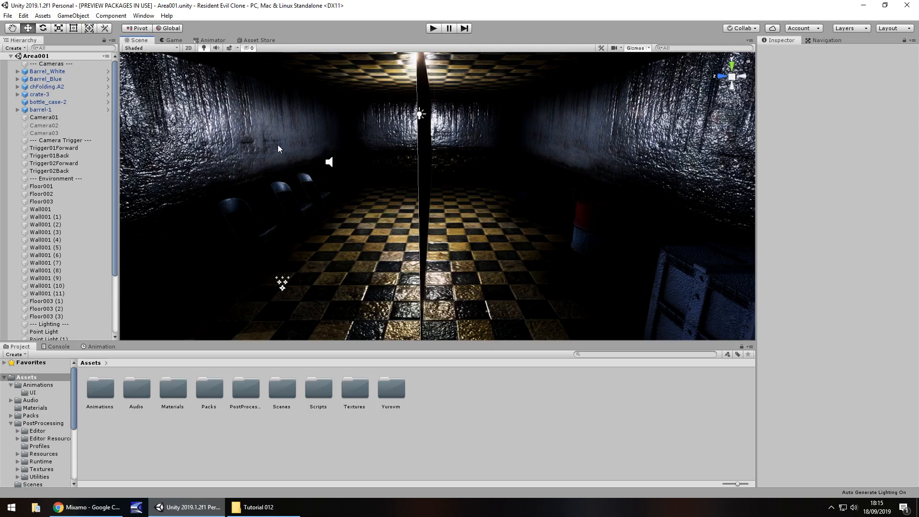
mouse_move(128, 488)
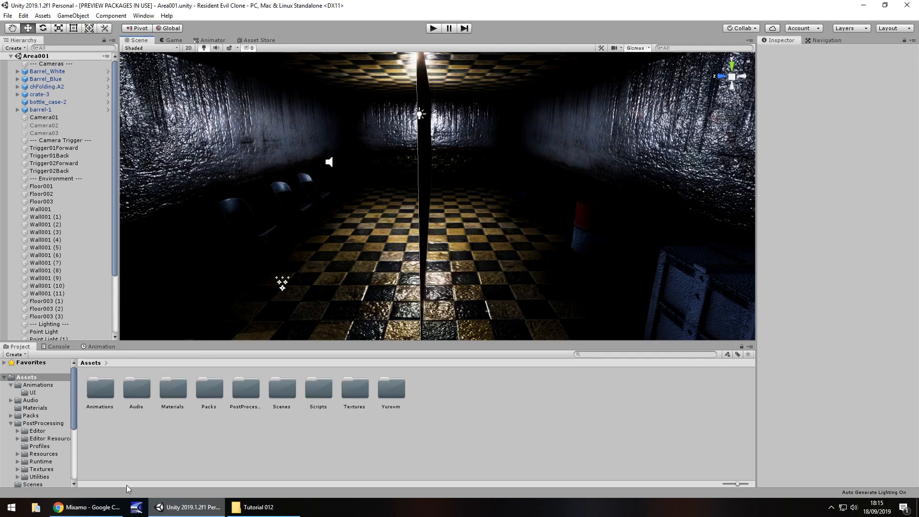
mouse_move(254, 458)
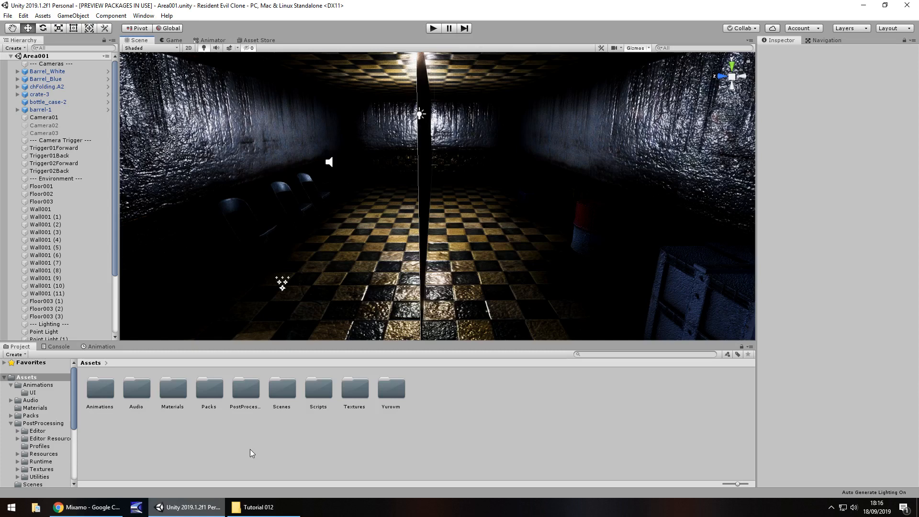
mouse_move(439, 406)
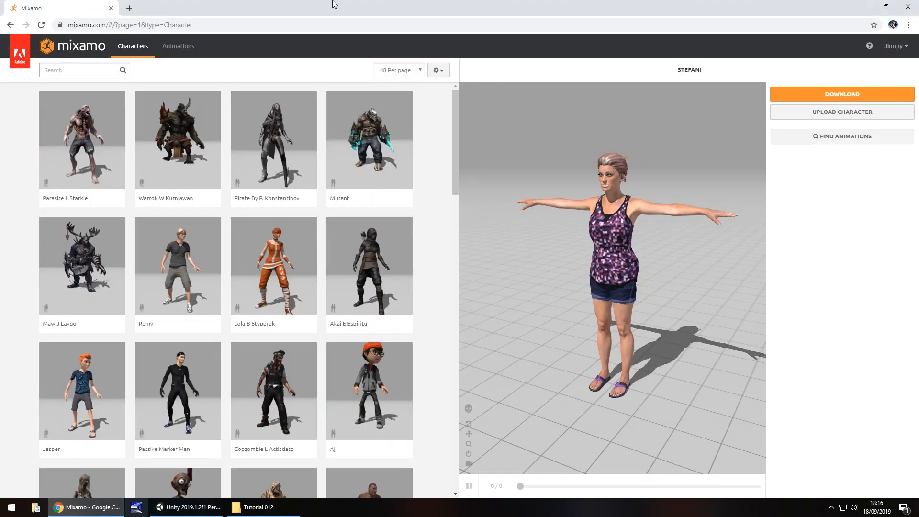
mouse_move(264, 68)
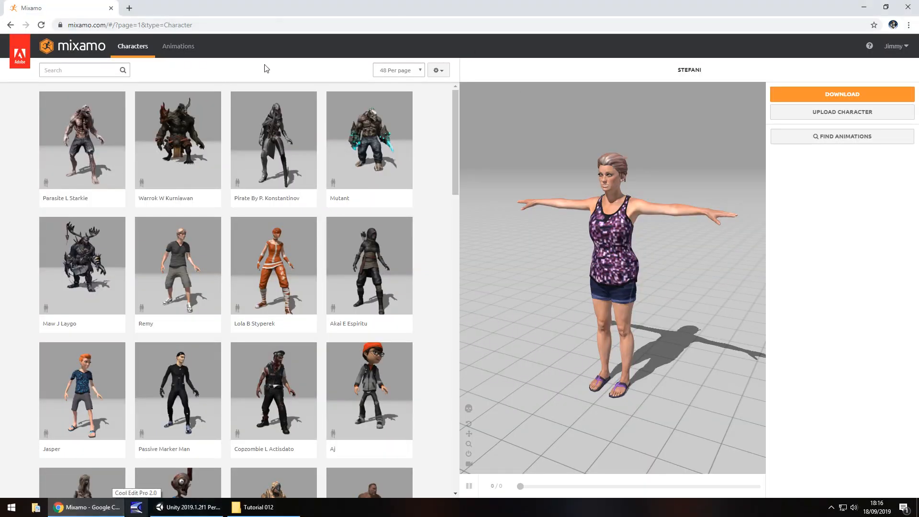
mouse_move(270, 70)
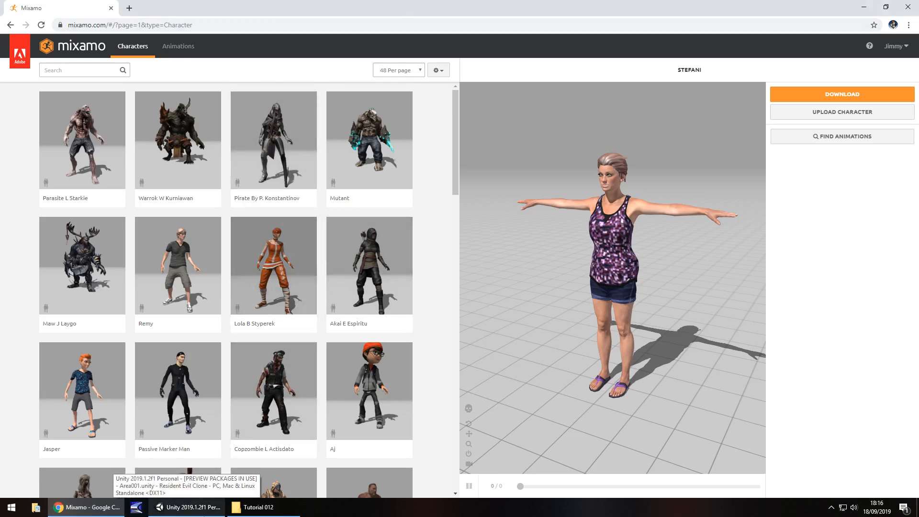
mouse_move(187, 273)
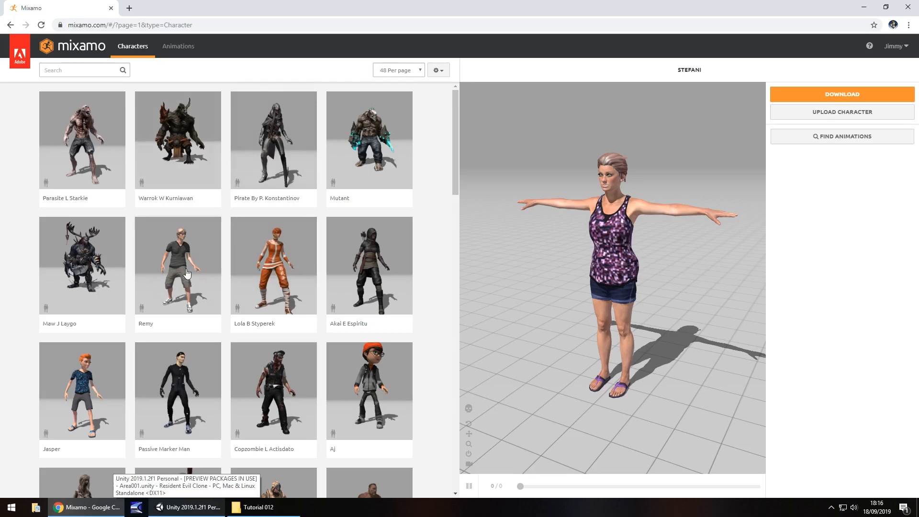
mouse_move(67, 509)
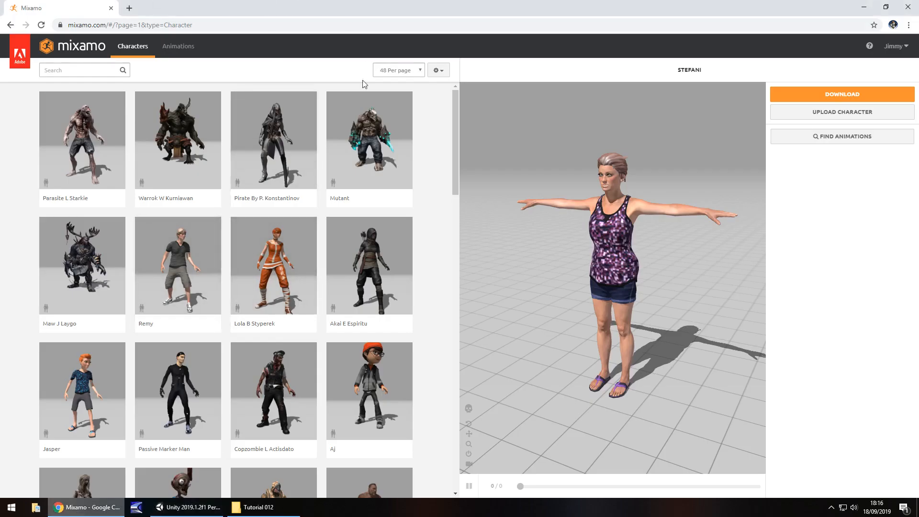
mouse_move(270, 122)
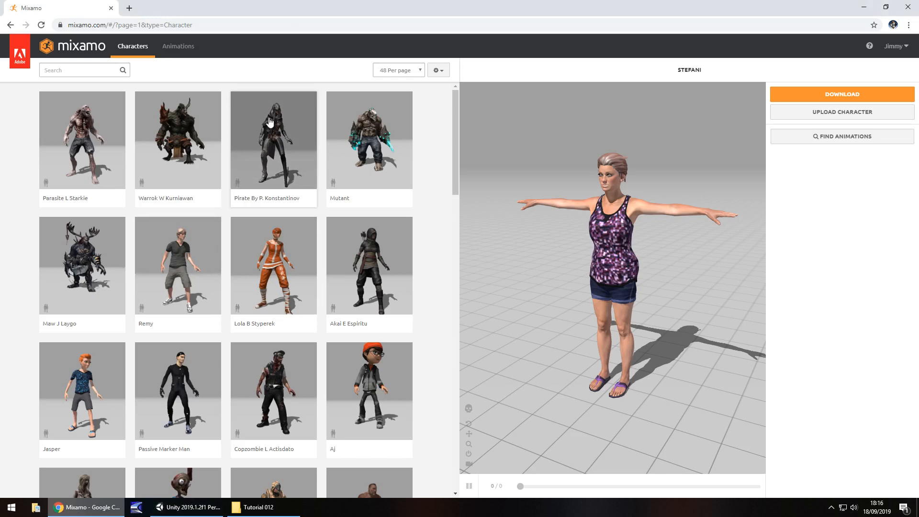
mouse_move(282, 75)
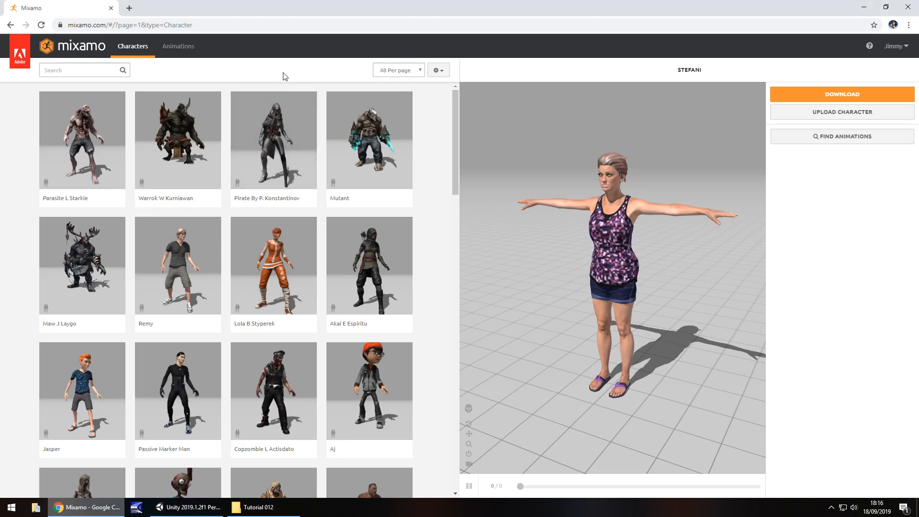
mouse_move(429, 174)
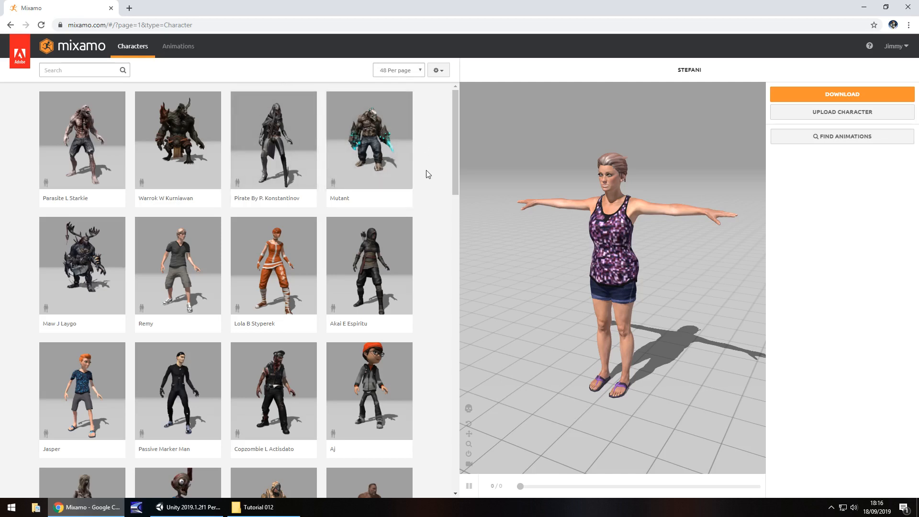
scroll("down", 3)
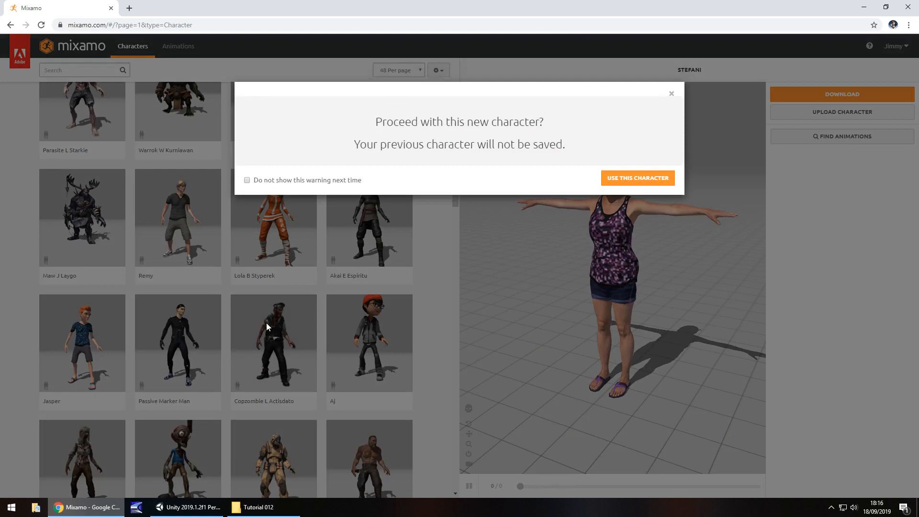
mouse_move(425, 125)
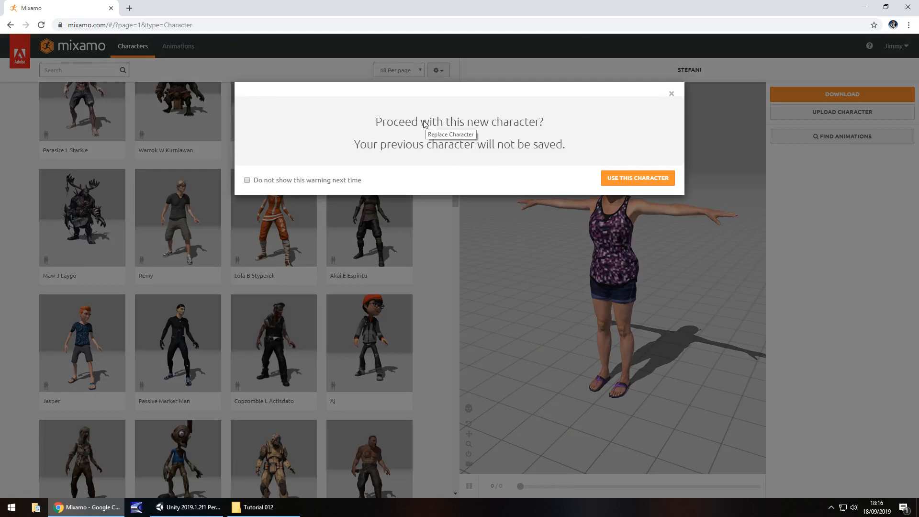
Step: Confirm swapping in Copzombie L Actisdato, then scroll the grid until Derrick is visible
left_click(637, 178)
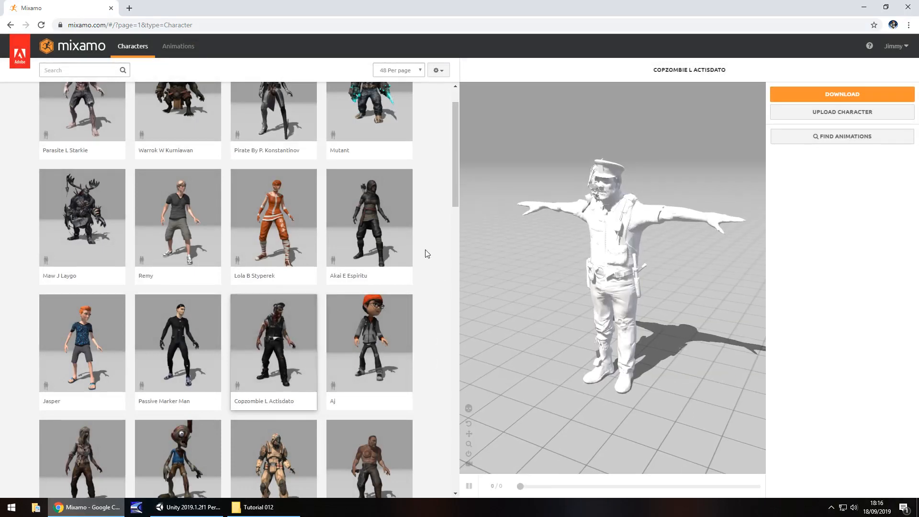
mouse_move(679, 220)
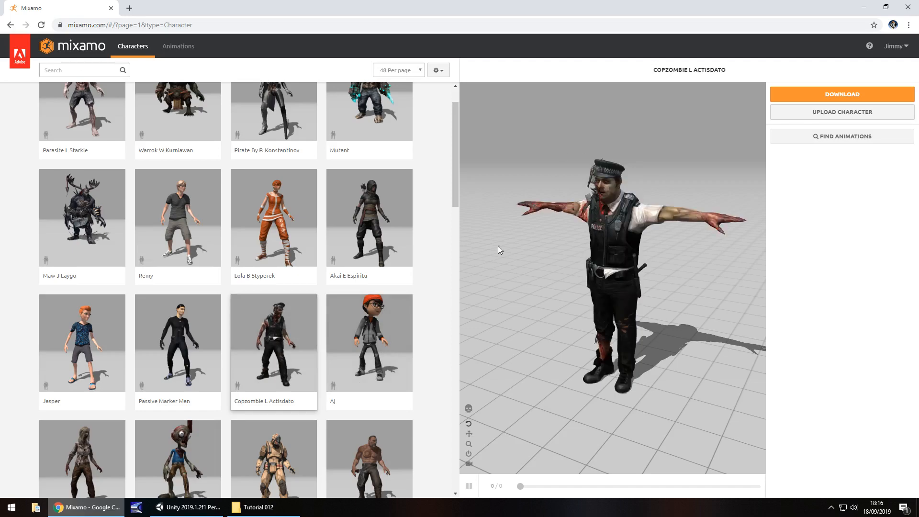
scroll("down", 3)
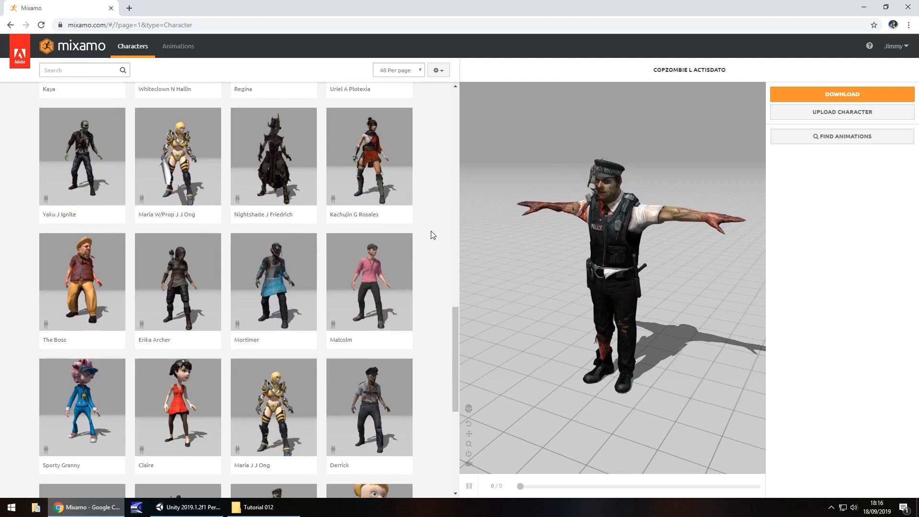
scroll("down", 3)
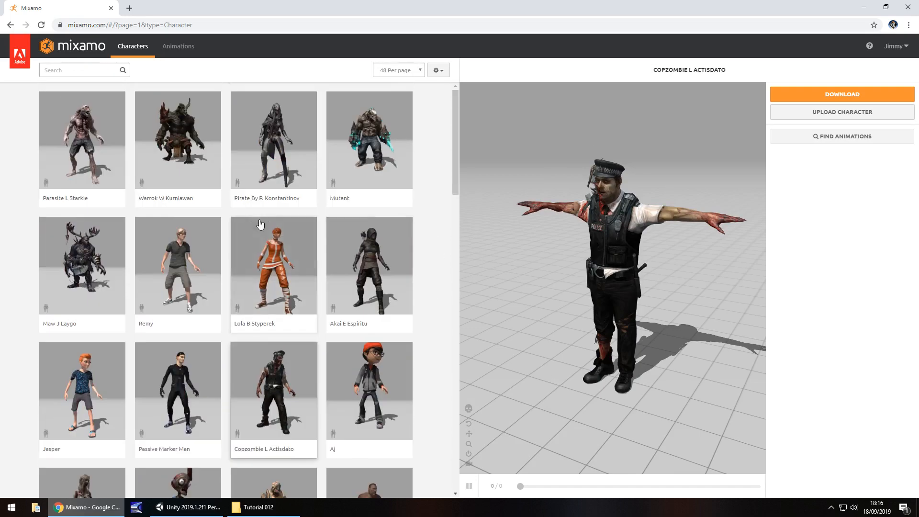
scroll("down", 3)
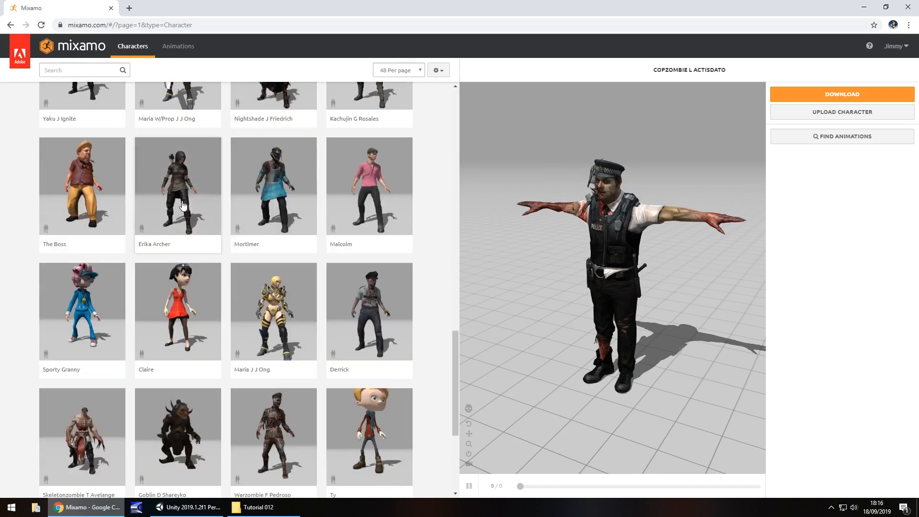
Step: Select Derrick and confirm him as the loaded character
left_click(178, 185)
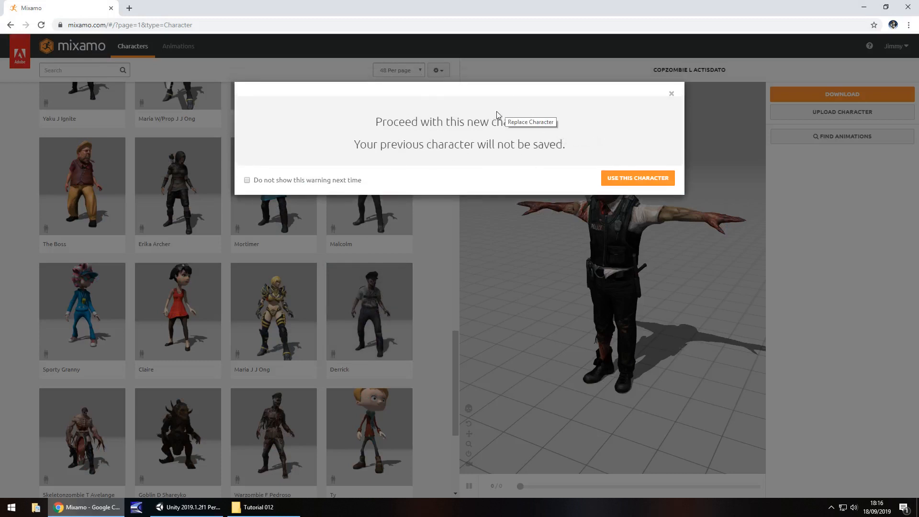
mouse_move(258, 185)
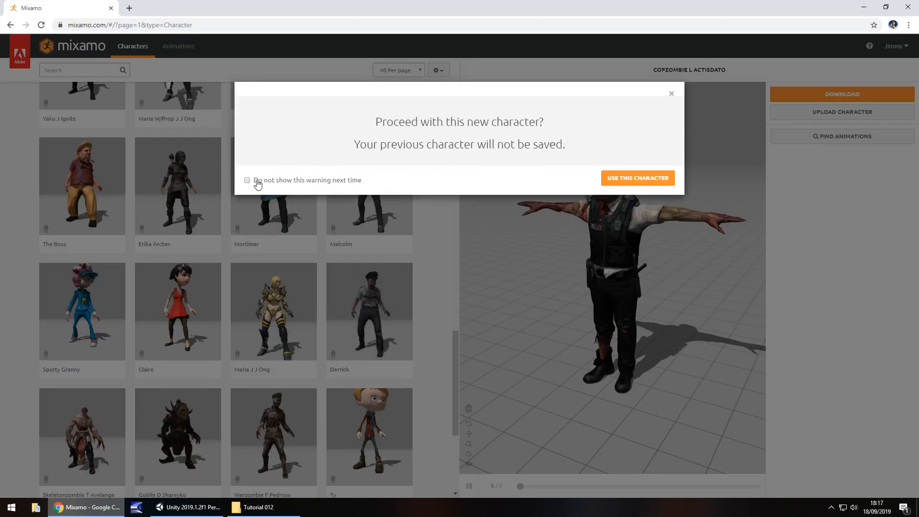
mouse_move(642, 180)
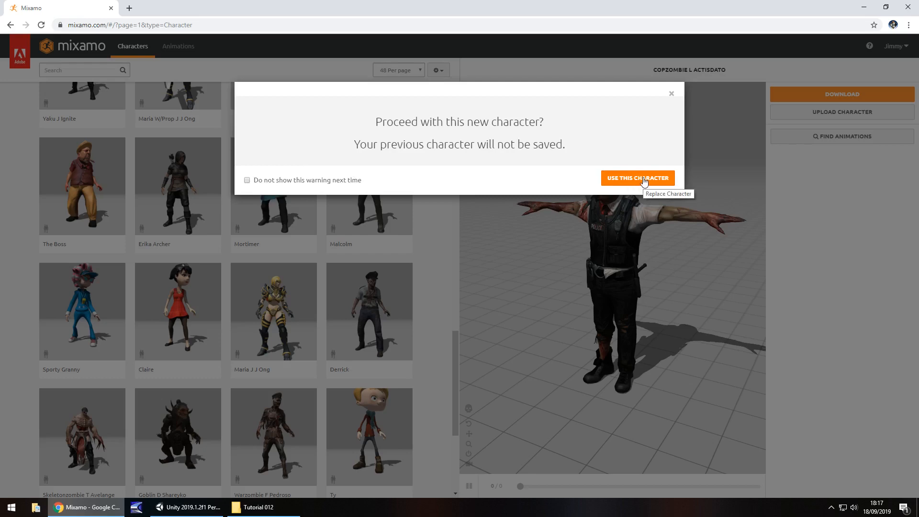
left_click(637, 178)
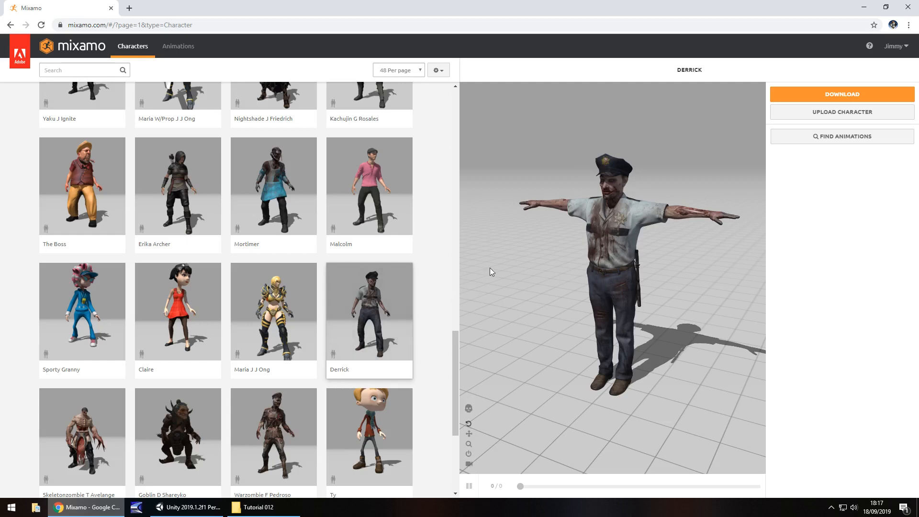
mouse_move(437, 378)
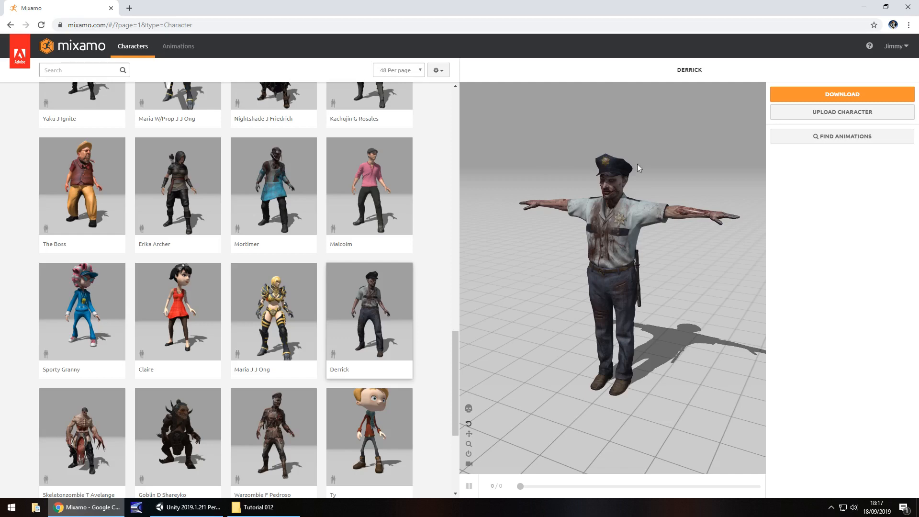
mouse_move(421, 398)
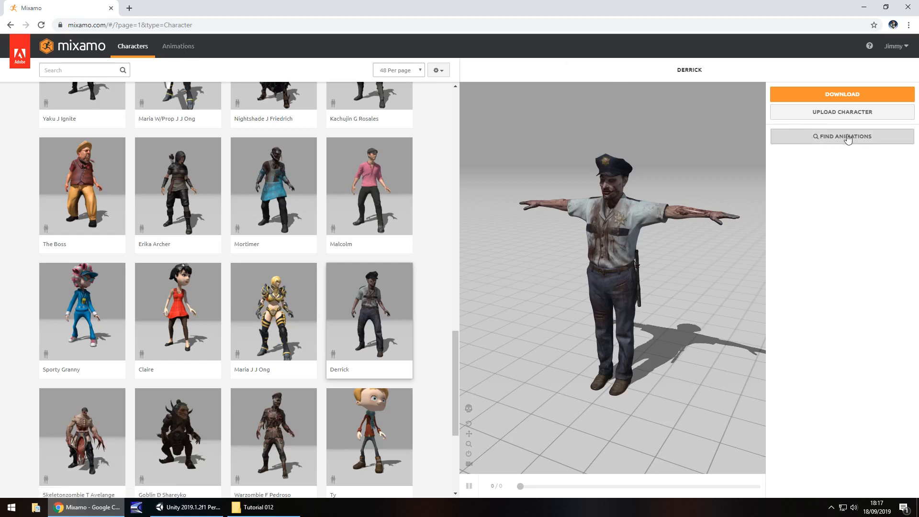
mouse_move(847, 142)
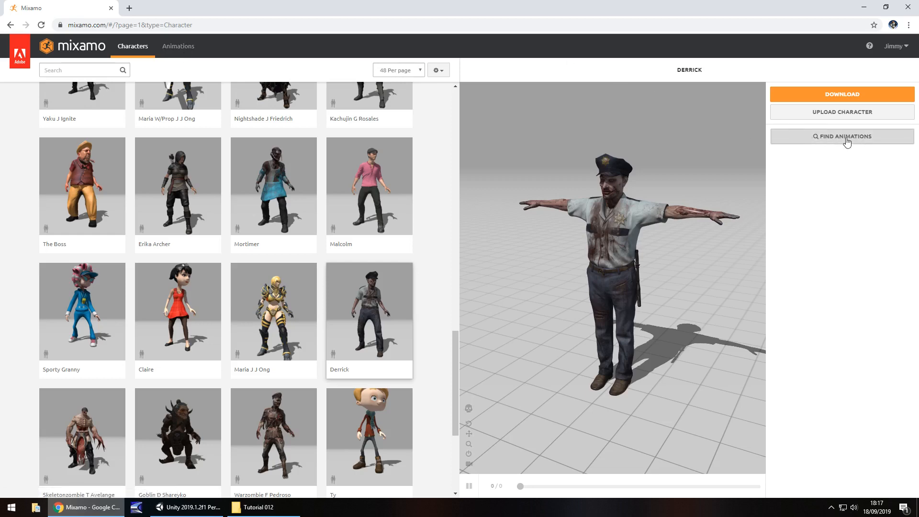
Step: Bring up Find Animations for Derrick and scroll through the motion library
left_click(842, 136)
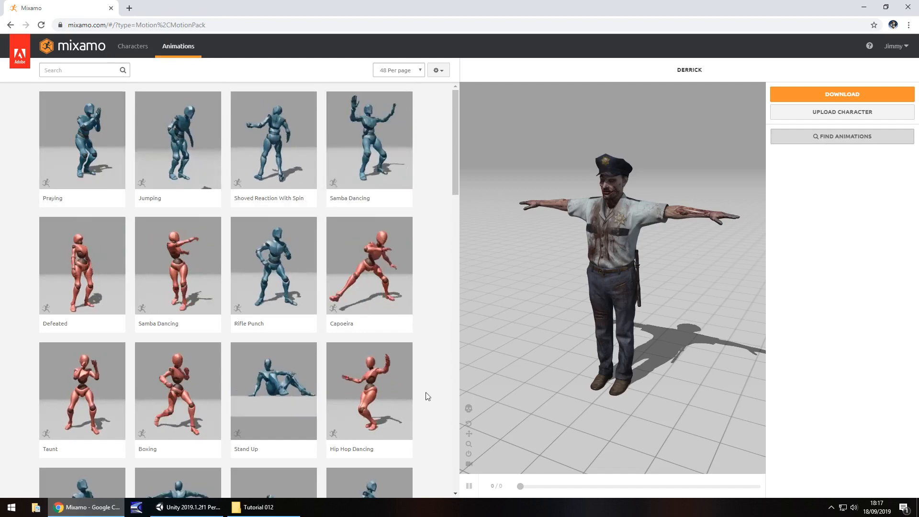
scroll("down", 3)
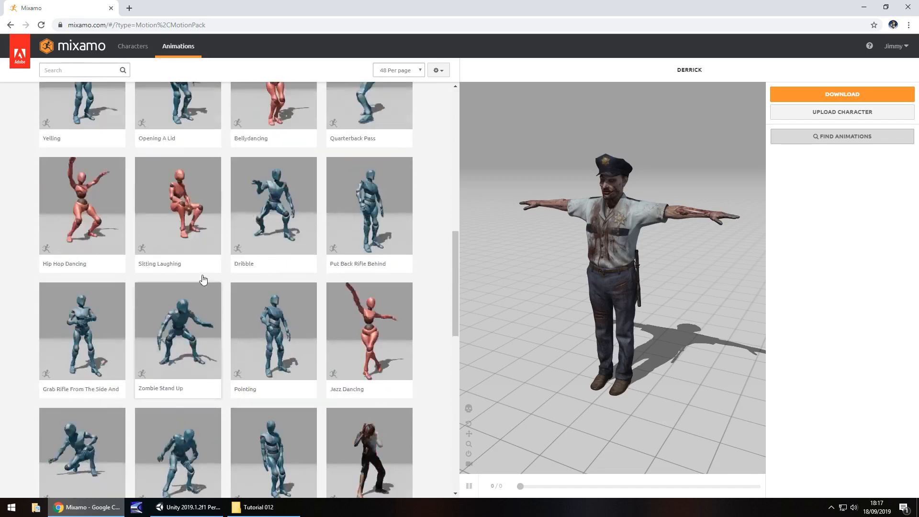
scroll("down", 3)
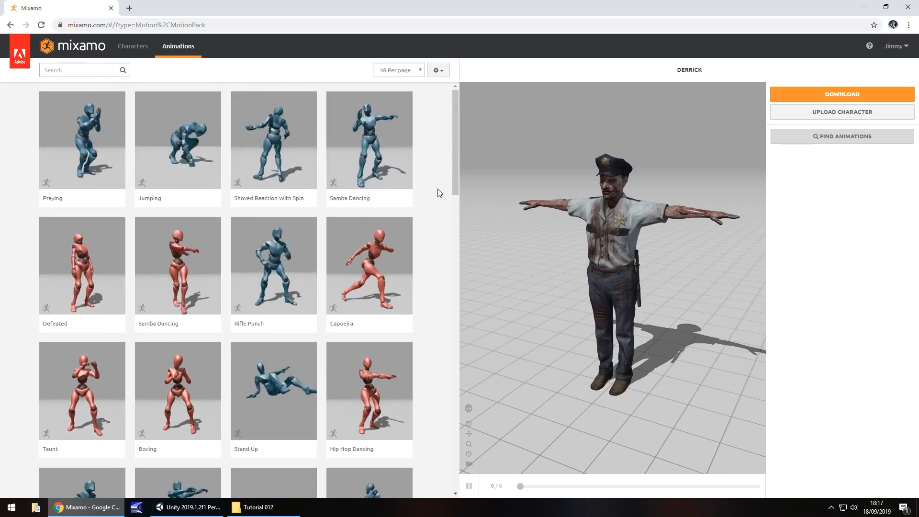
mouse_move(430, 199)
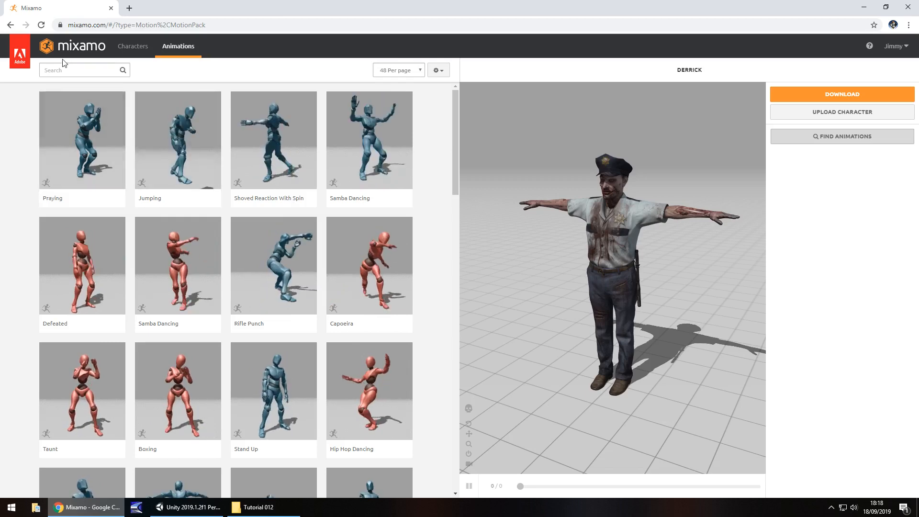
Step: Search the animations for 'idle' and apply an Idle animation to Derrick, trying a second one
left_click(79, 70)
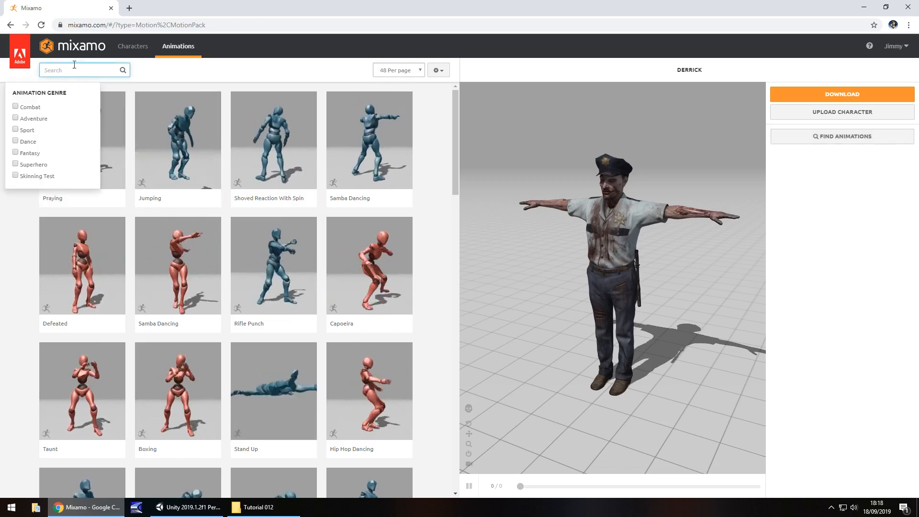
type("idle")
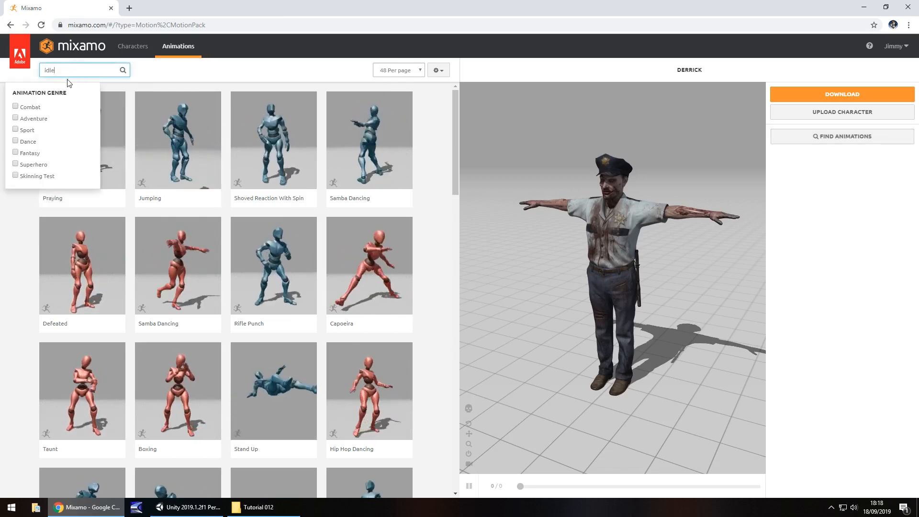
key("Enter")
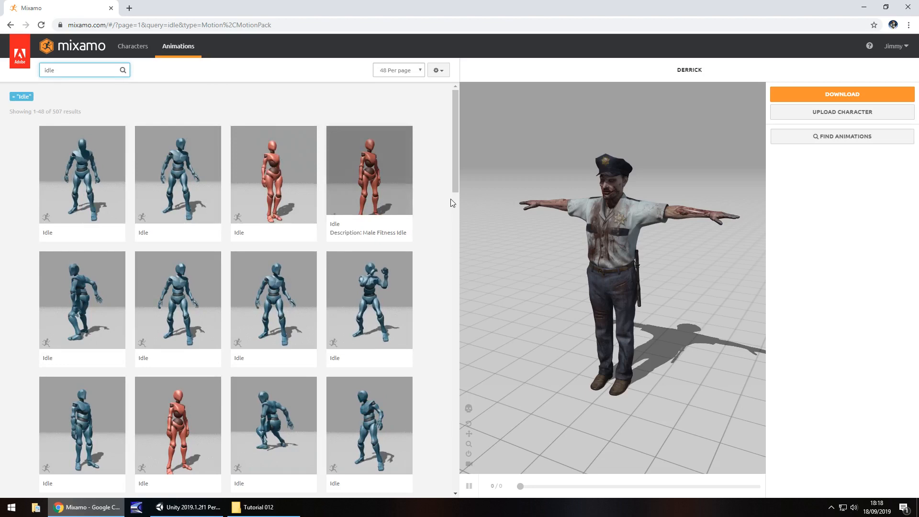
scroll("down", 3)
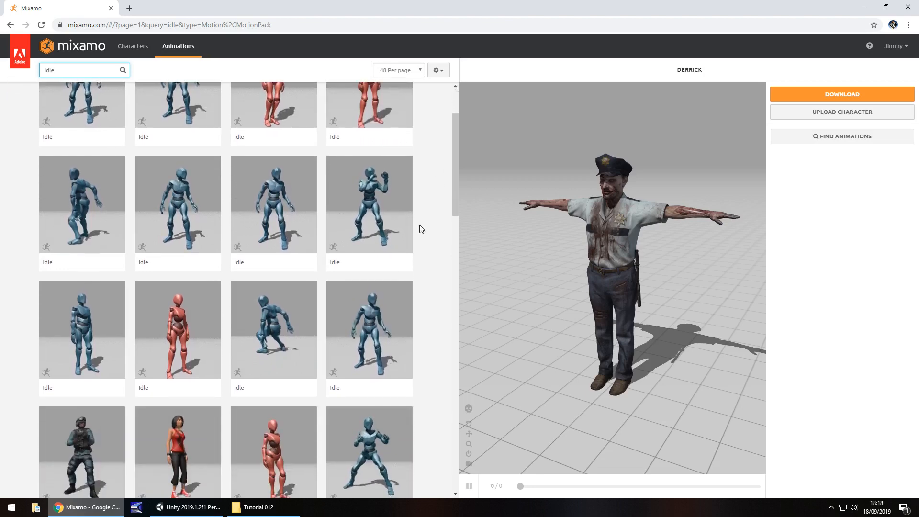
left_click(370, 329)
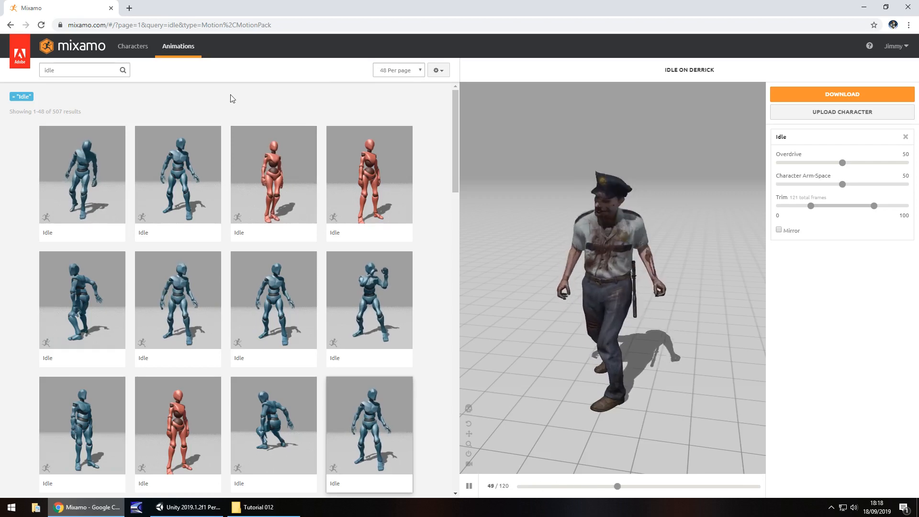
left_click(178, 173)
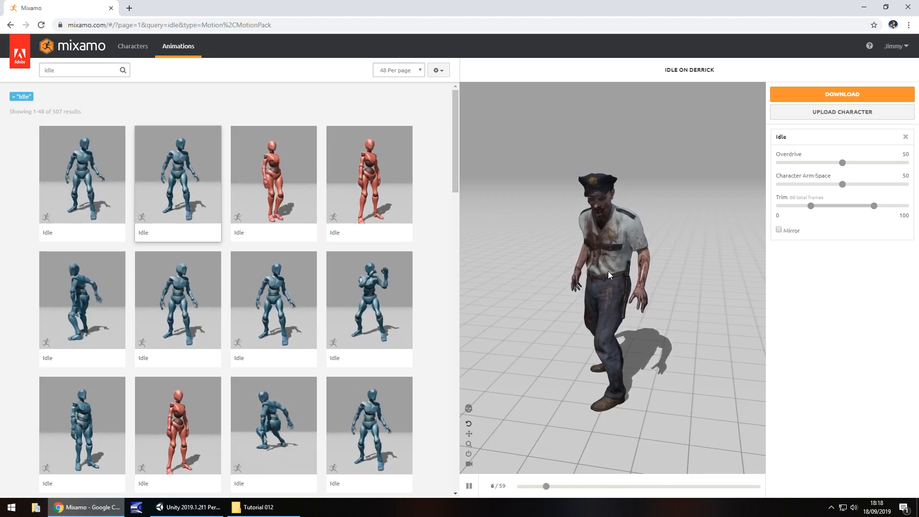
mouse_move(773, 118)
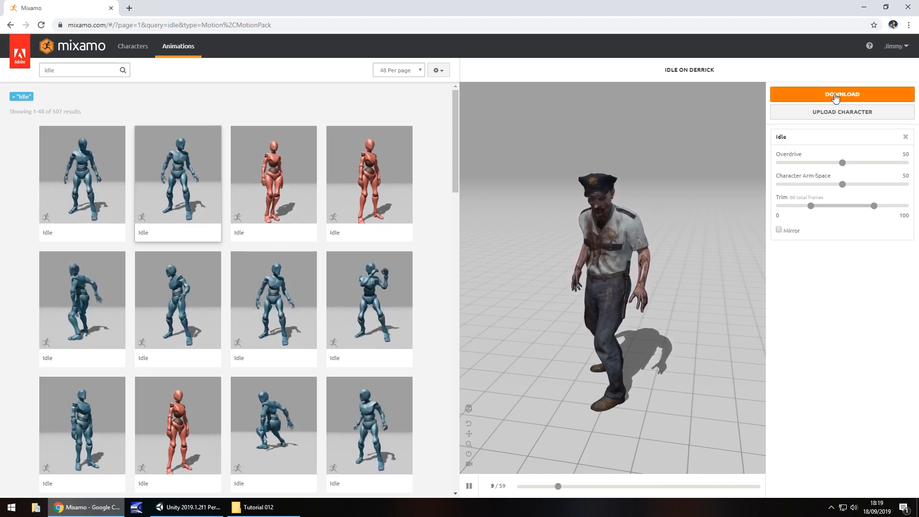
Step: Download Derrick's Idle as Collada (.dae) with skin at 30 frames per second
left_click(842, 94)
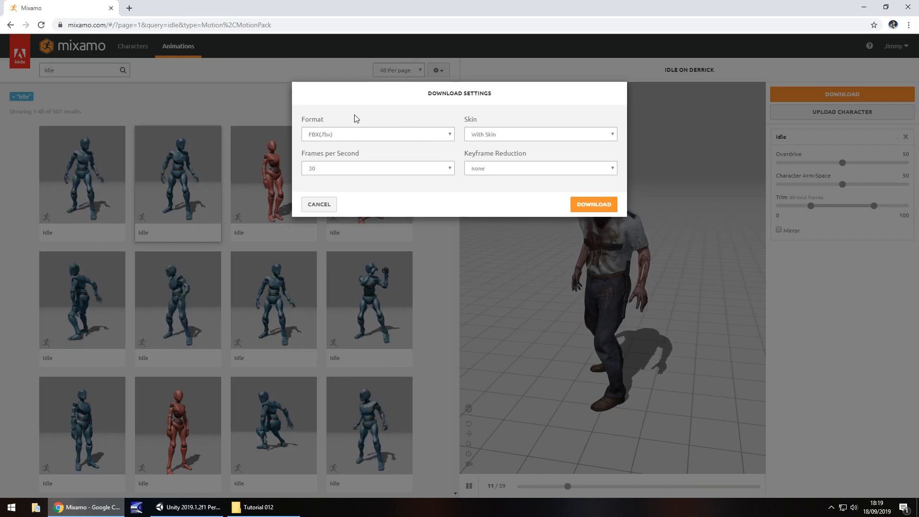
left_click(377, 134)
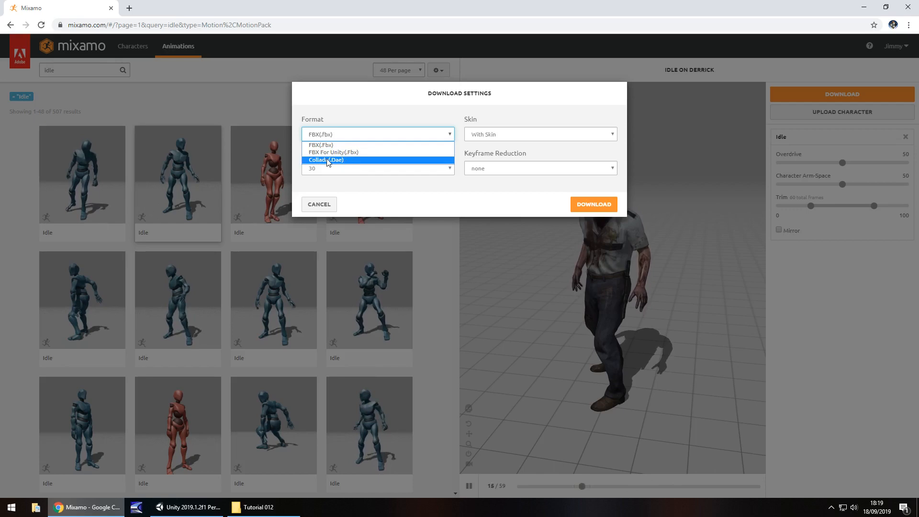
left_click(326, 160)
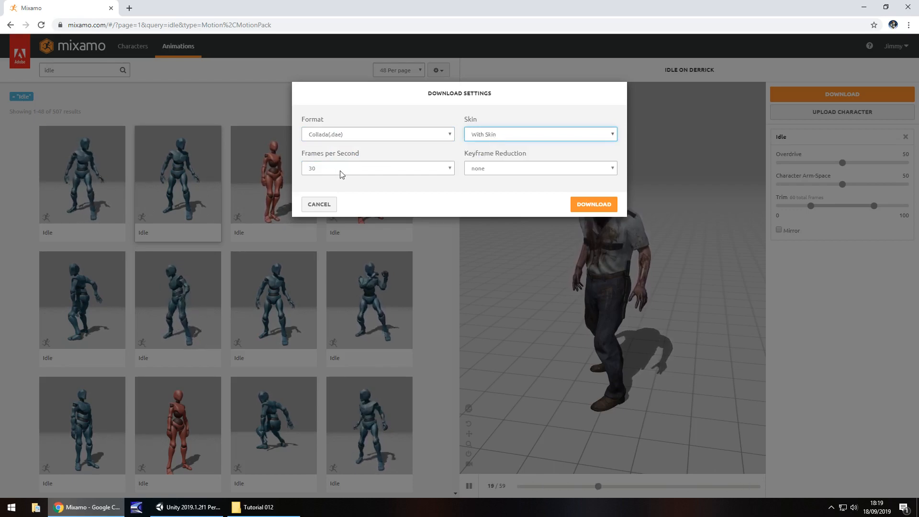
left_click(377, 167)
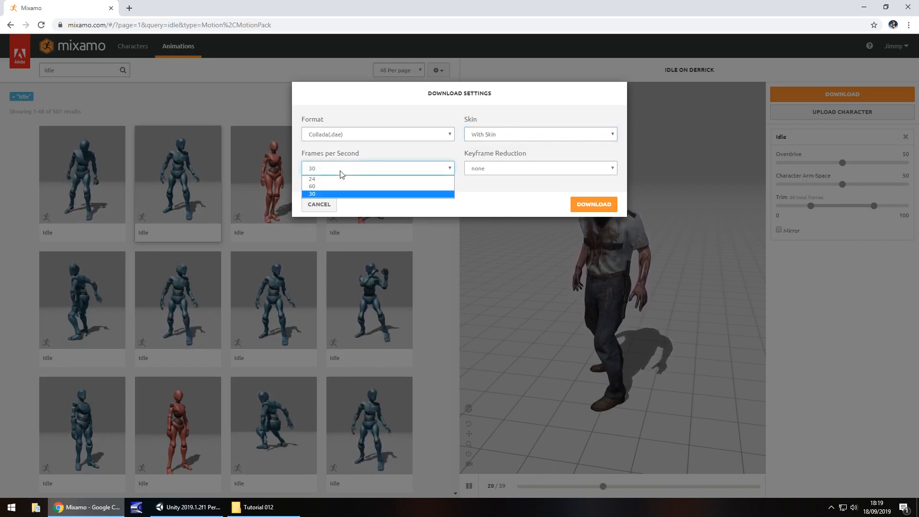
left_click(312, 193)
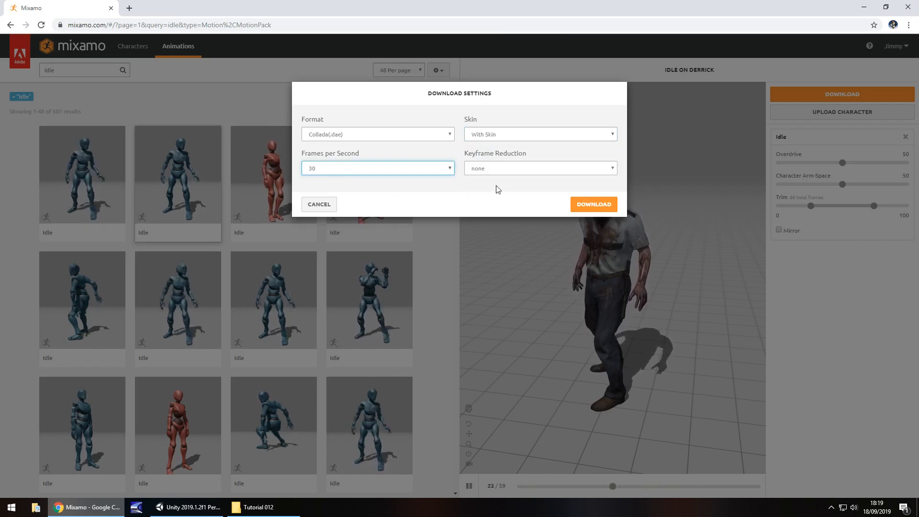
mouse_move(506, 173)
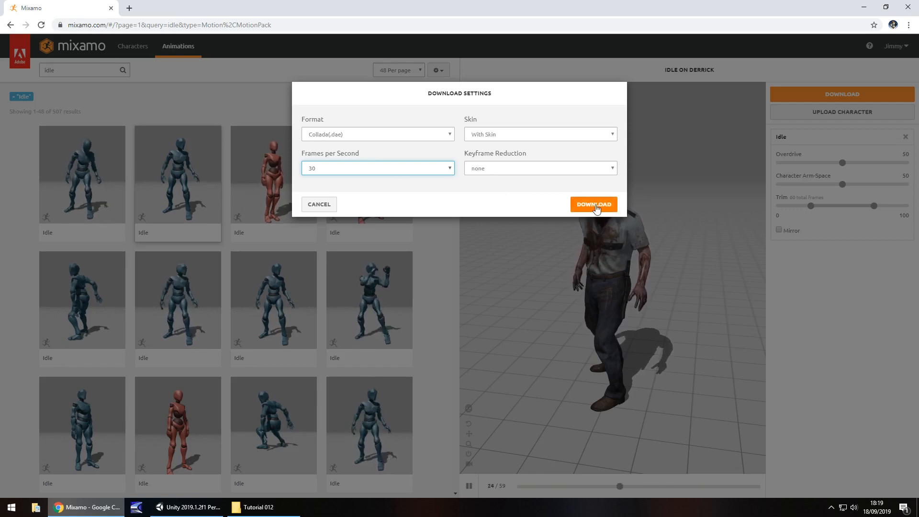
left_click(594, 203)
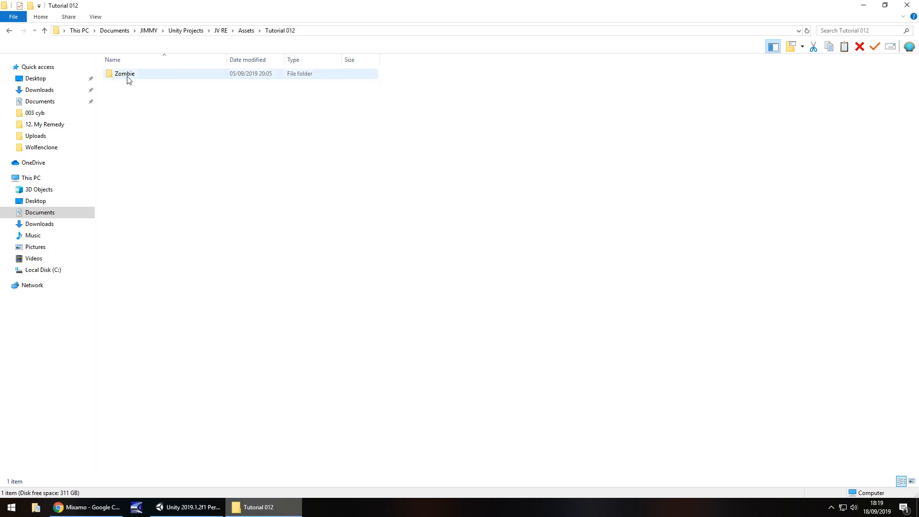
Step: Review the Zombie folder's existing Derrick animation files, then return to Mixamo
double_click(124, 74)
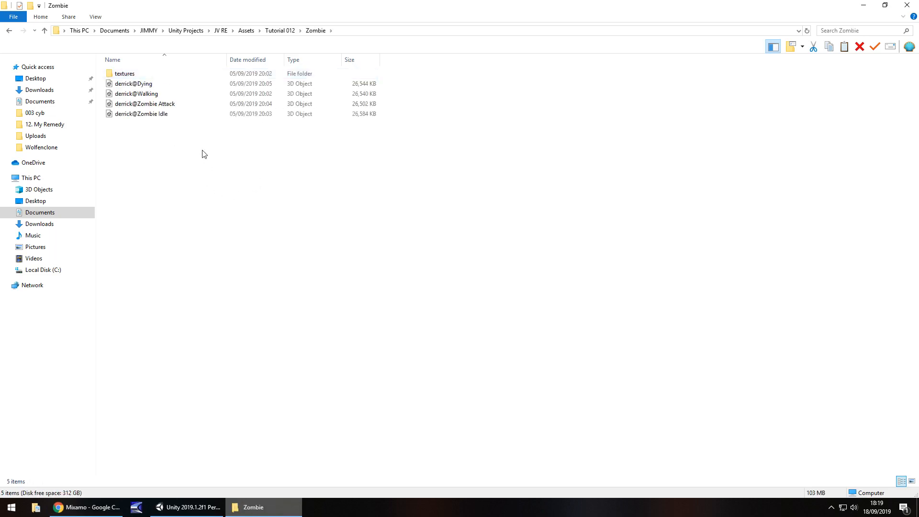
mouse_move(264, 169)
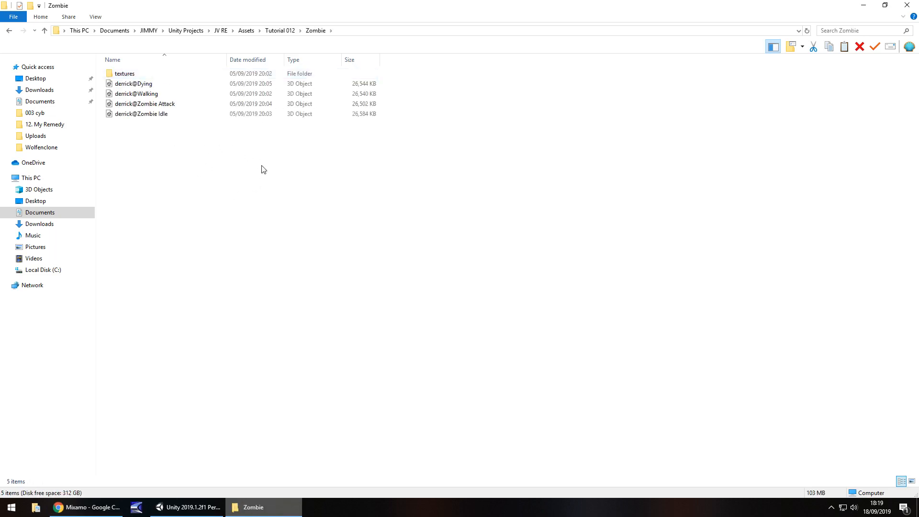
mouse_move(254, 165)
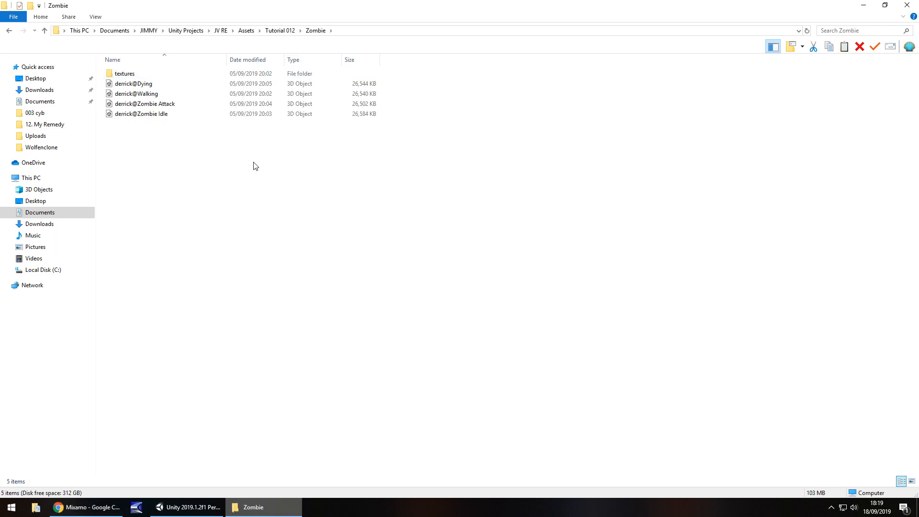
mouse_move(89, 471)
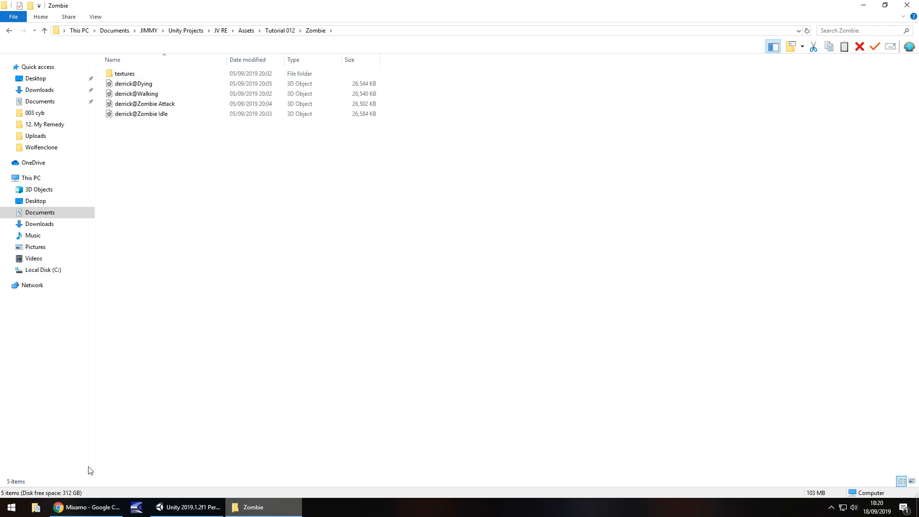
left_click(86, 507)
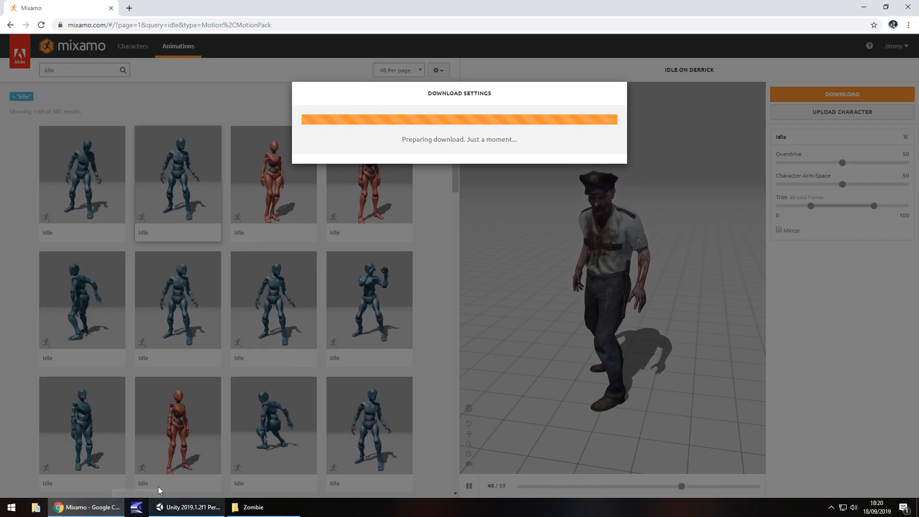
mouse_move(195, 368)
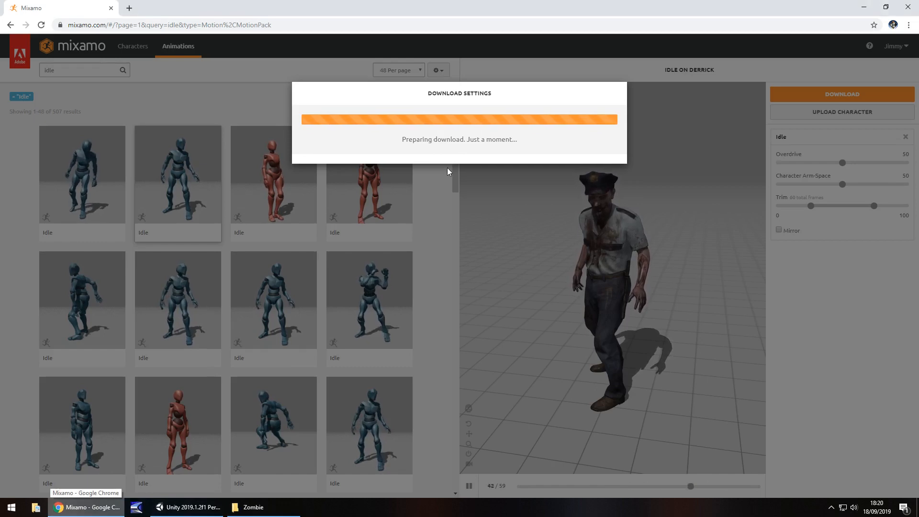
mouse_move(441, 155)
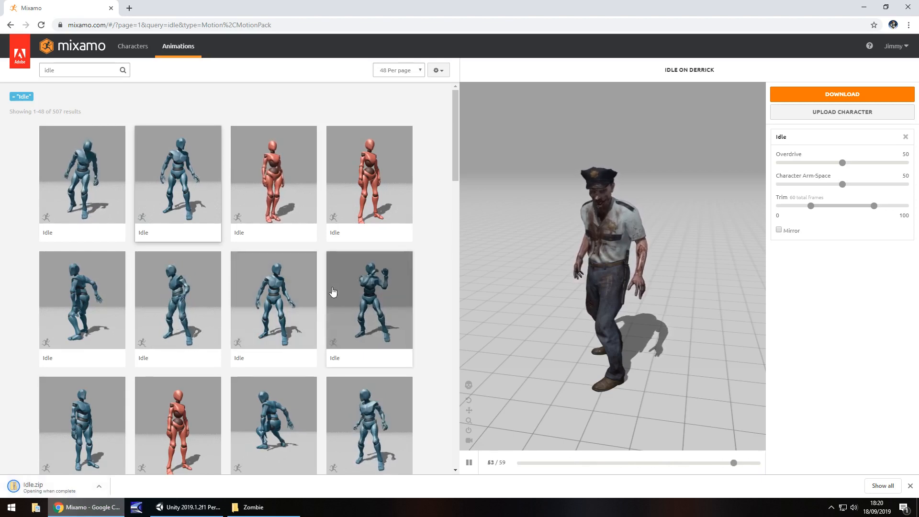
Step: Open the finished Idle.zip download from Chrome's download bar
left_click(253, 507)
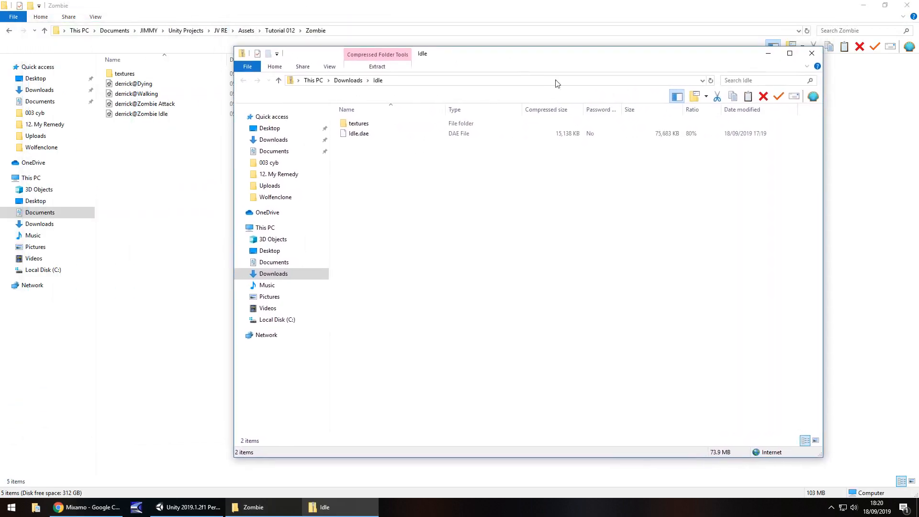
Step: Check the Idle archive's textures folder and Idle.dae beside the Zombie folder, close it, and return to Mixamo
left_click(359, 123)
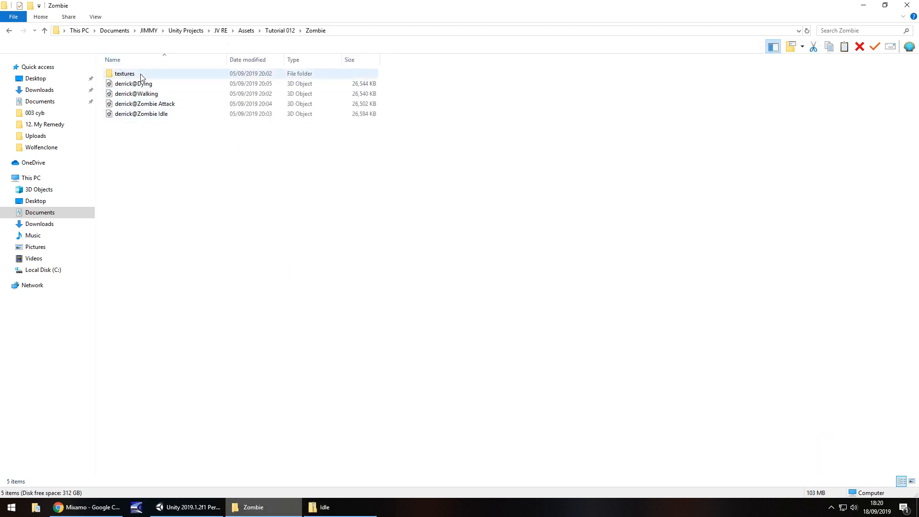
left_click(333, 507)
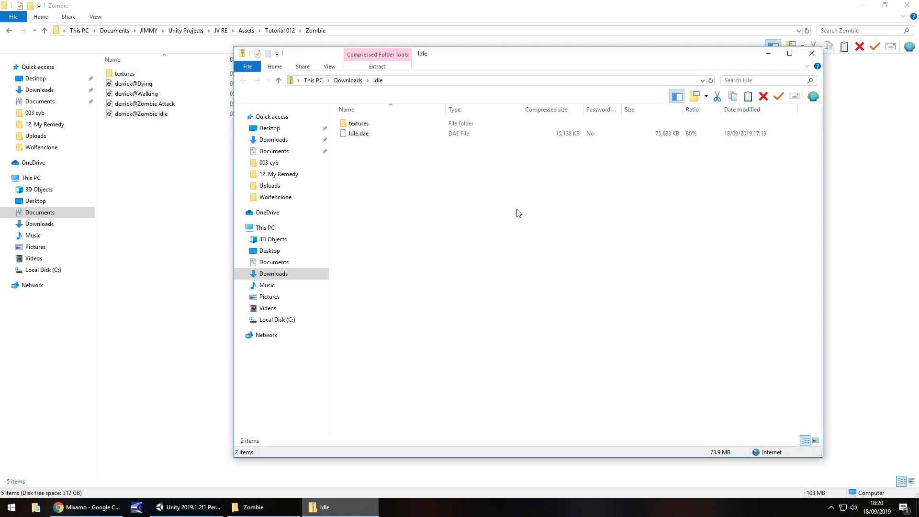
left_click(809, 53)
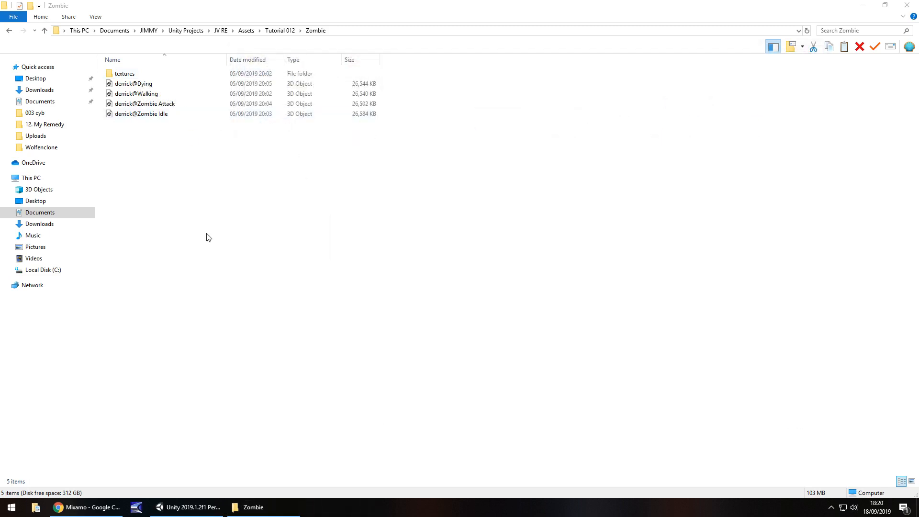
left_click(85, 507)
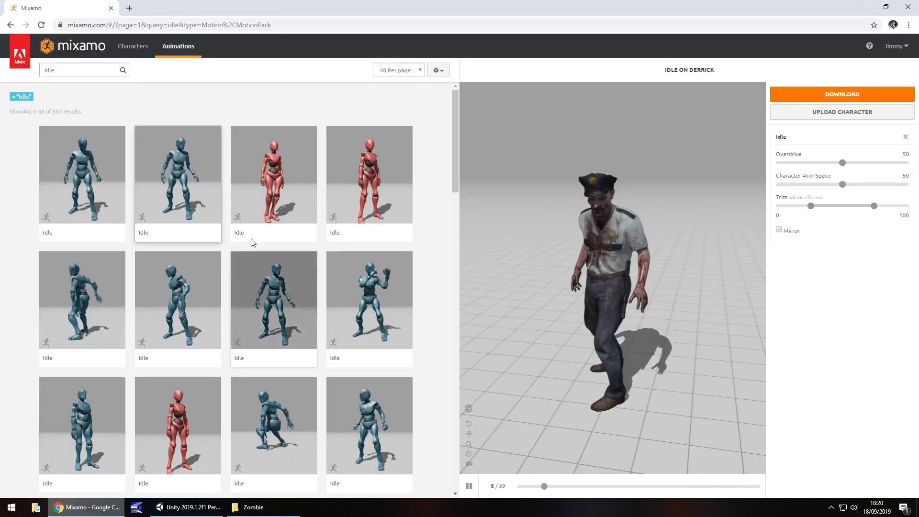
Step: Re-download the Idle animation as FBX for Unity (.fbx) with skin at 30 fps
left_click(842, 93)
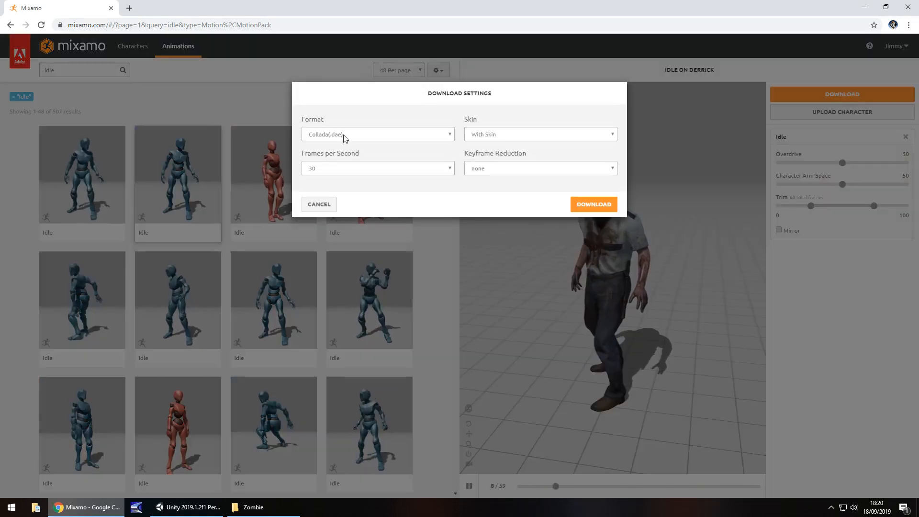
left_click(377, 134)
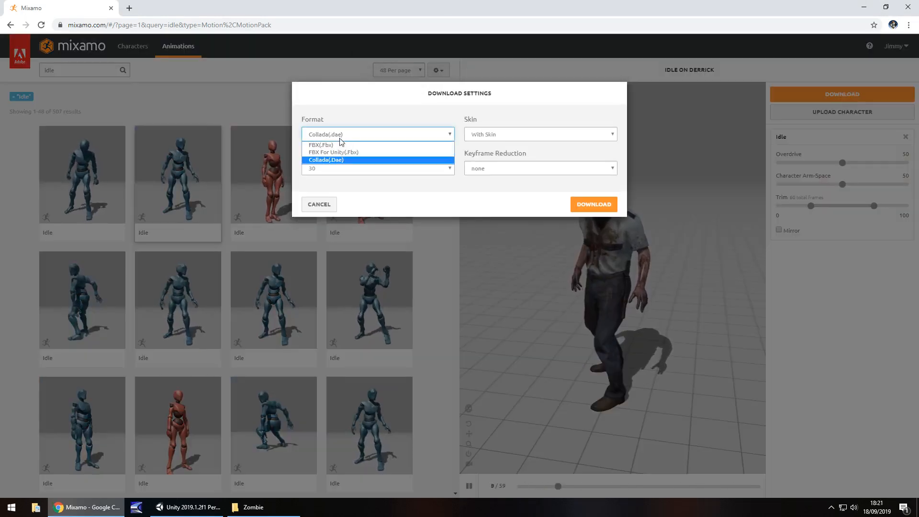
mouse_move(339, 152)
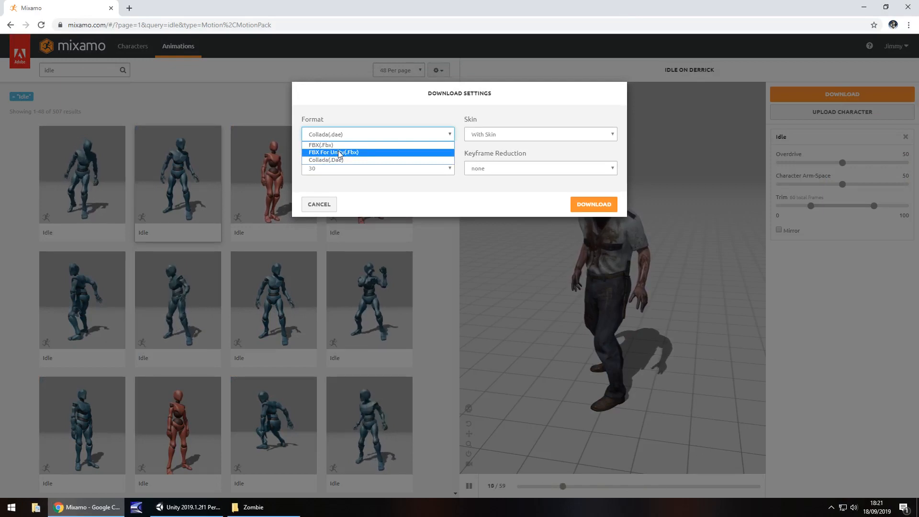
left_click(333, 153)
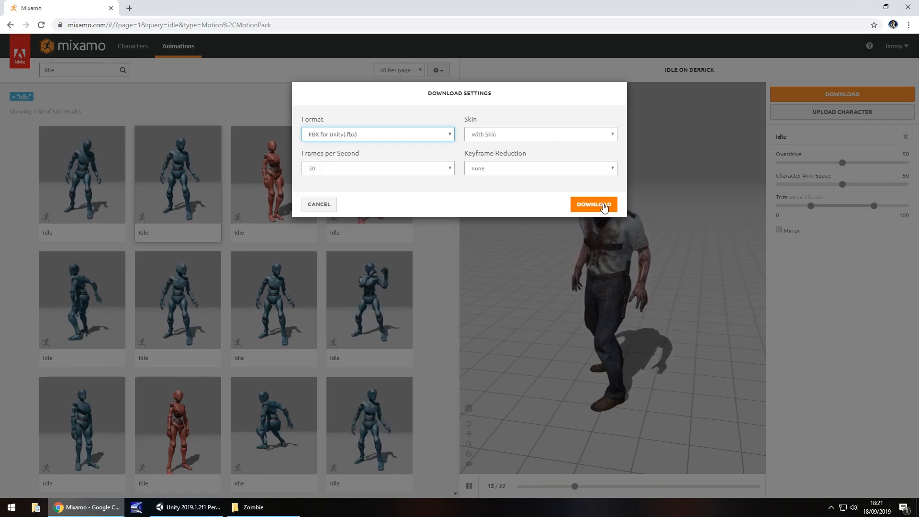
left_click(593, 204)
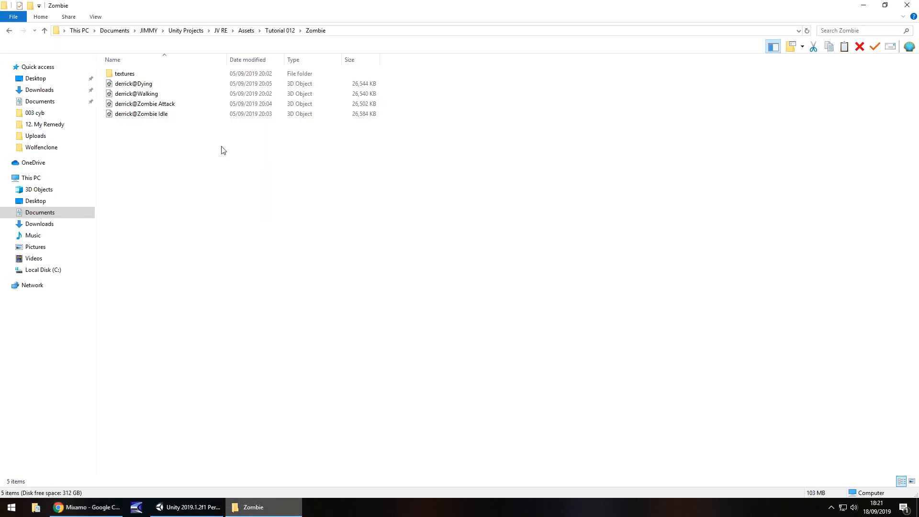
left_click(125, 73)
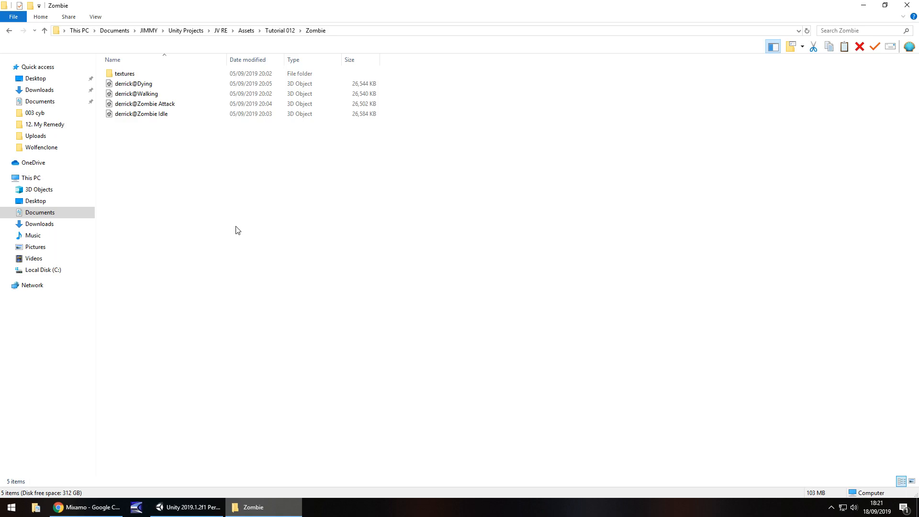
mouse_move(178, 392)
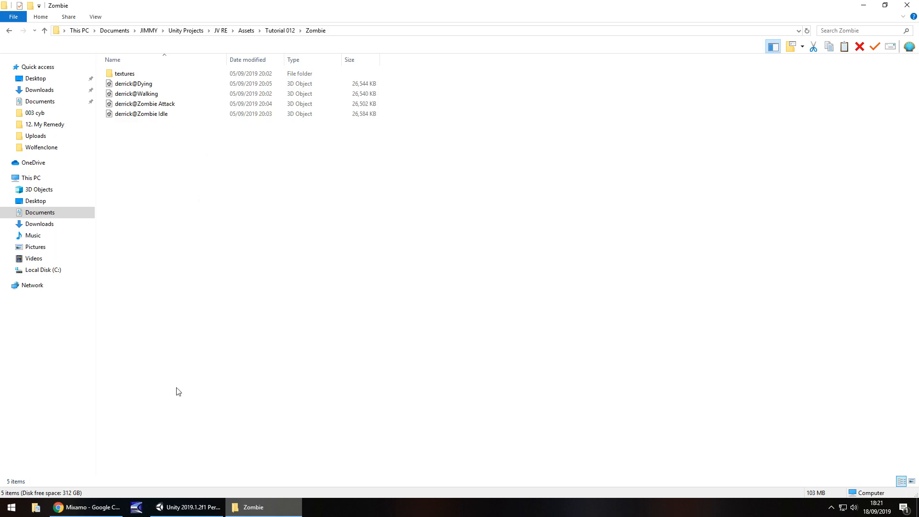
left_click(88, 507)
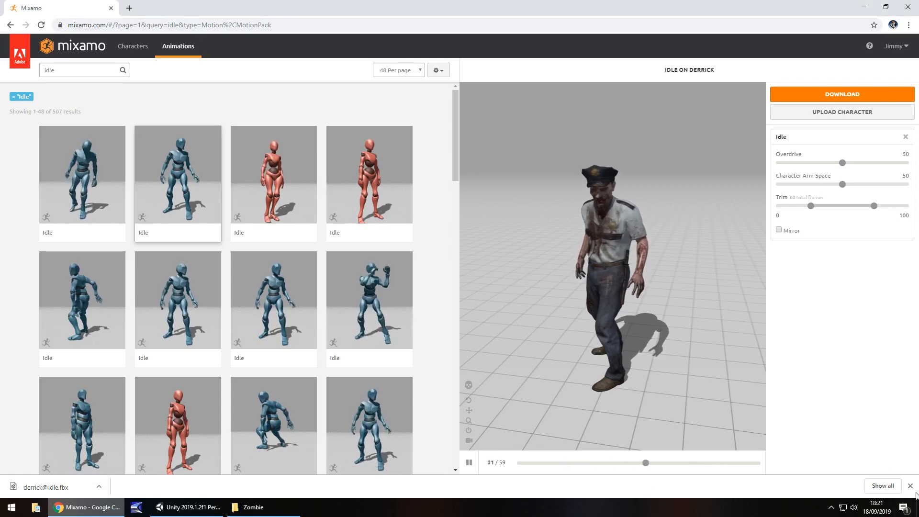
Step: Search Mixamo for 'walking' and preview a Walking animation on Derrick
left_click(78, 69)
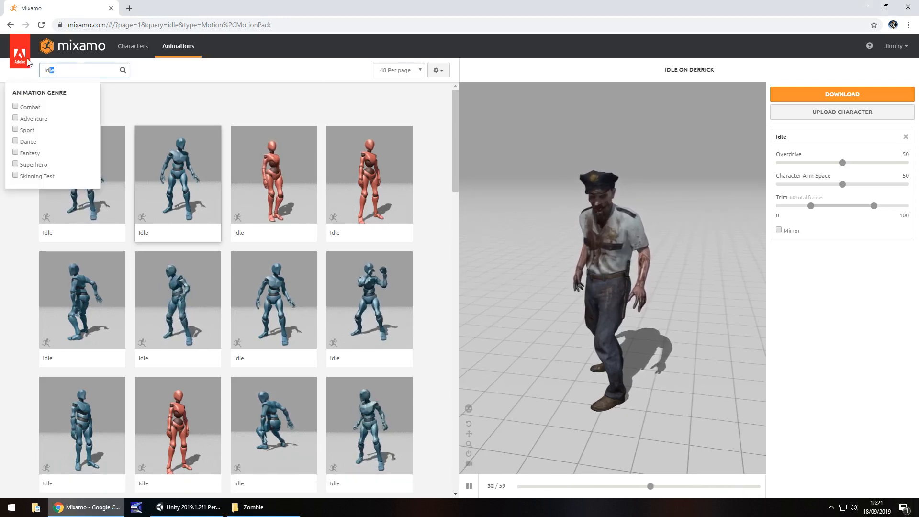
type("walking")
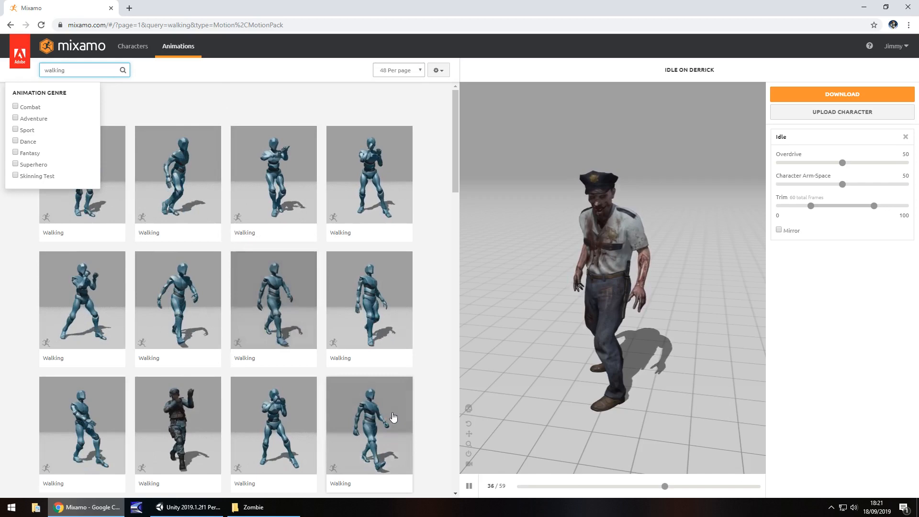
left_click(394, 416)
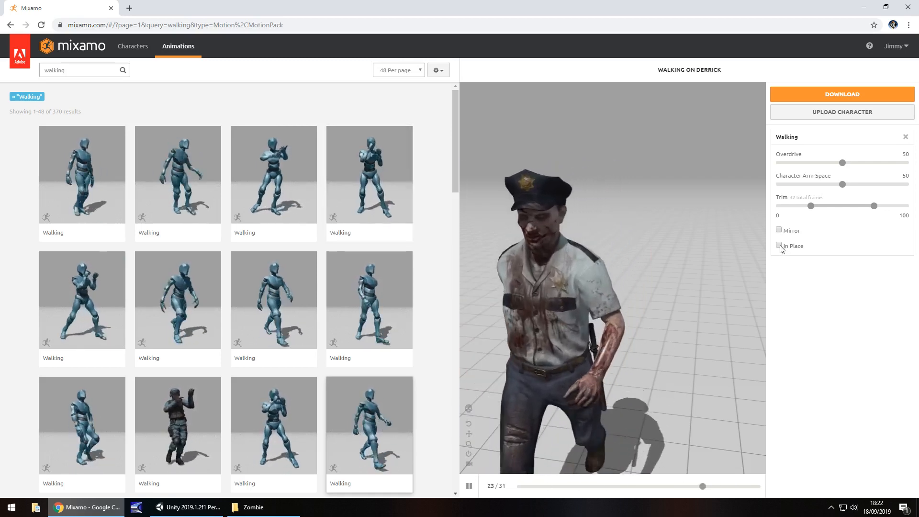
Step: Make the chosen walk play In Place and bring up its download settings
left_click(779, 245)
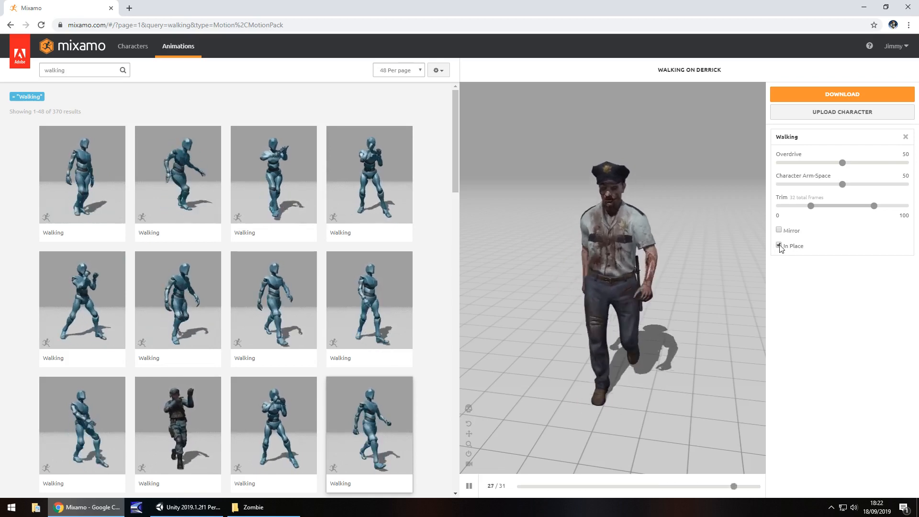
scroll("down", 3)
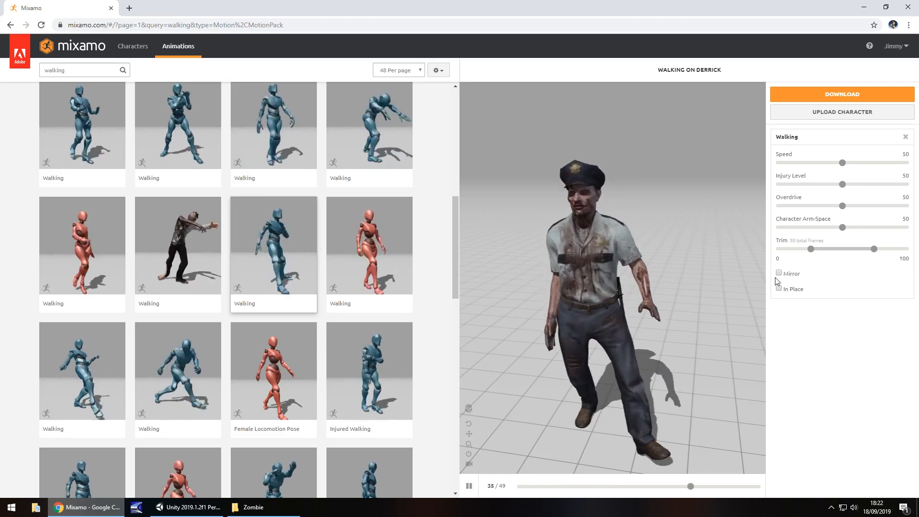
left_click(778, 289)
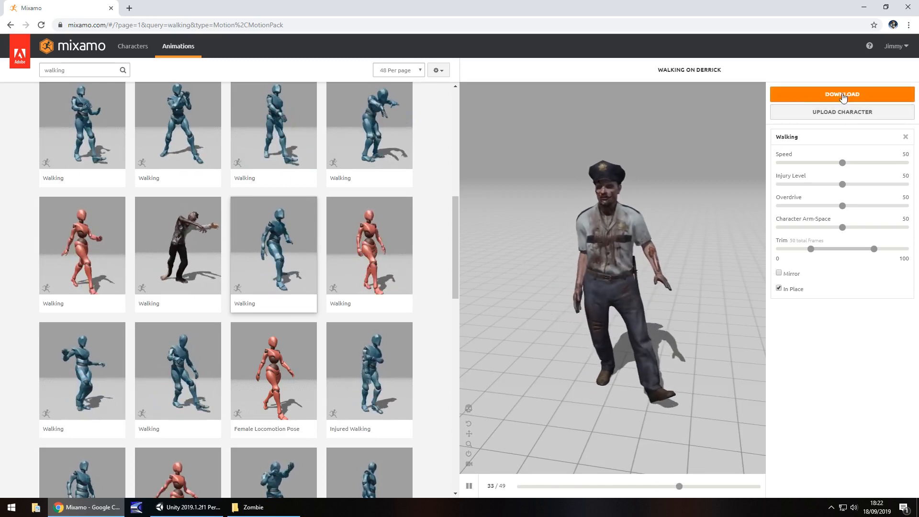
left_click(843, 94)
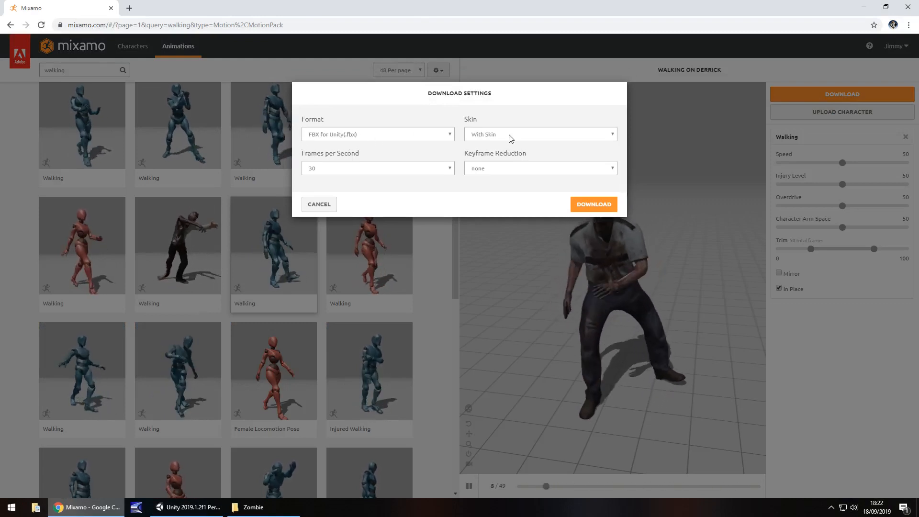
Step: Download the in-place Walking as FBX for Unity without skin, then browse death animations
left_click(539, 134)
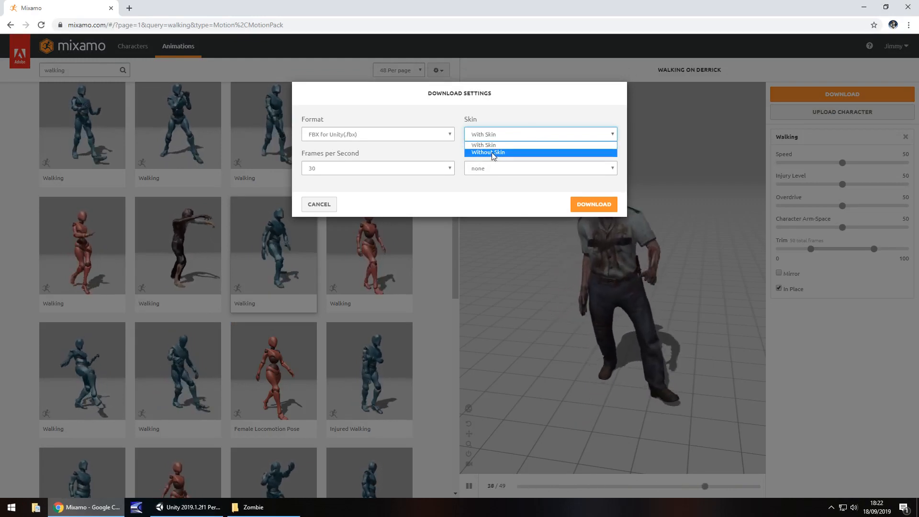
left_click(487, 152)
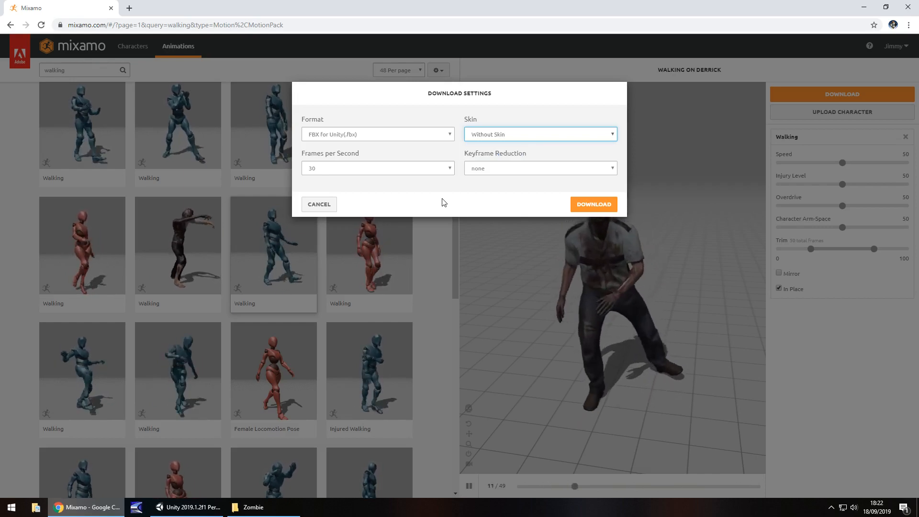
left_click(594, 204)
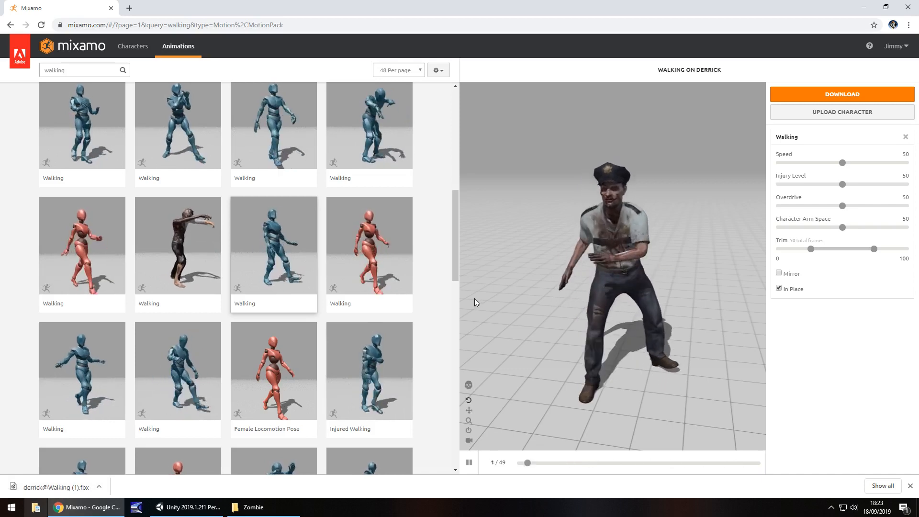
scroll("down", 3)
type("death")
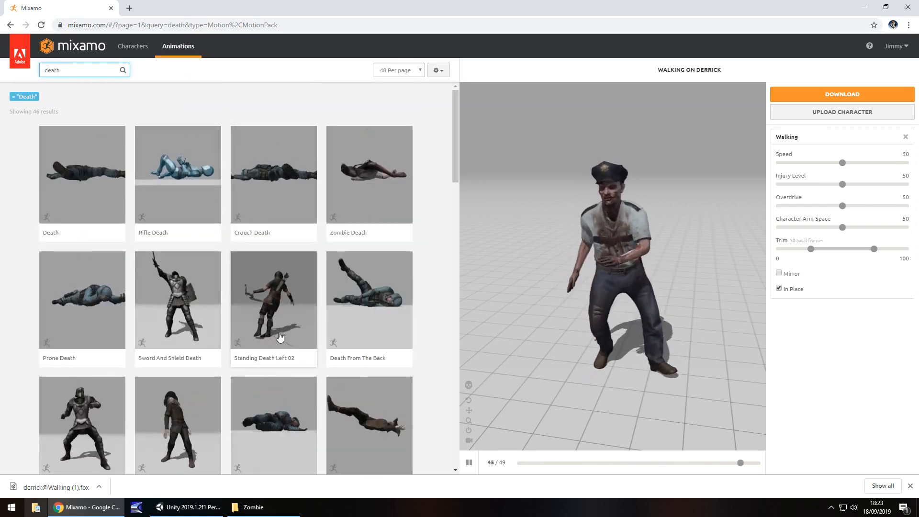
Step: Preview and download Zombie Death as FBX without skin, then switch to the Zombie folder
left_click(369, 299)
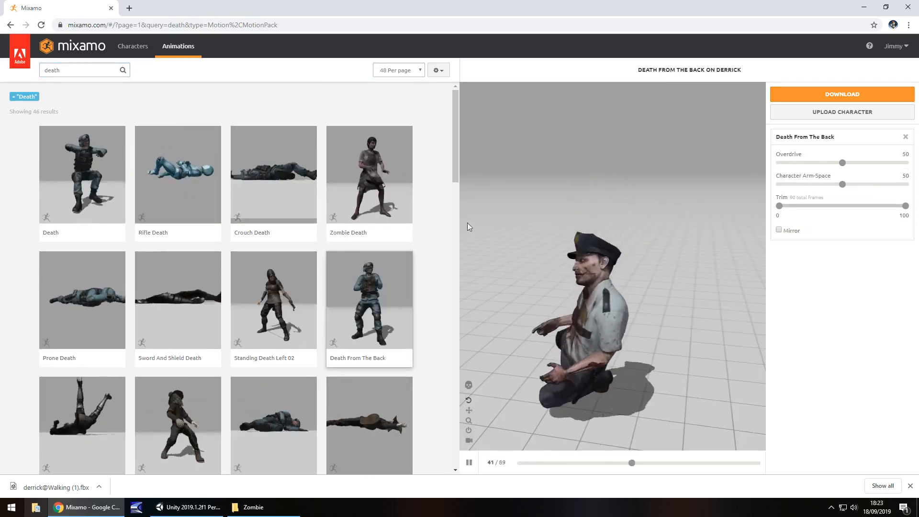
left_click(370, 174)
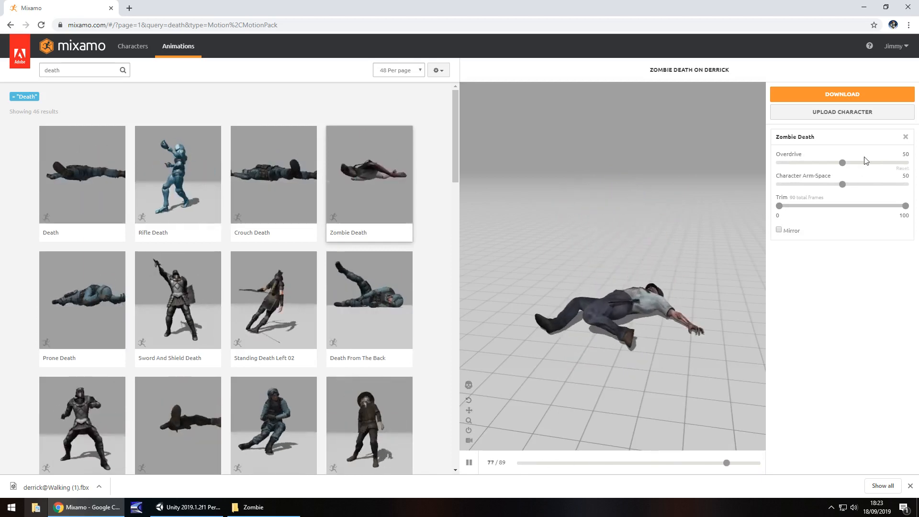
left_click(843, 94)
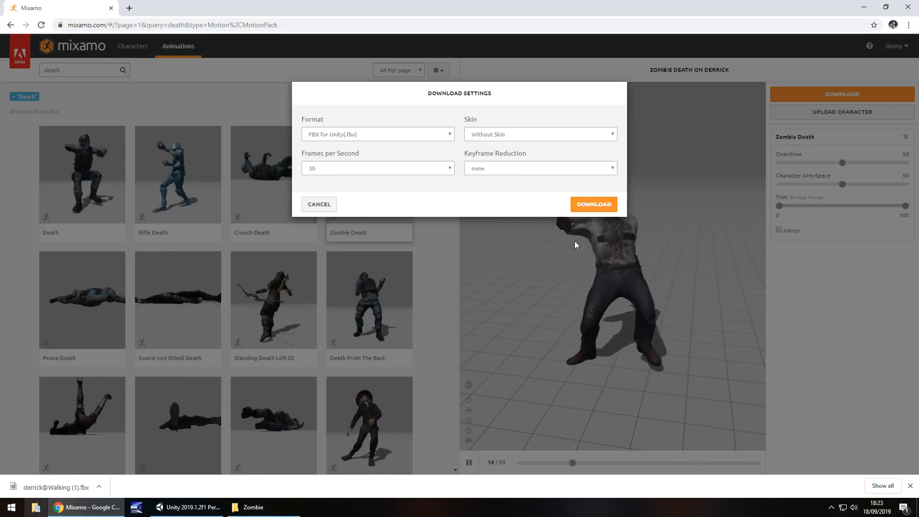
left_click(594, 204)
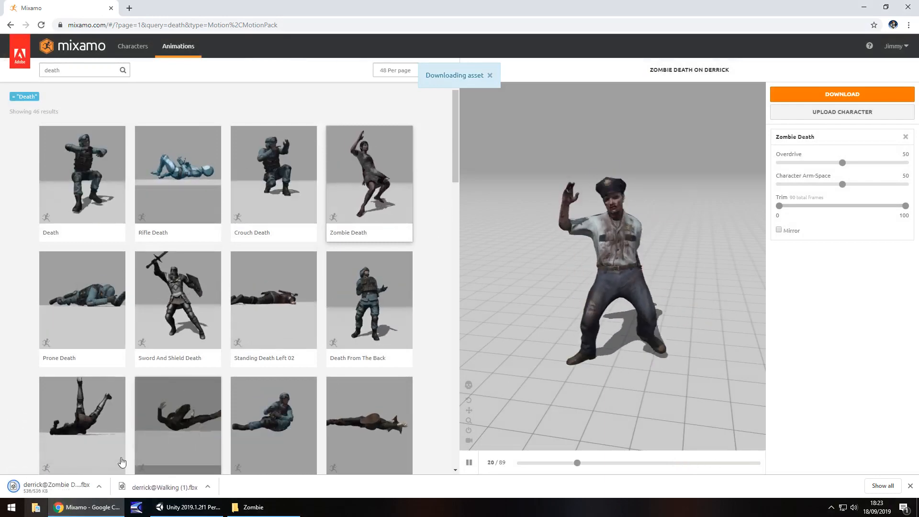
left_click(251, 507)
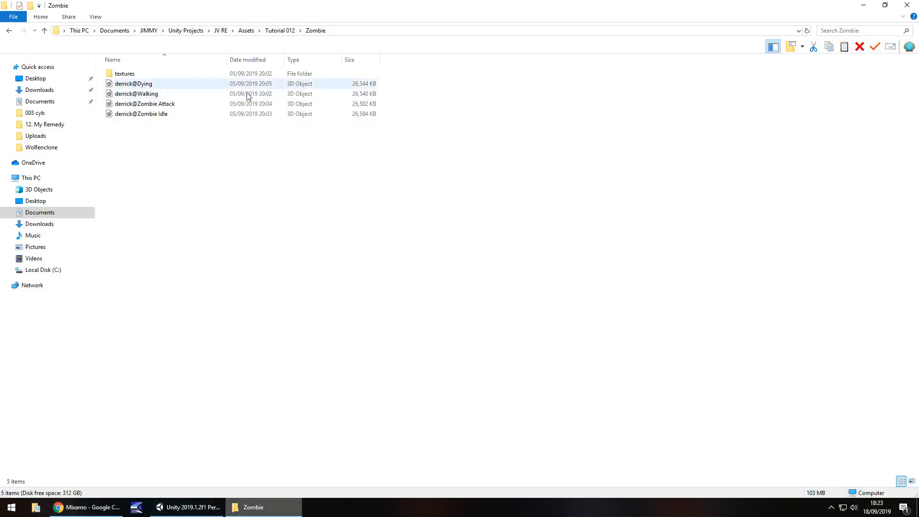
left_click(125, 73)
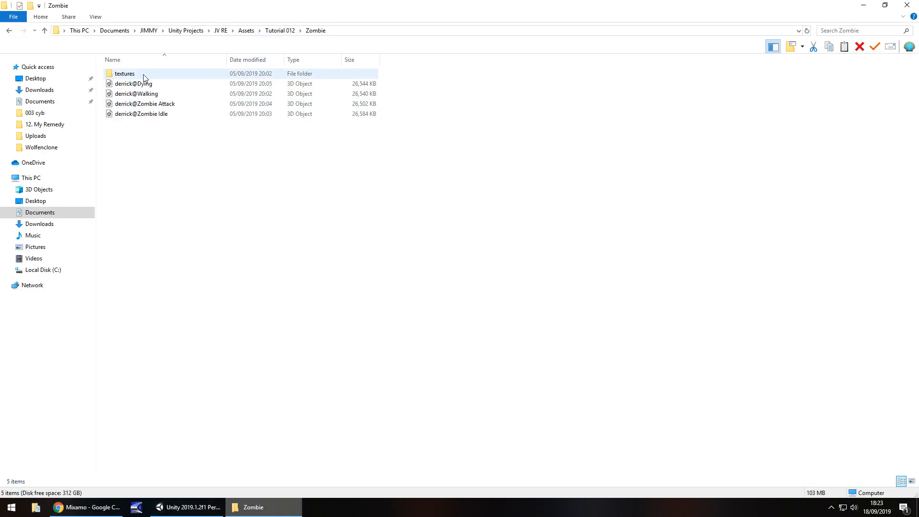
left_click(277, 182)
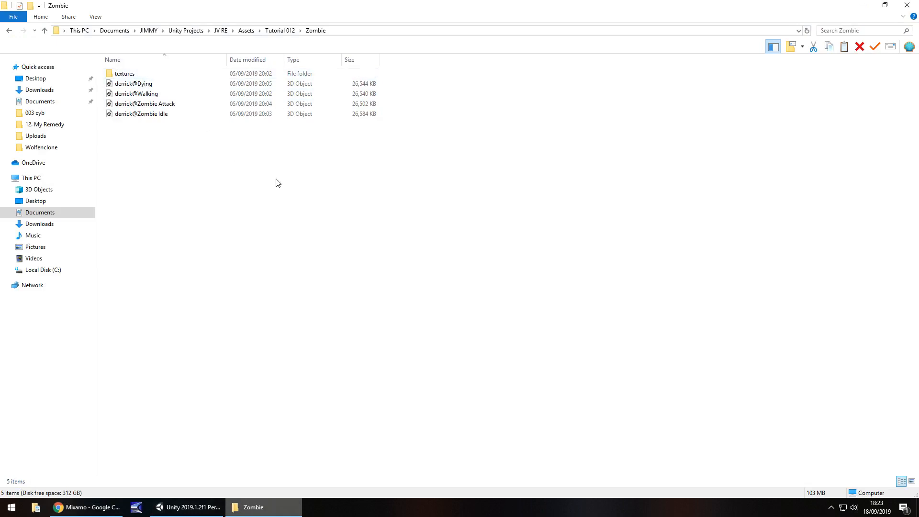
mouse_move(162, 152)
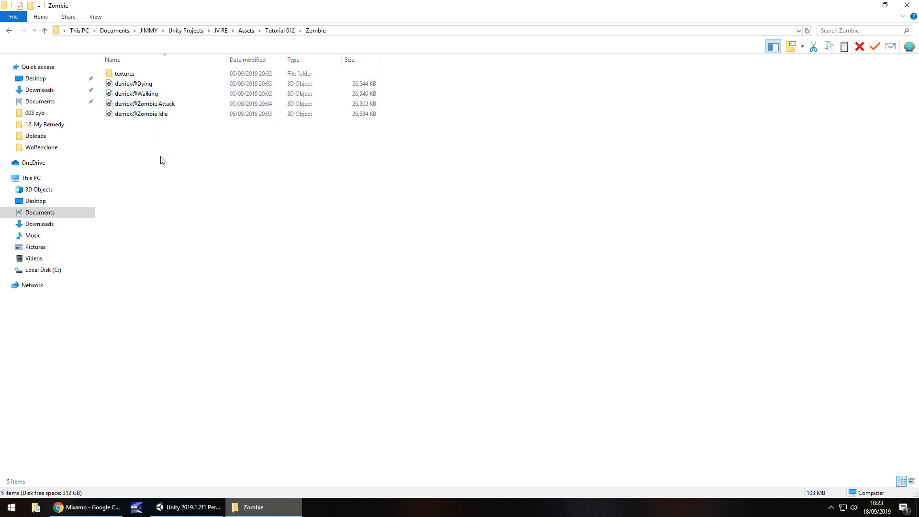
mouse_move(153, 96)
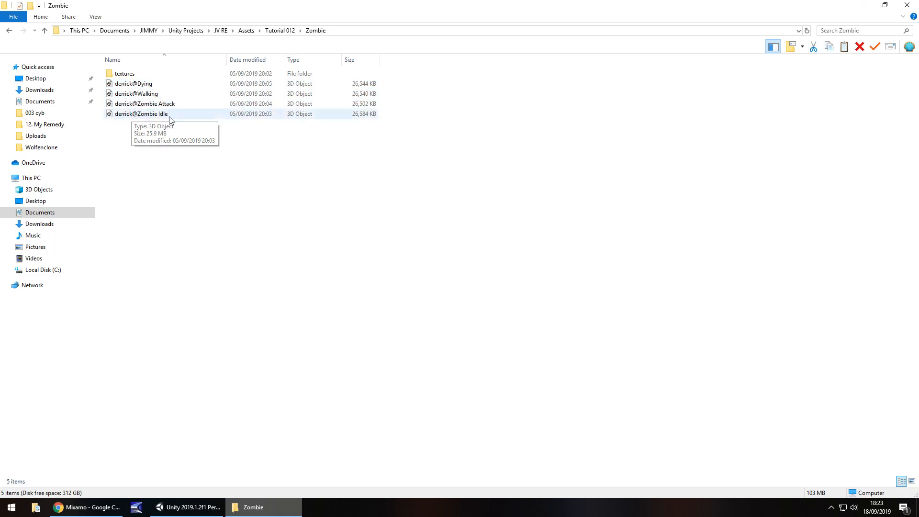
left_click(133, 83)
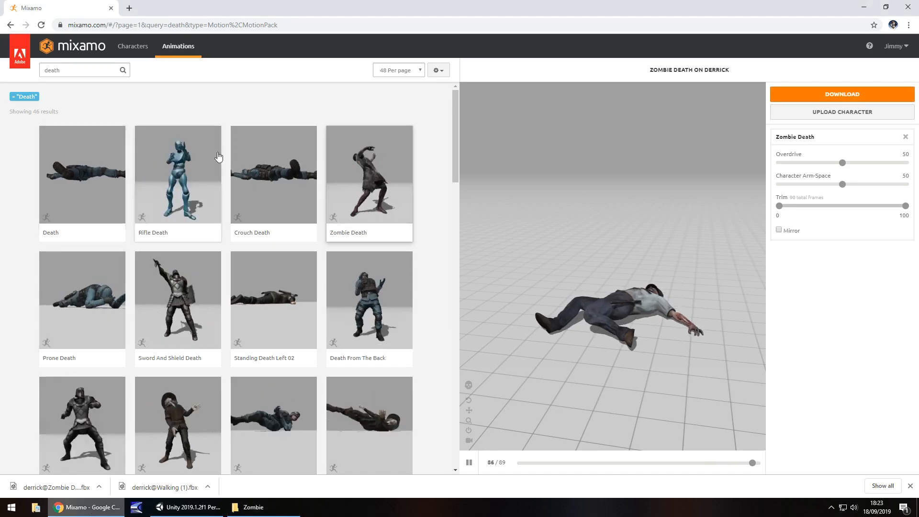
left_click(252, 507)
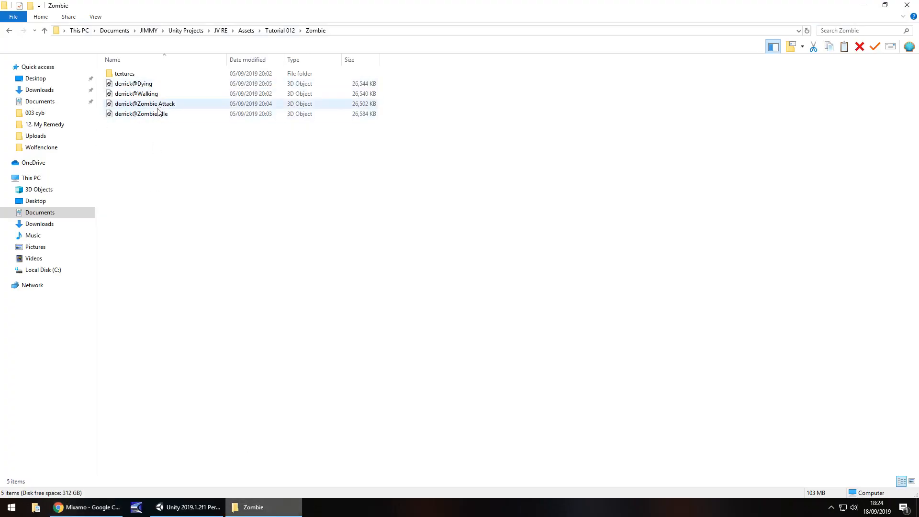
Step: Search 'zombie attack' and preview the second Zombie Attack on Derrick, then switch to the Zombie folder
left_click(78, 507)
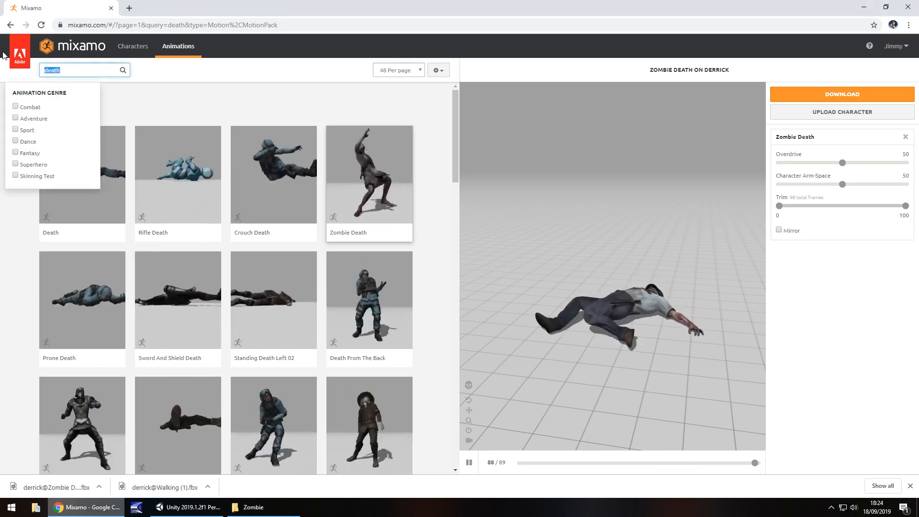
type("zombie attack")
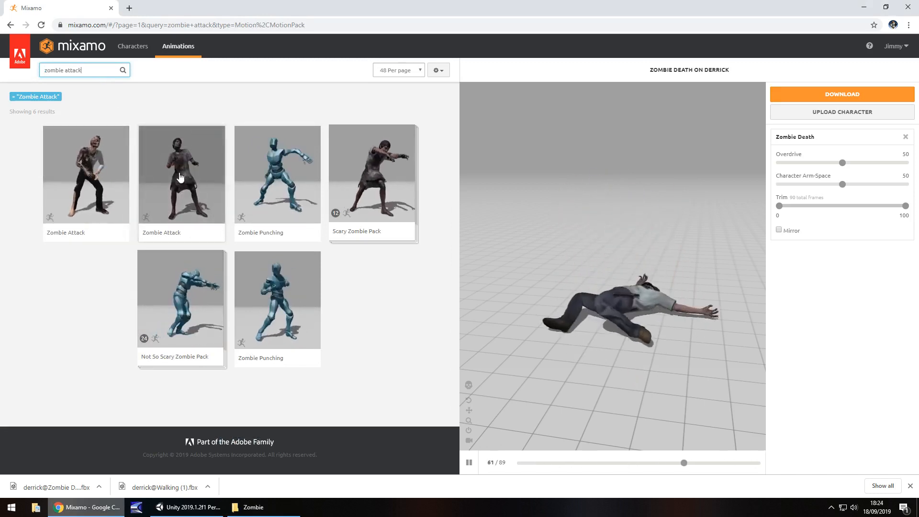
left_click(181, 177)
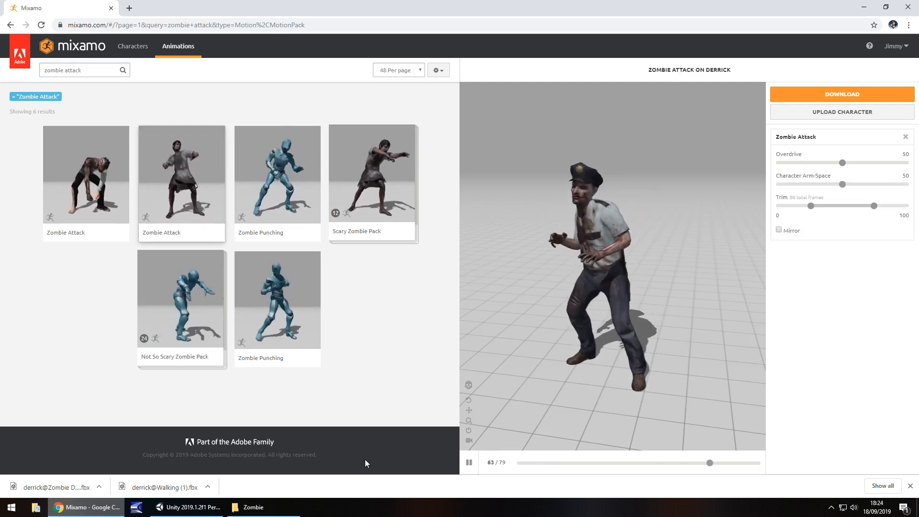
left_click(253, 507)
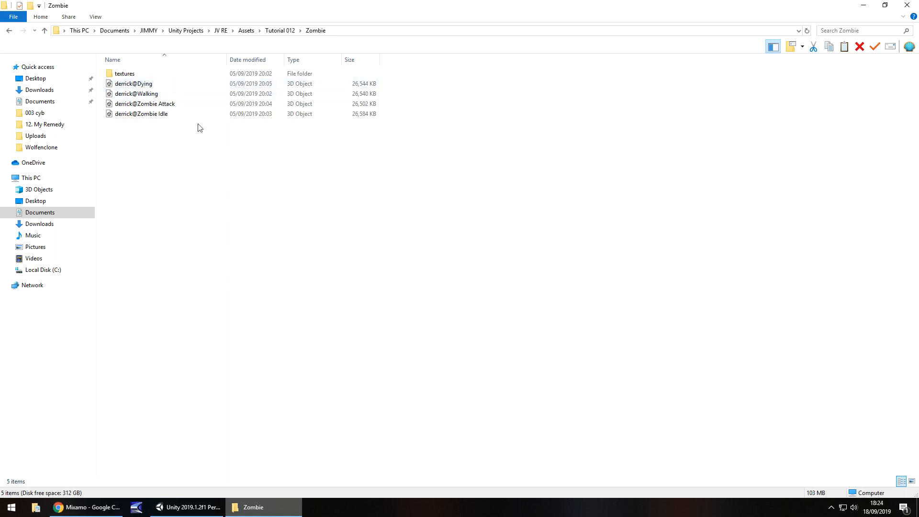
mouse_move(378, 194)
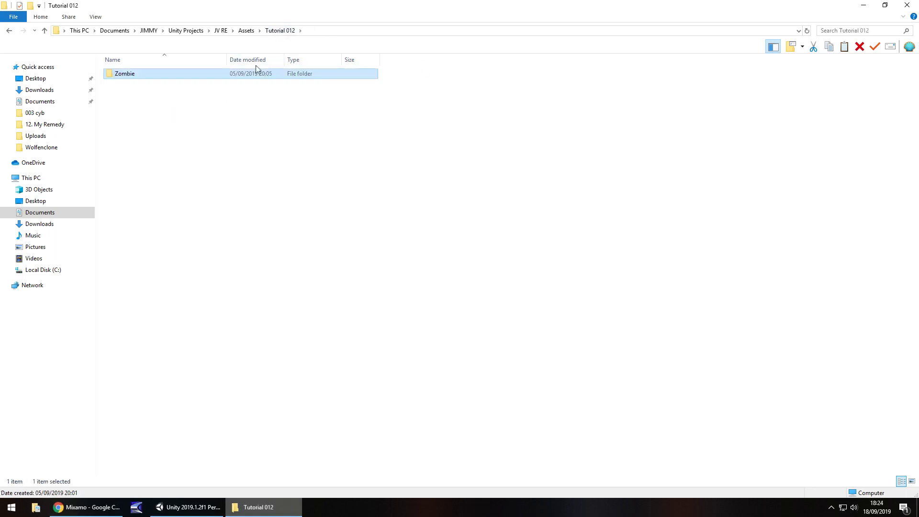
mouse_move(139, 75)
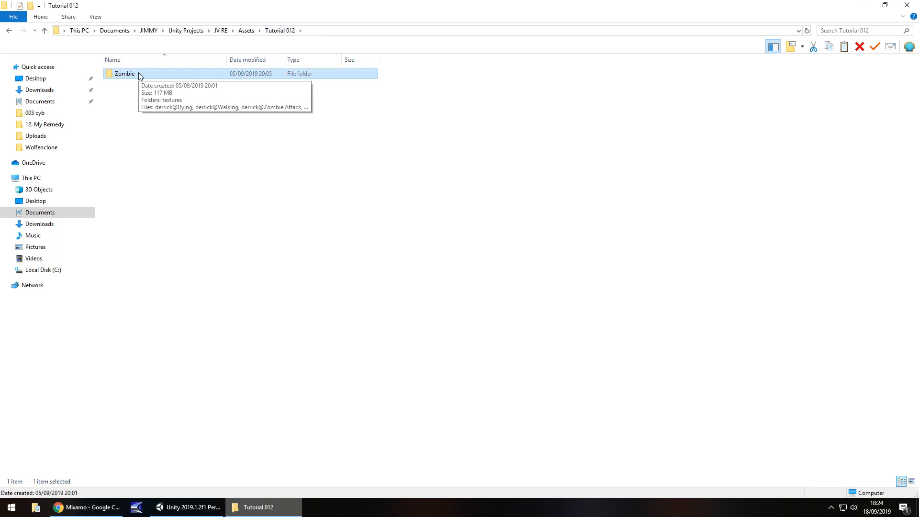
mouse_move(180, 193)
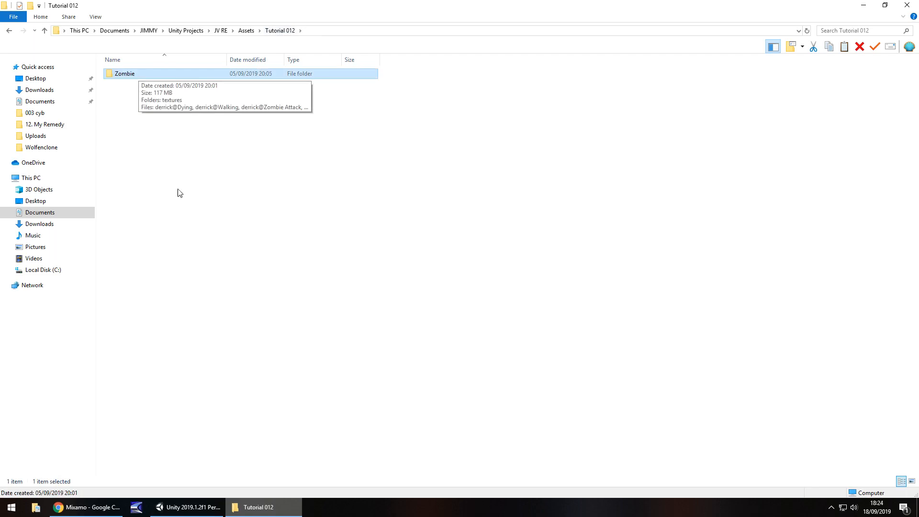
Step: Switch from the Tutorial 012 folder to the Unity editor
left_click(188, 507)
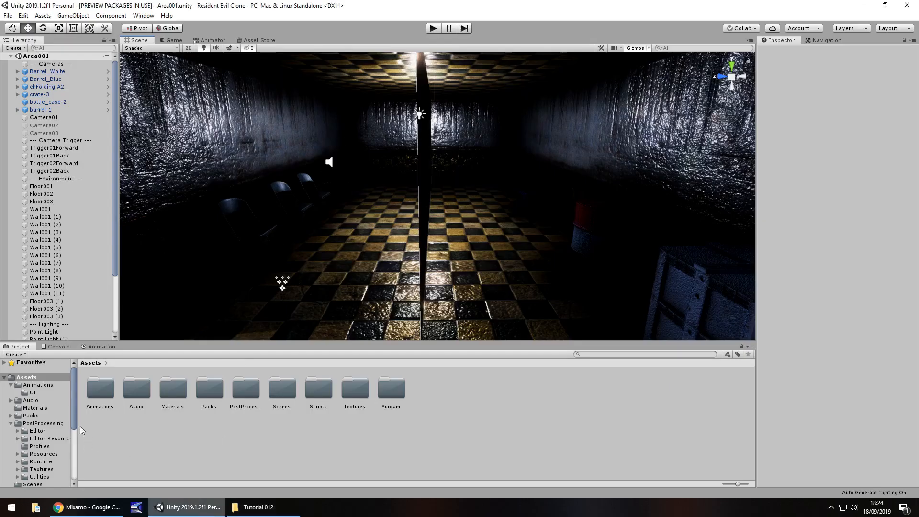
Step: Create an empty Enemies folder in Assets and open it, then return to the Tutorial 012 window
left_click(11, 390)
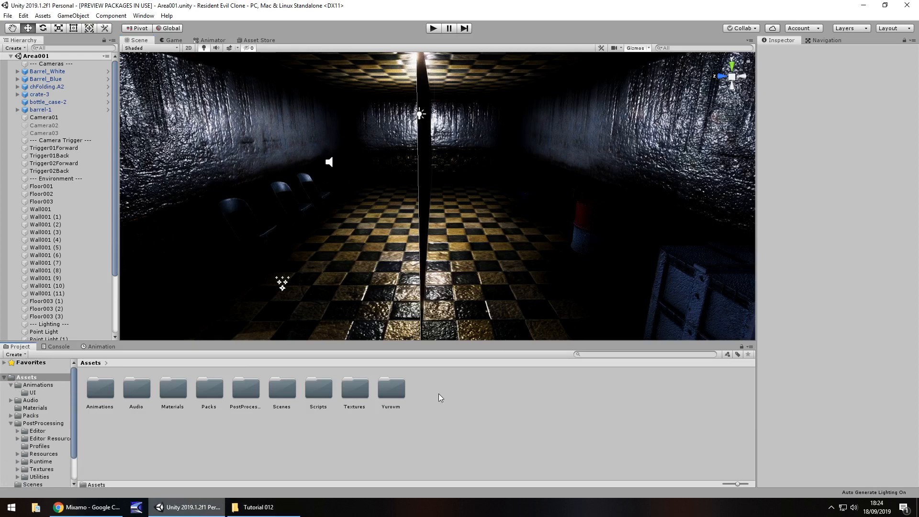
right_click(440, 397)
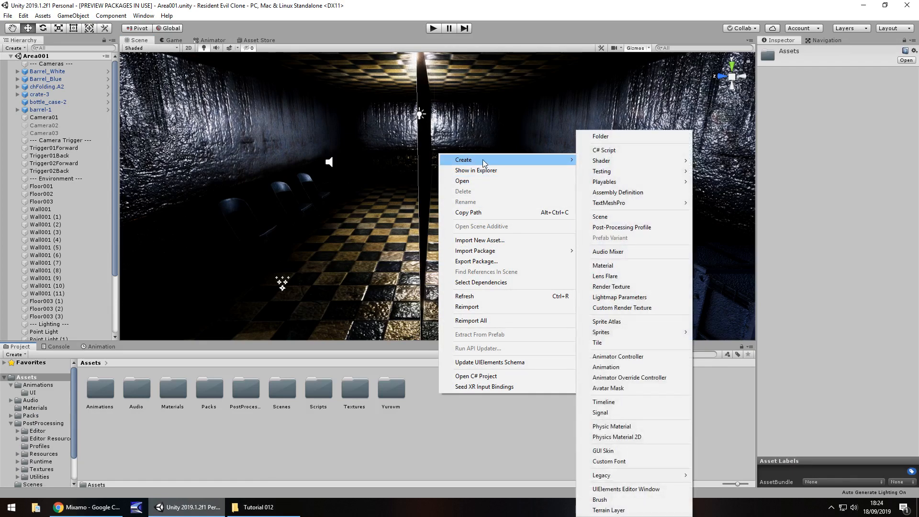
left_click(600, 136)
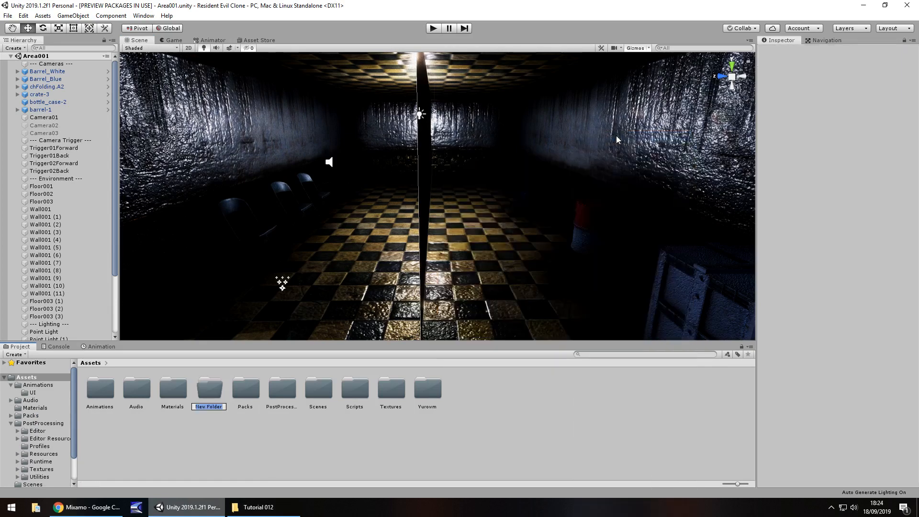
type("Enemies")
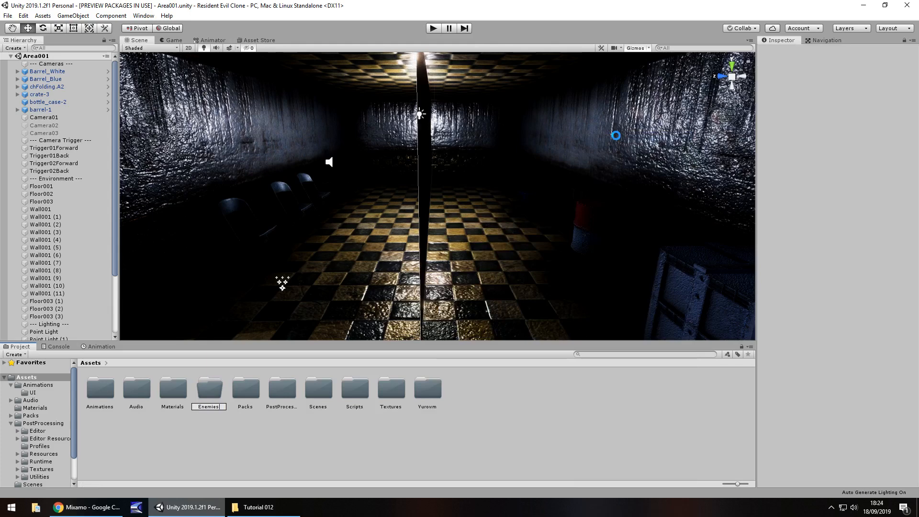
left_click(172, 387)
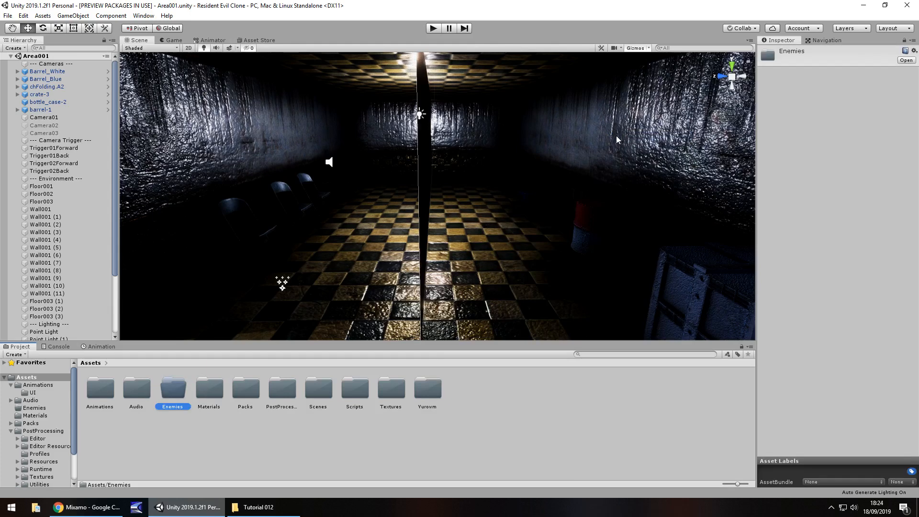
double_click(172, 387)
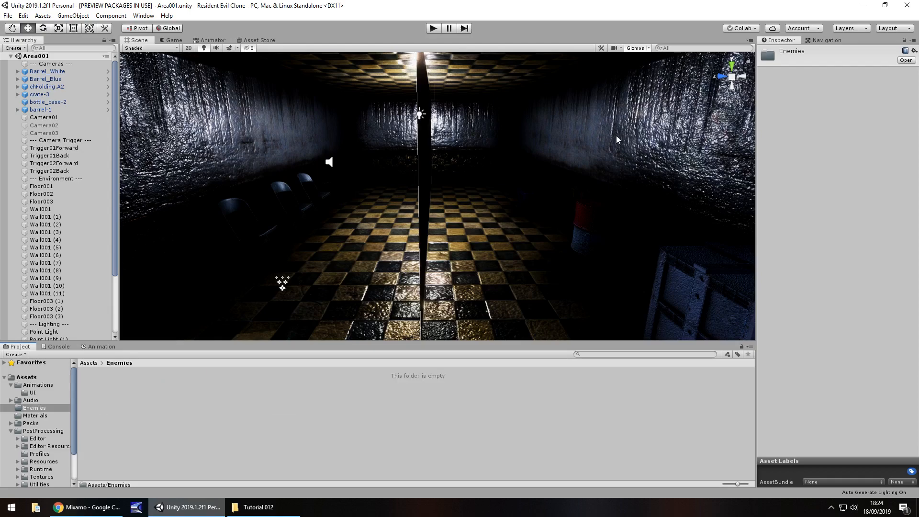
left_click(257, 507)
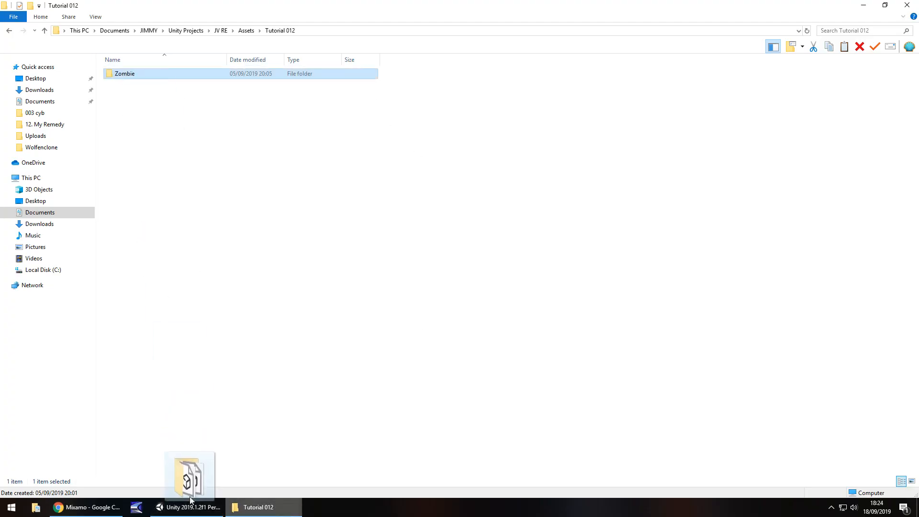
Step: Drag the Zombie folder into Assets/Enemies so Unity begins importing it
left_click(185, 507)
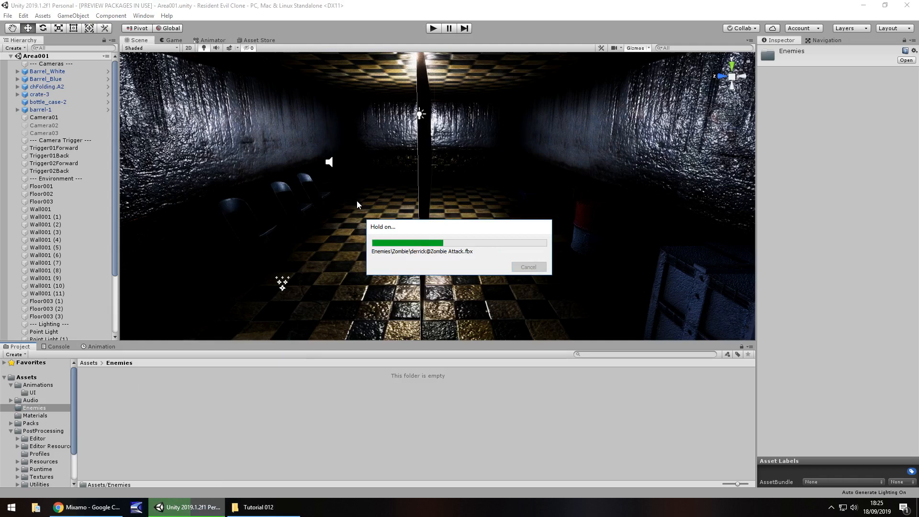
mouse_move(355, 207)
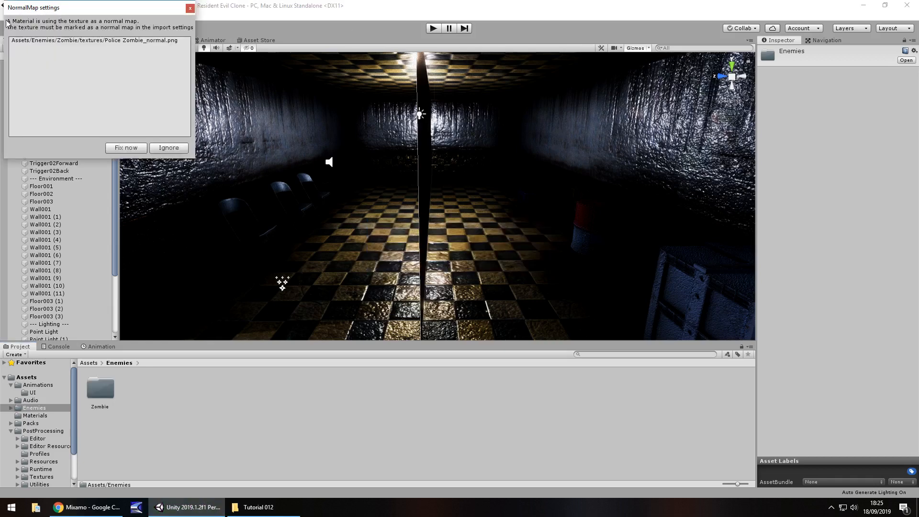
mouse_move(109, 113)
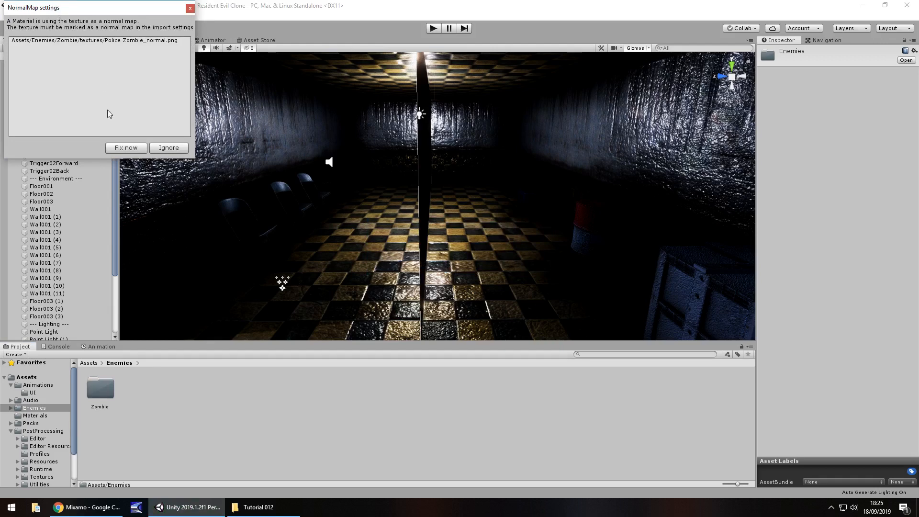
mouse_move(119, 119)
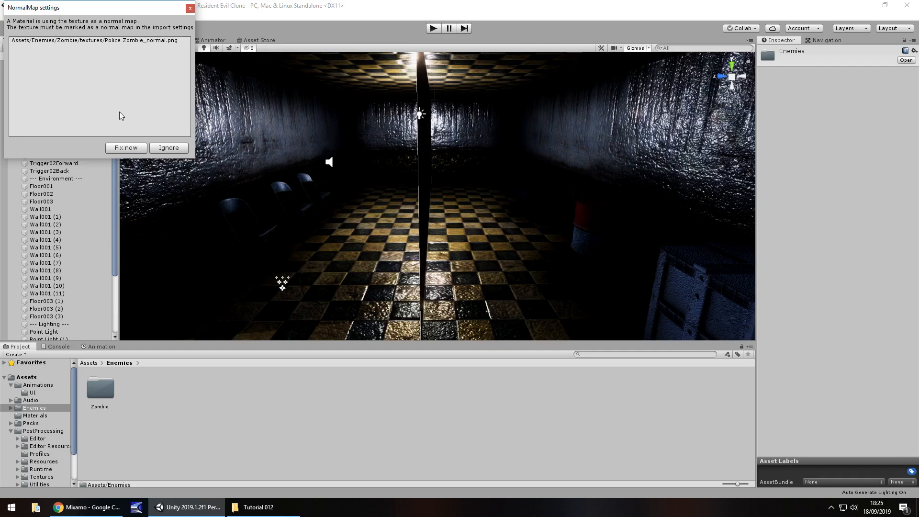
mouse_move(130, 133)
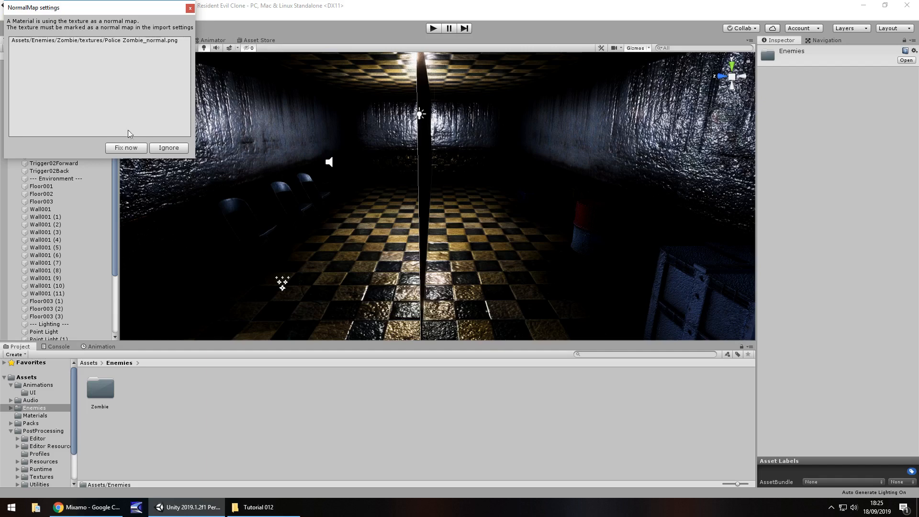
Step: Accept 'Fix now' so Police Zombie_normal.png is treated as a normal map
left_click(169, 147)
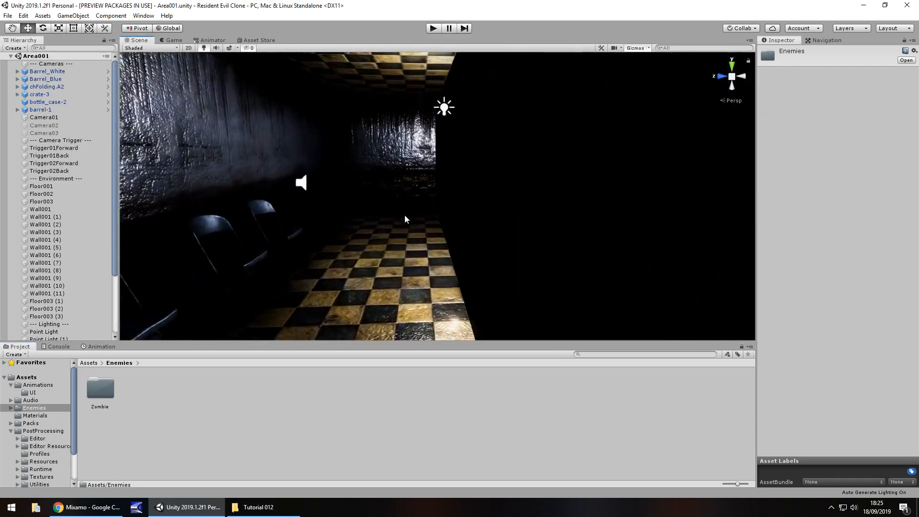
Step: Open the Zombie folder showing its textures subfolder and four derrick animation assets
left_click_drag(404, 219, 473, 234)
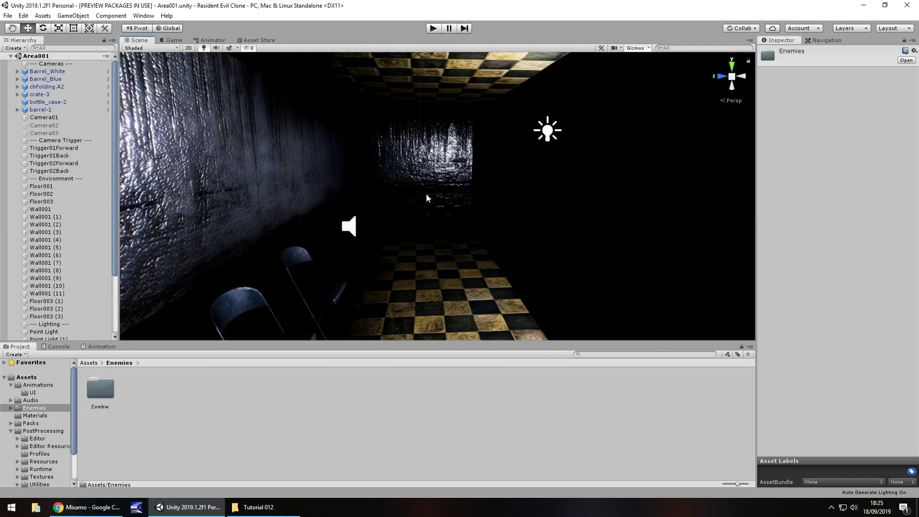
mouse_move(435, 231)
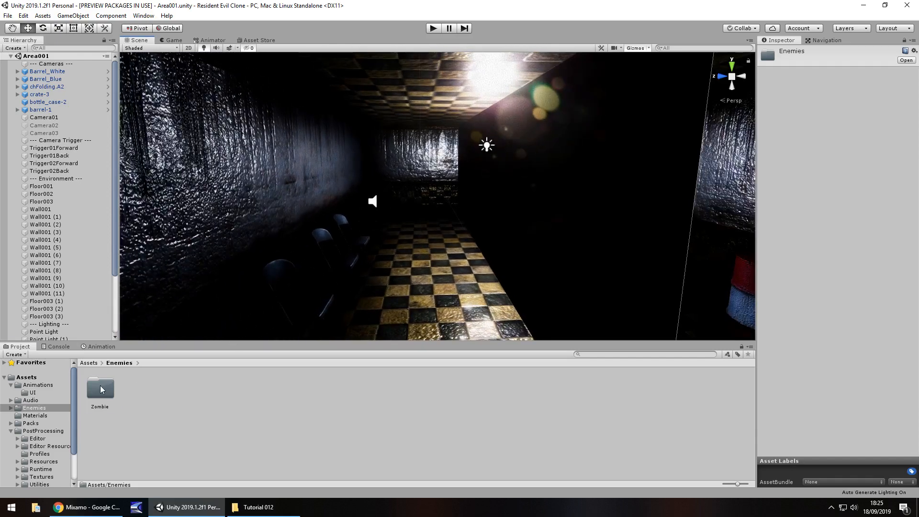
double_click(99, 388)
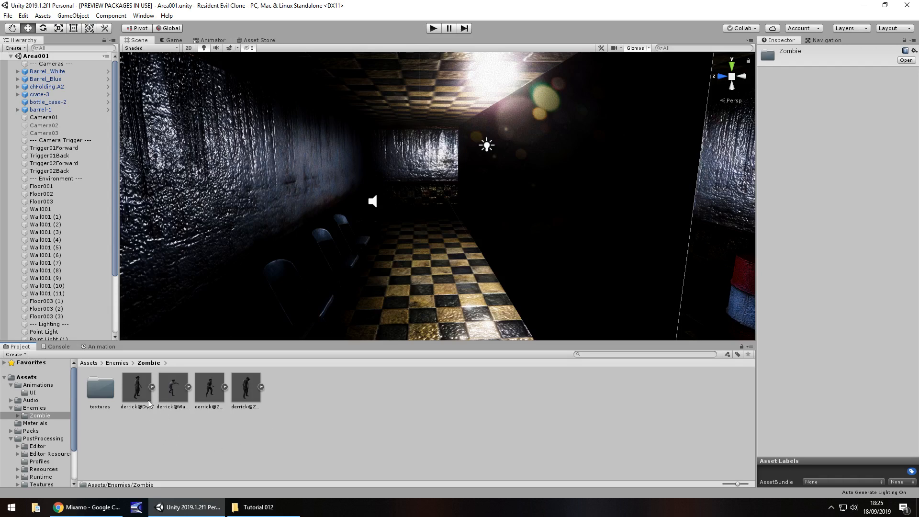
Step: Place derrick@Zombie Attack in the corridor with Rotation Y -90 and enlarged scale
left_click(208, 387)
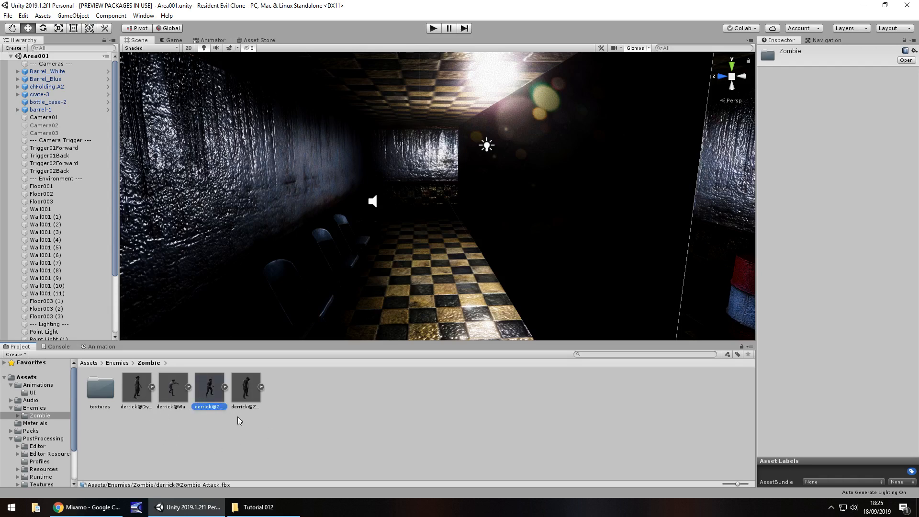
left_click(209, 386)
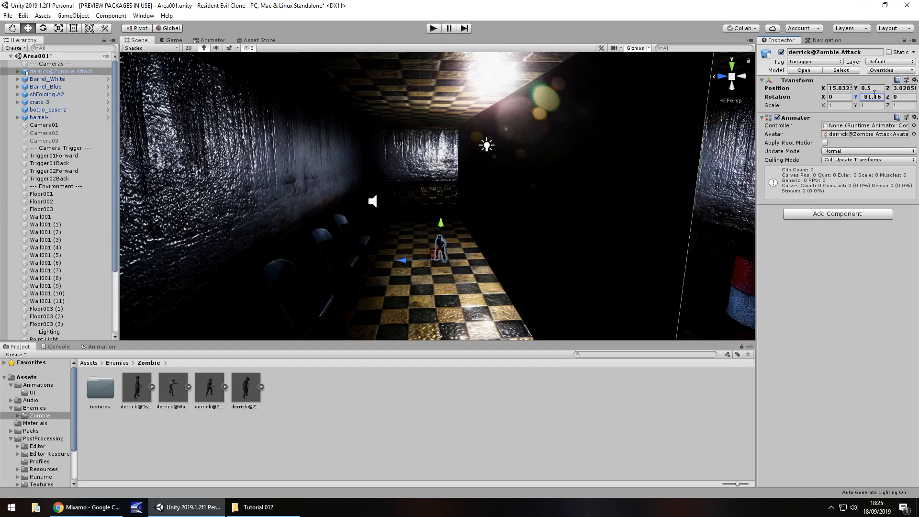
type("-90")
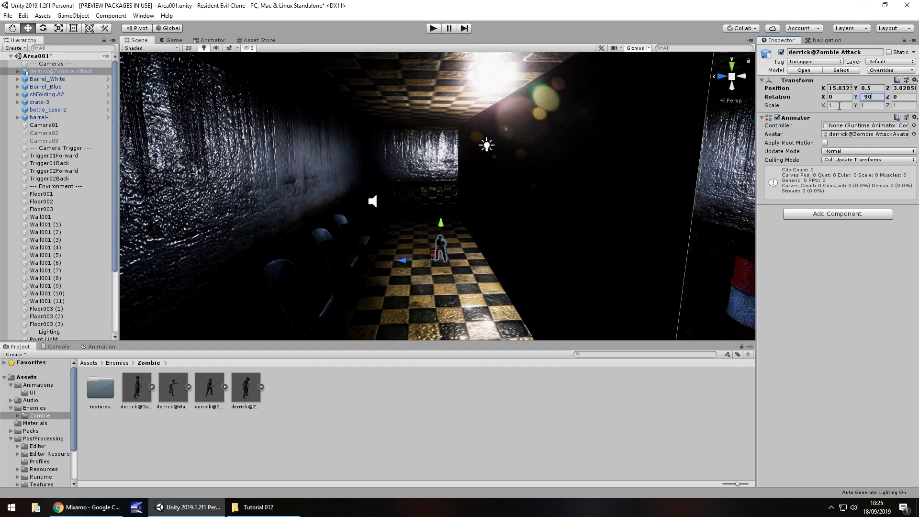
type("3")
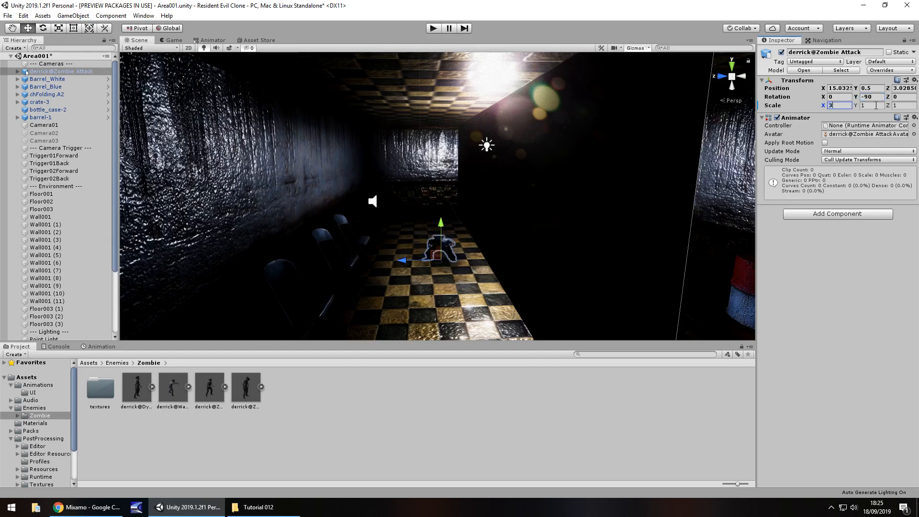
type("3")
left_click(872, 105)
type("4")
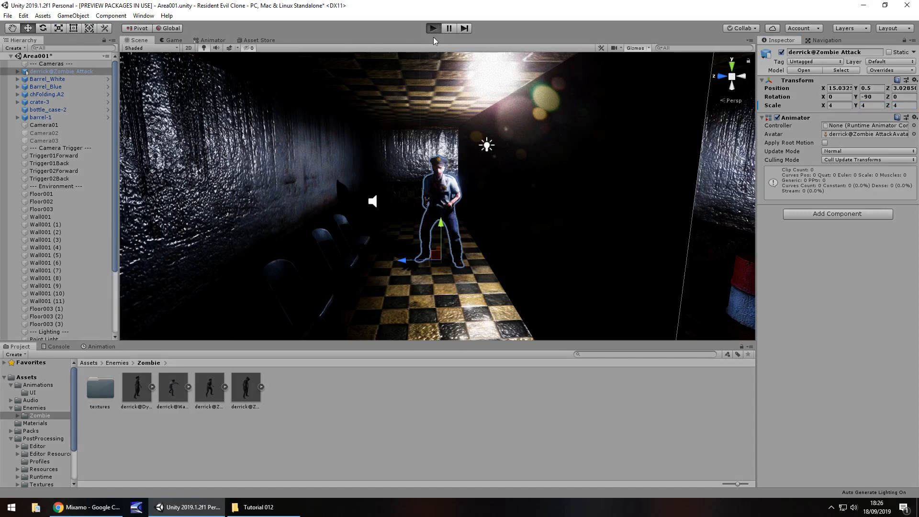
mouse_move(436, 44)
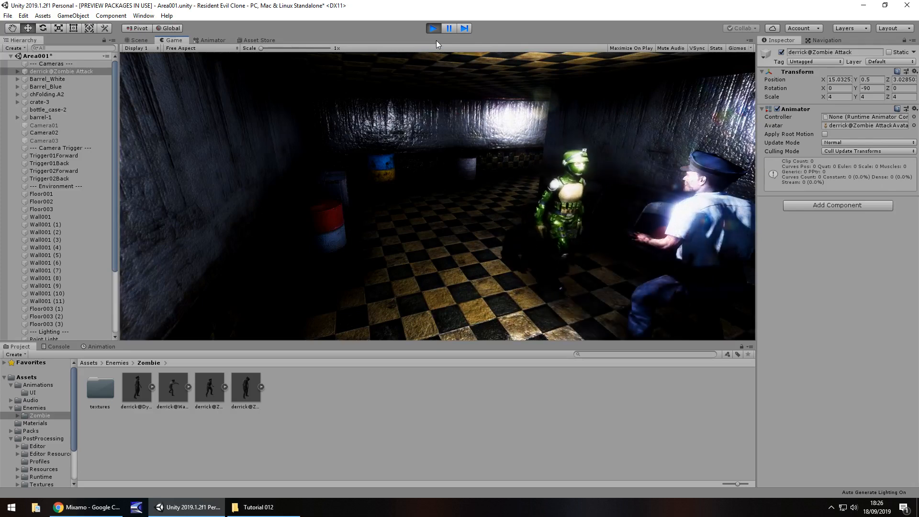
Step: Stop the Play-mode test run after seeing the zombie beside the player
left_click(134, 41)
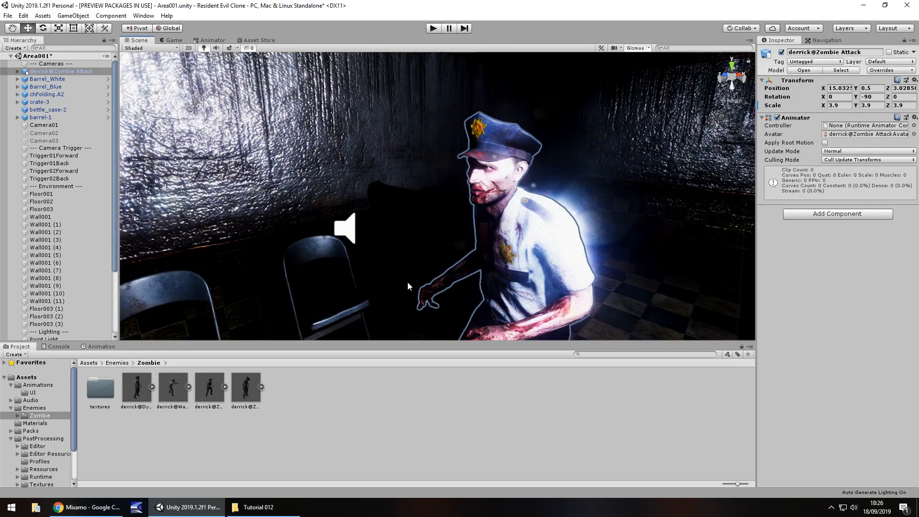
mouse_move(405, 281)
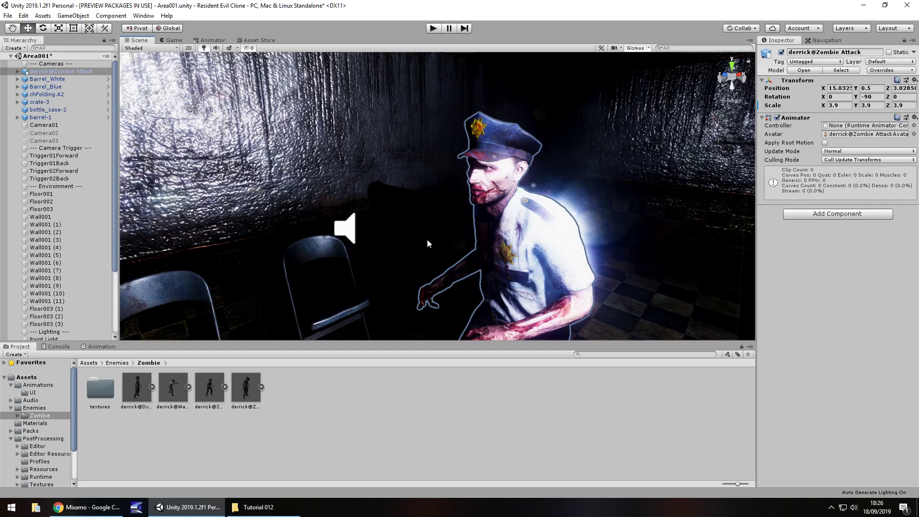
mouse_move(163, 150)
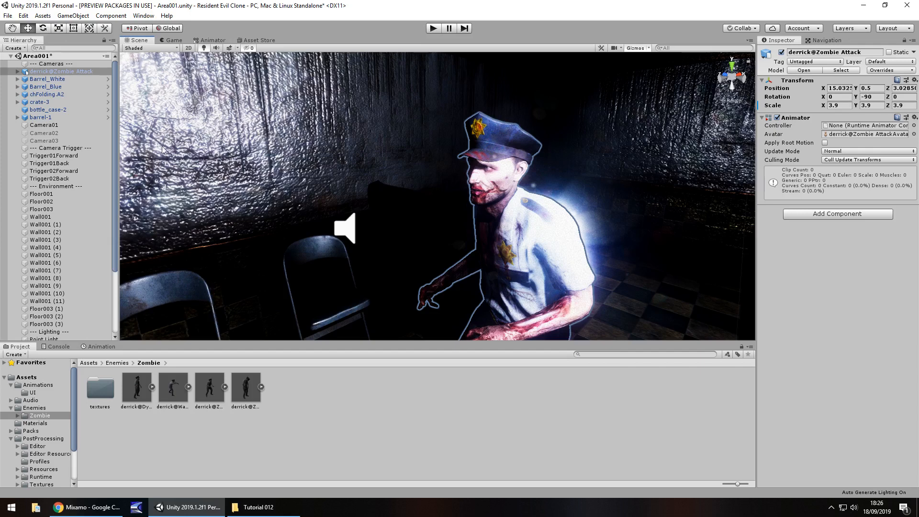
Step: Rename the zombie Zombie001 and move it below the --- Enemies --- separator
left_click(53, 71)
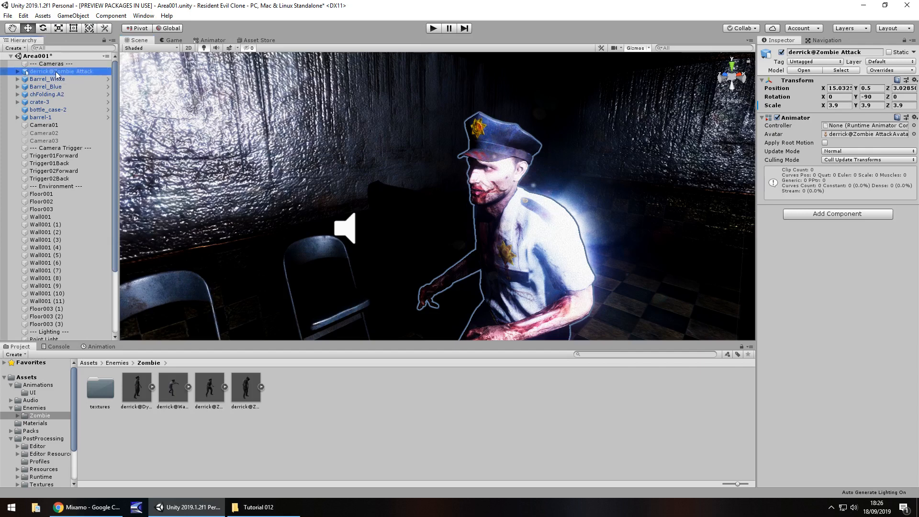
scroll("down", 3)
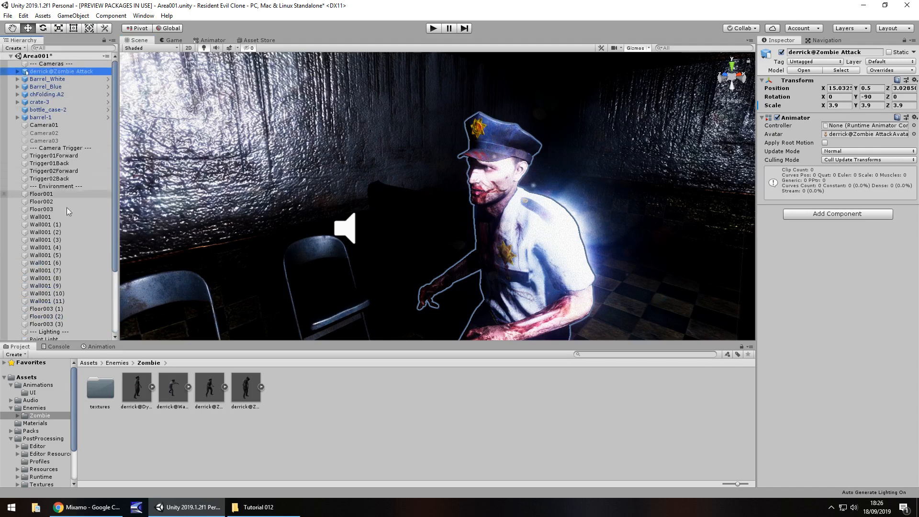
scroll("down", 3)
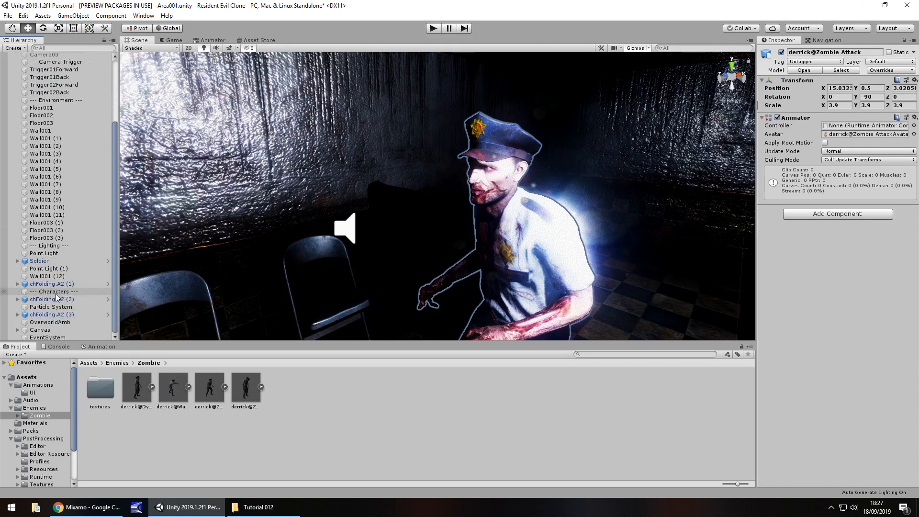
left_click(53, 291)
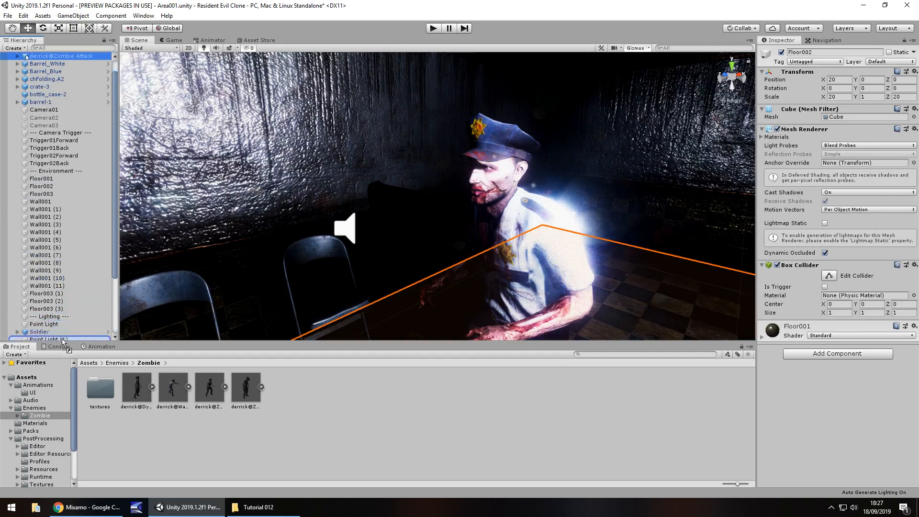
scroll("down", 3)
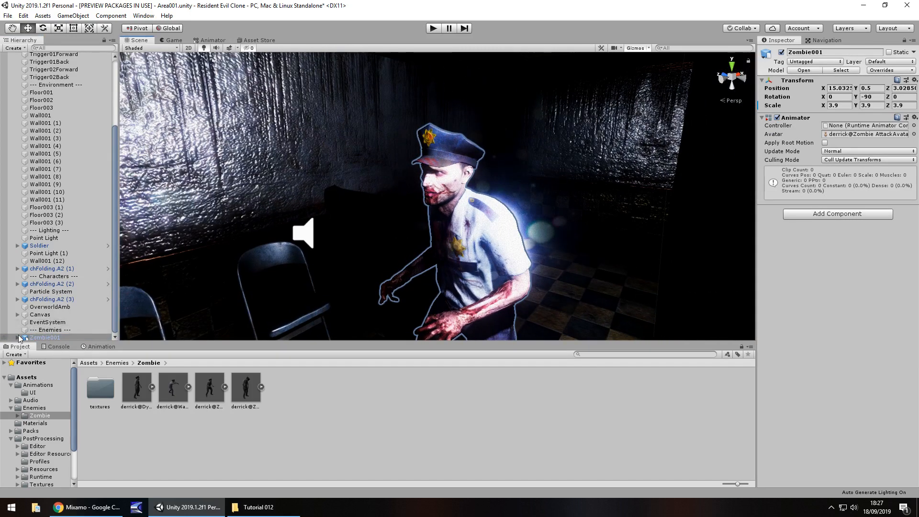
Step: Expand Zombie001 and alternate between Base (face) and Mesh 1 (body) to compare their materials
left_click(18, 321)
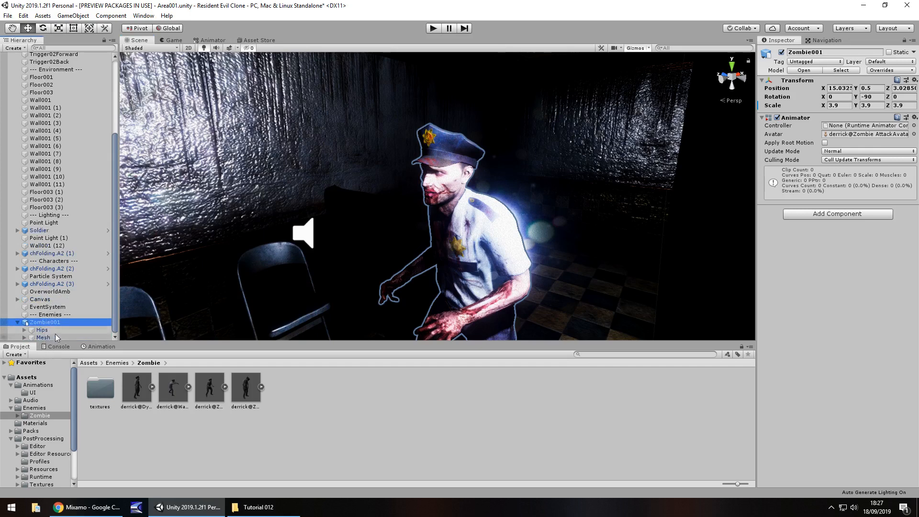
left_click(42, 336)
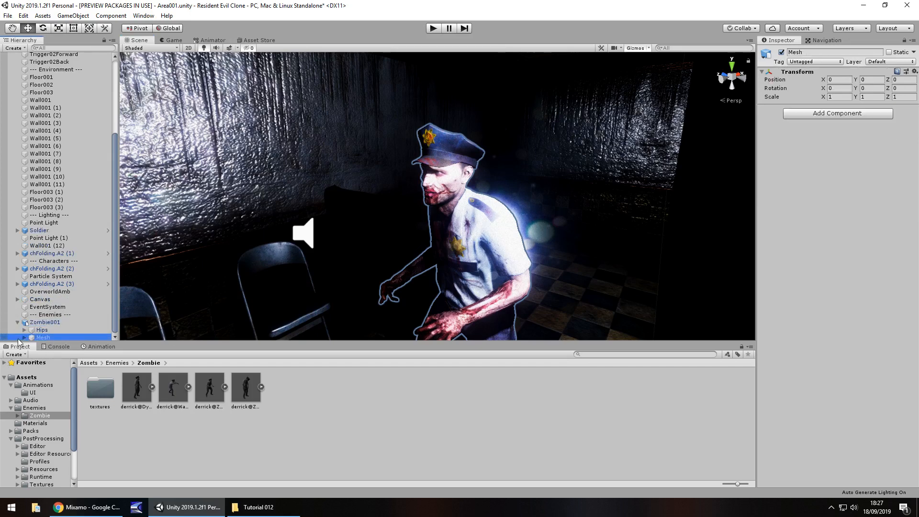
left_click(50, 329)
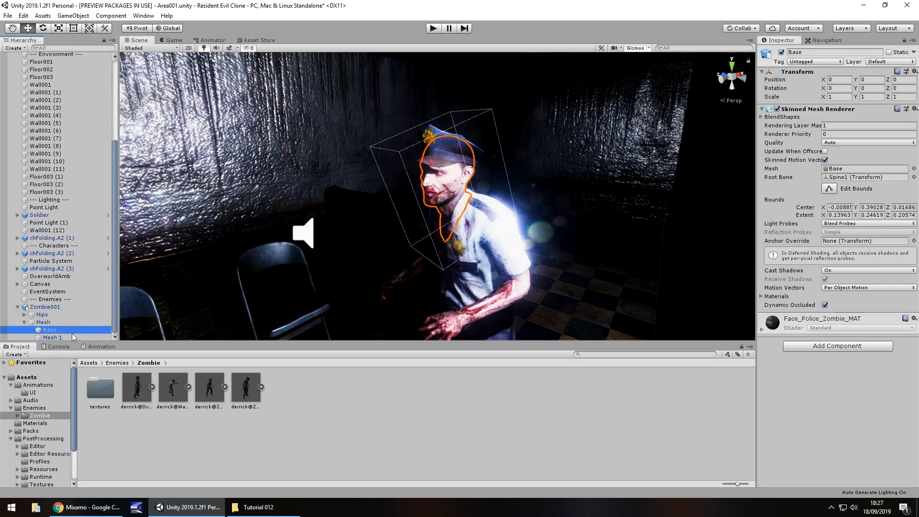
left_click(52, 337)
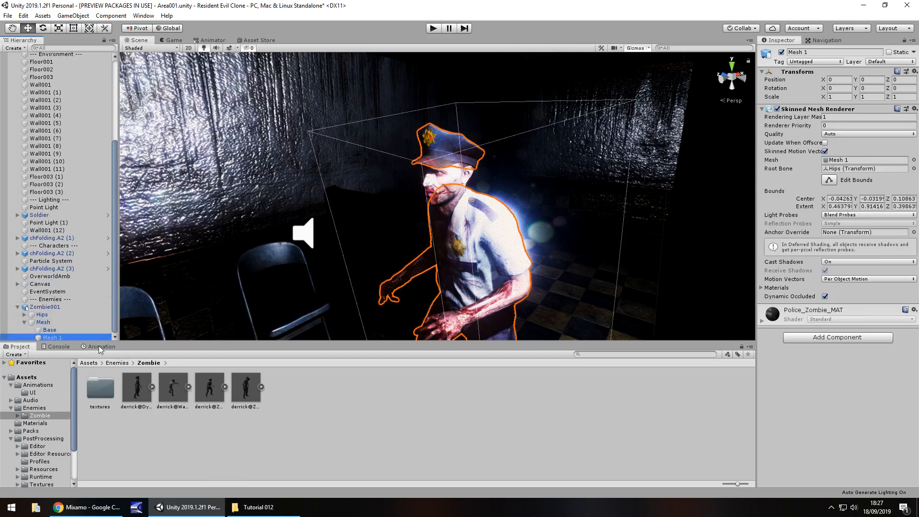
left_click(47, 329)
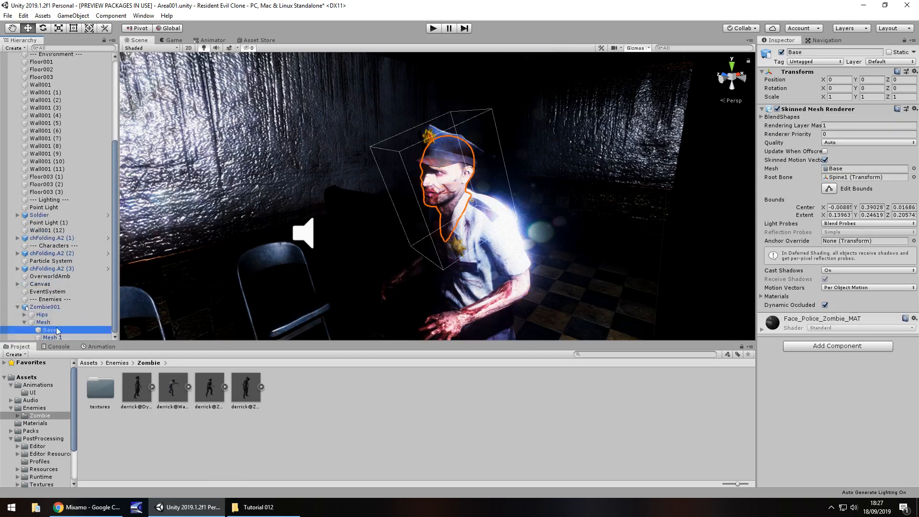
left_click(52, 337)
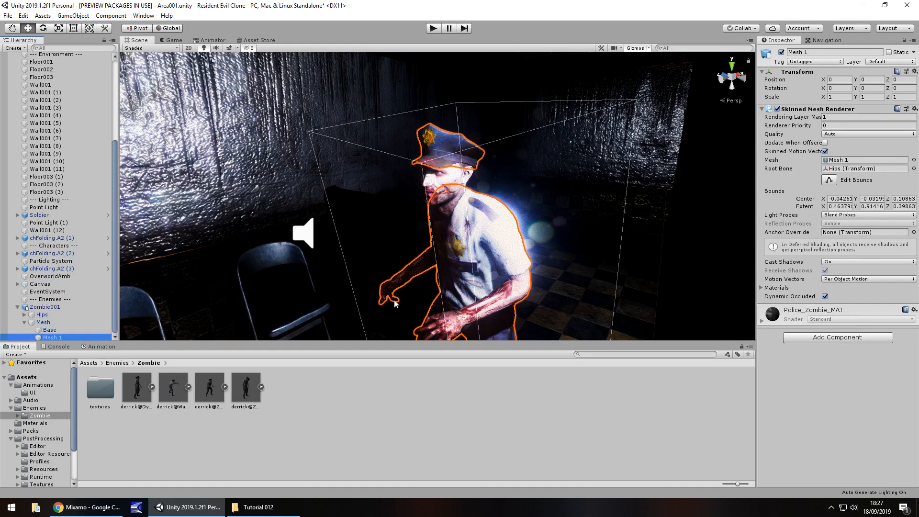
left_click(50, 329)
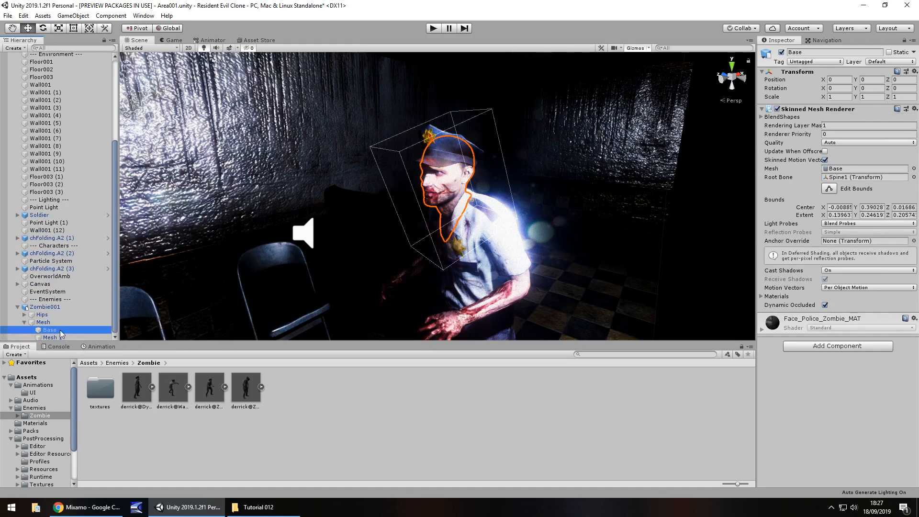
left_click(52, 337)
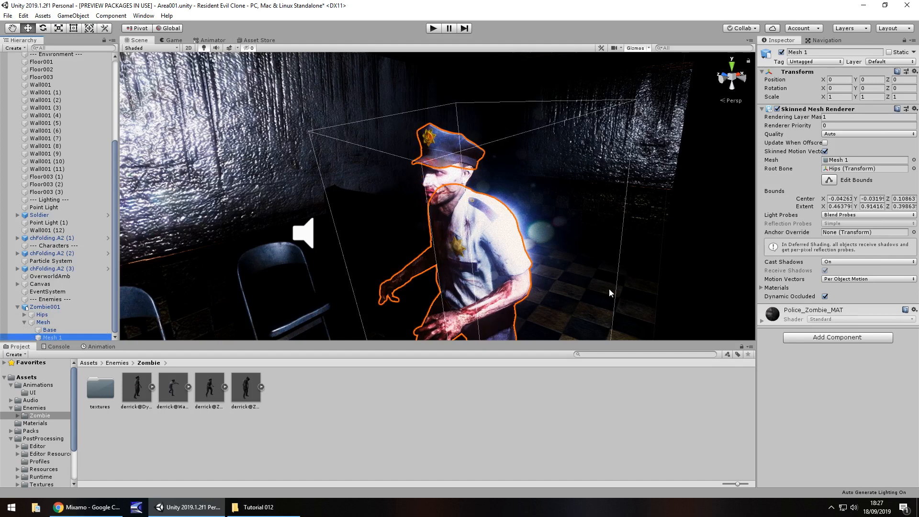
left_click(48, 329)
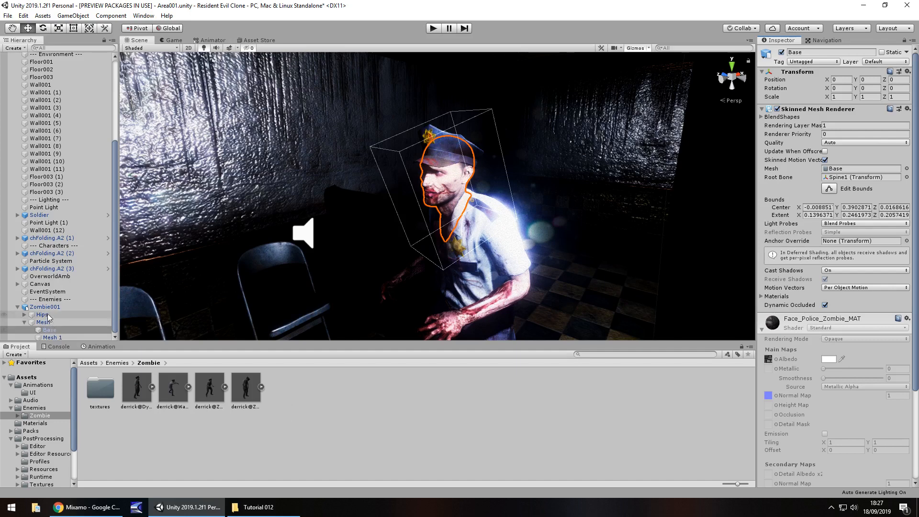
Step: Unpack the Zombie001 prefab and return to the Base face mesh material
right_click(44, 307)
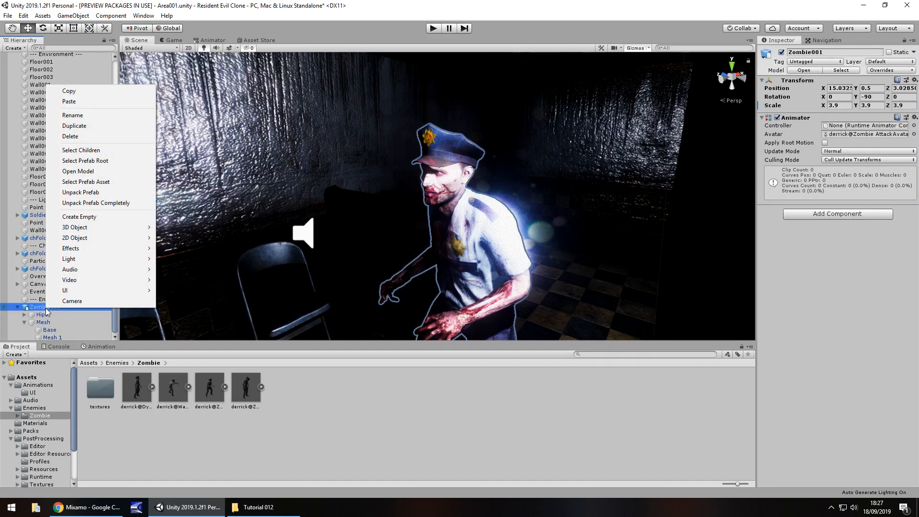
mouse_move(80, 192)
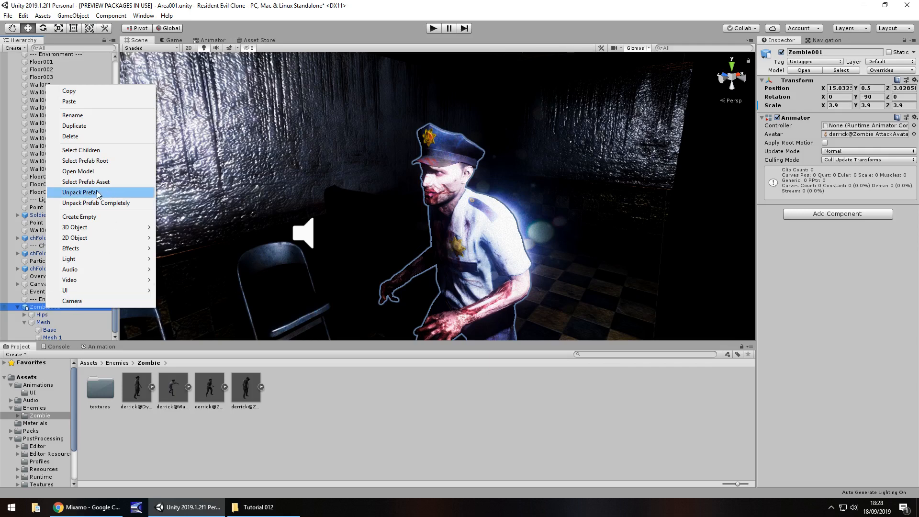
left_click(80, 192)
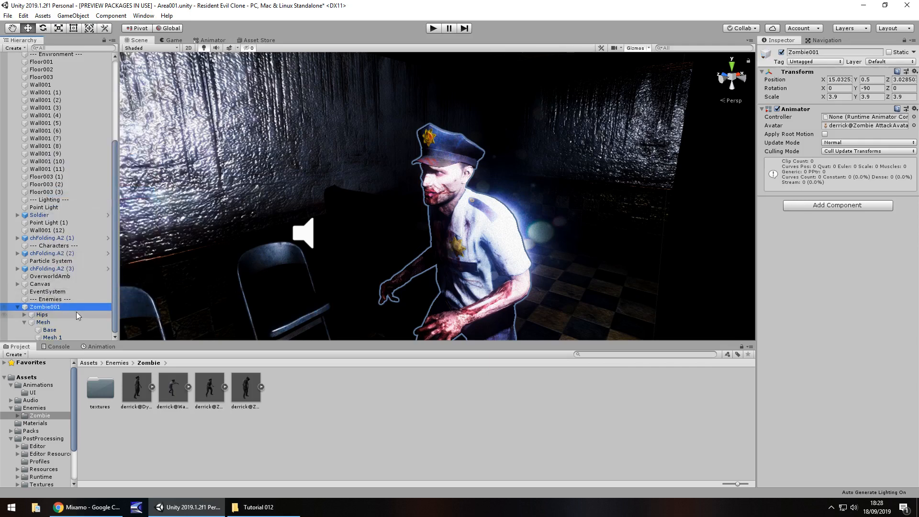
mouse_move(52, 329)
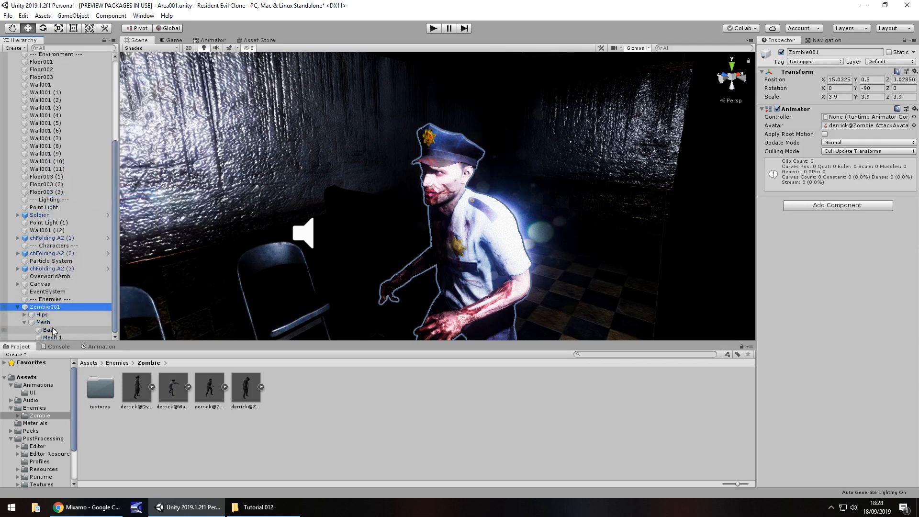
left_click(48, 330)
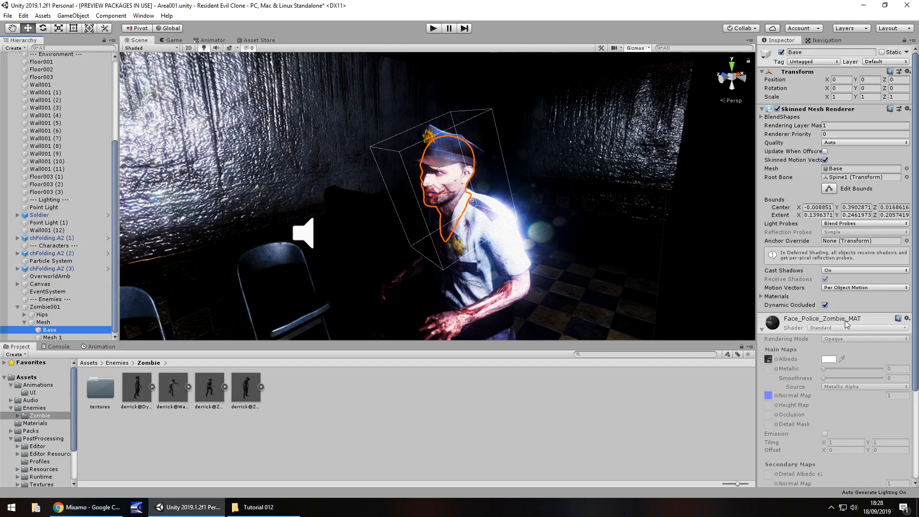
mouse_move(799, 327)
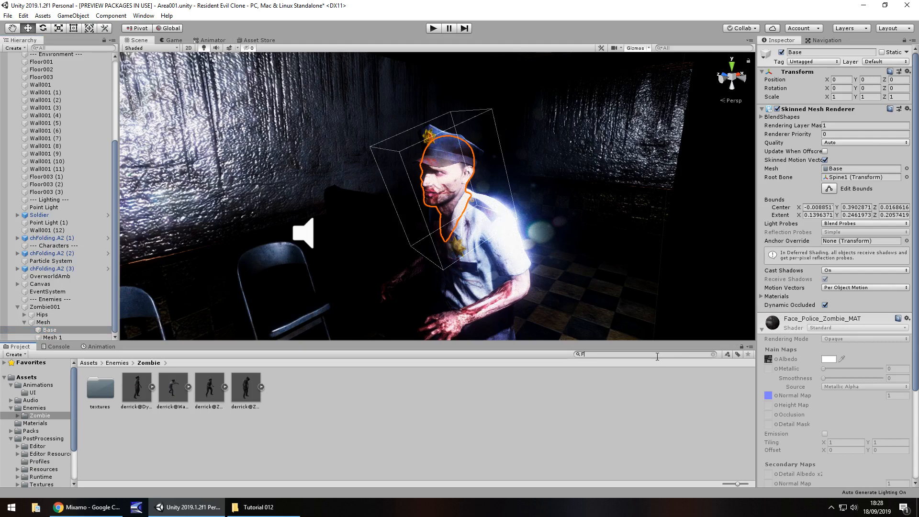
Step: Search the Project for Face materials and check which asset each result belongs to
type("Face_Police_Zombie")
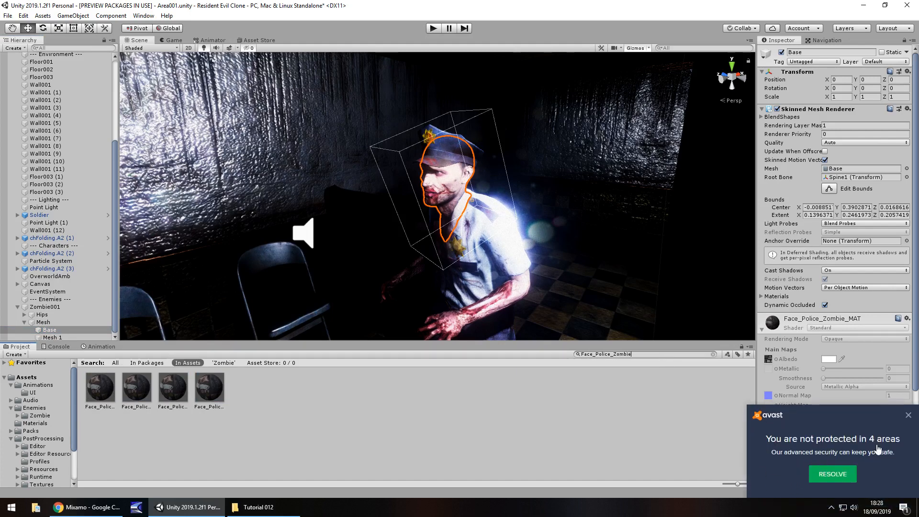
left_click(908, 414)
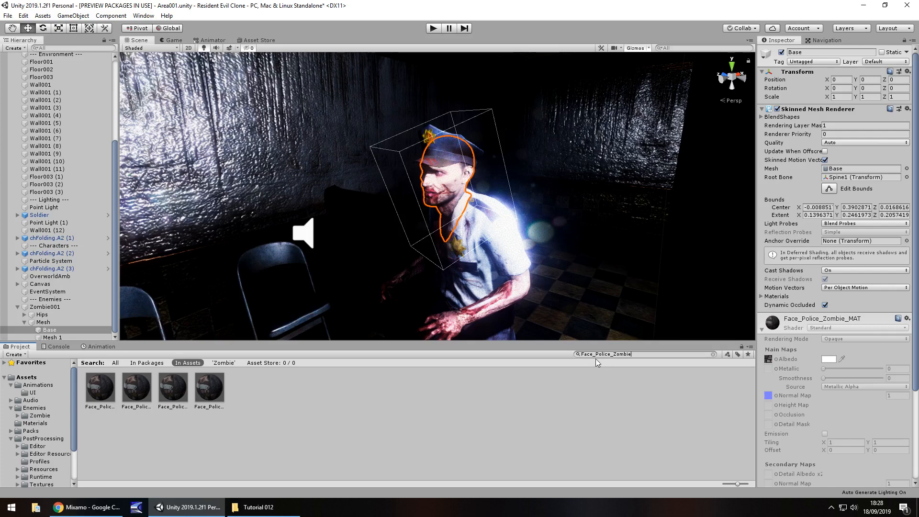
left_click(100, 387)
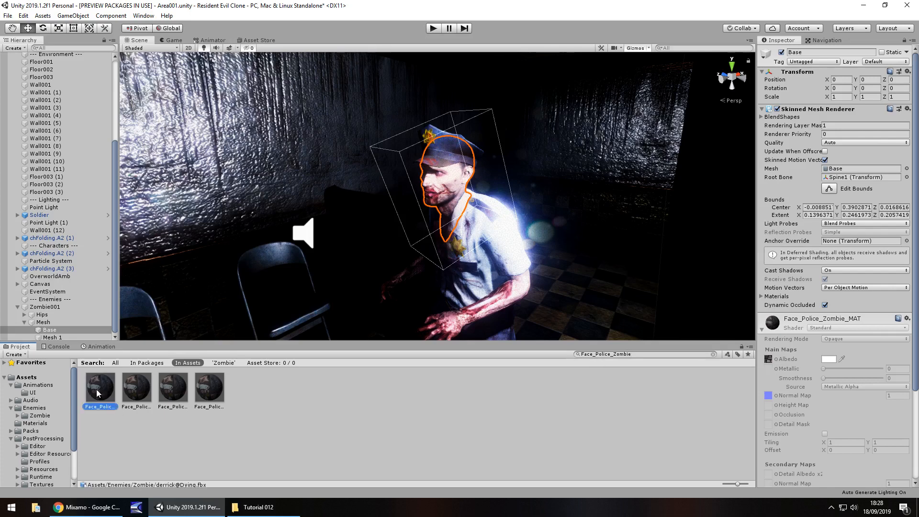
left_click(136, 388)
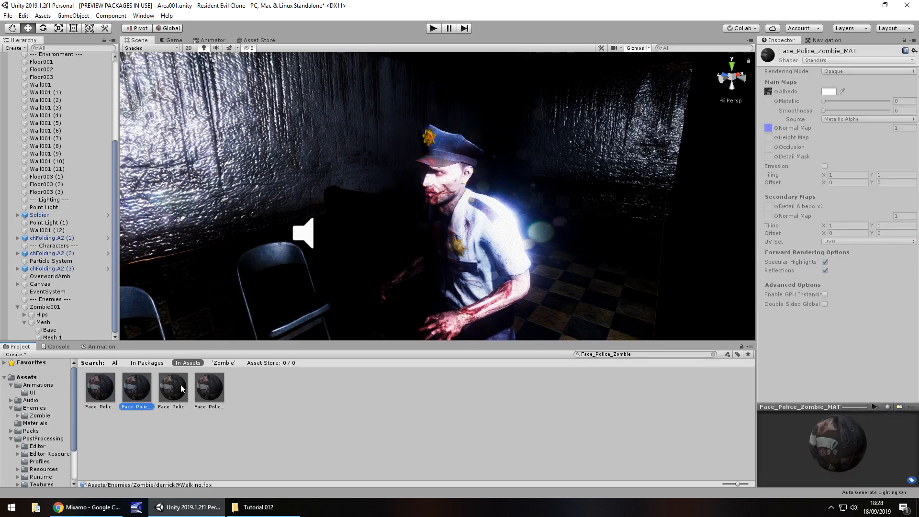
left_click(209, 387)
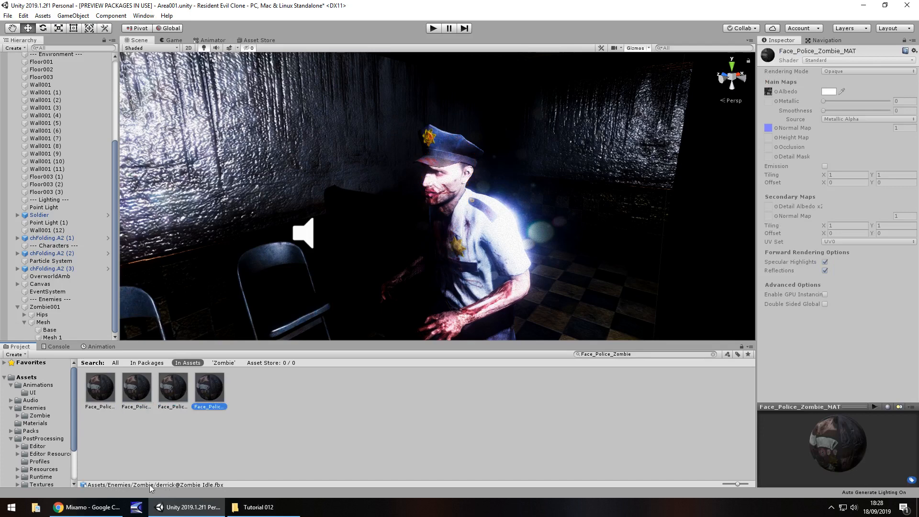
mouse_move(239, 487)
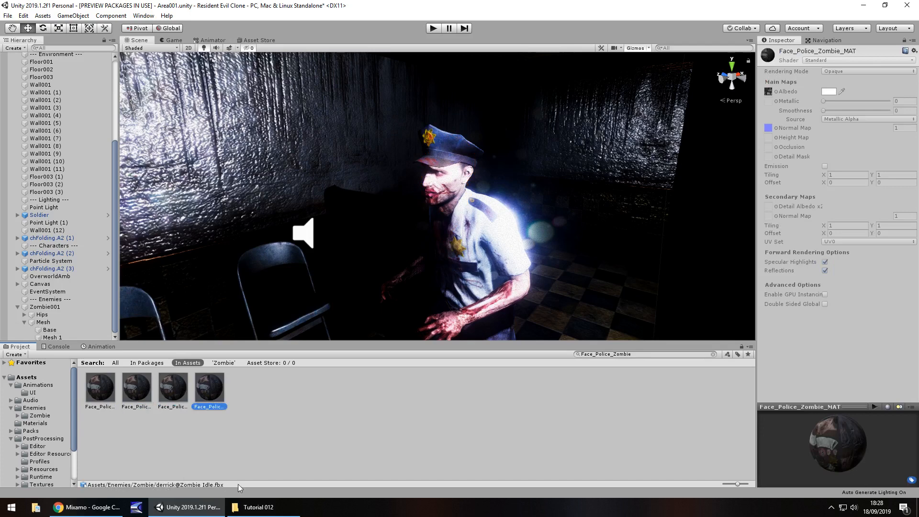
left_click(172, 386)
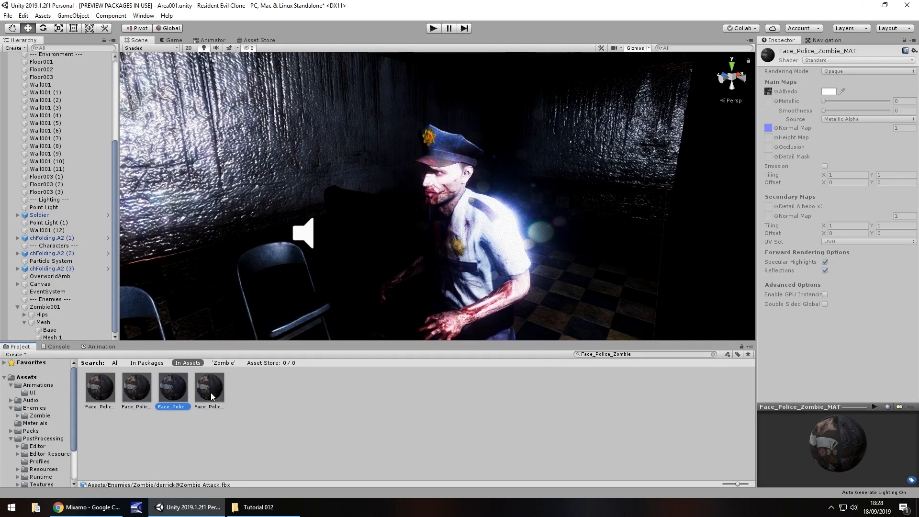
left_click(208, 387)
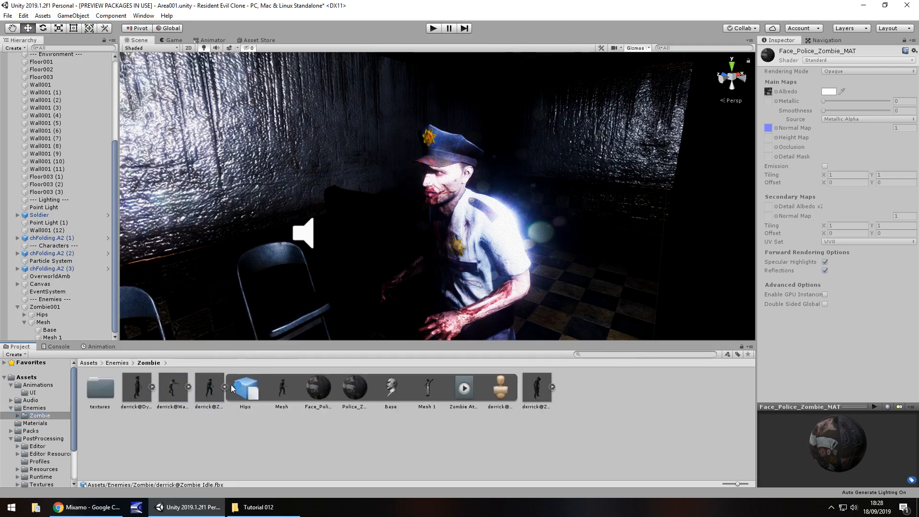
Step: Duplicate the embedded Face_Police_Zombie_MAT and Police_Zombie_MAT into standalone Zombie-folder copies
left_click(354, 387)
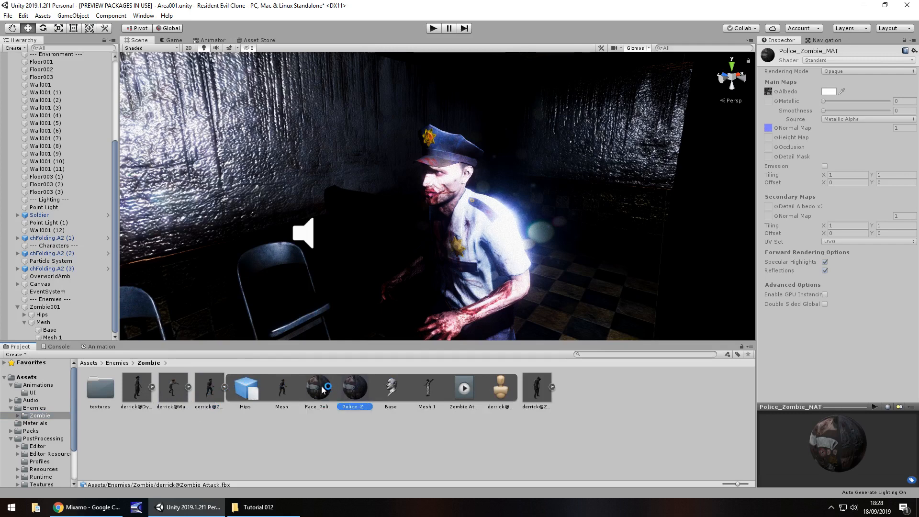
left_click(318, 387)
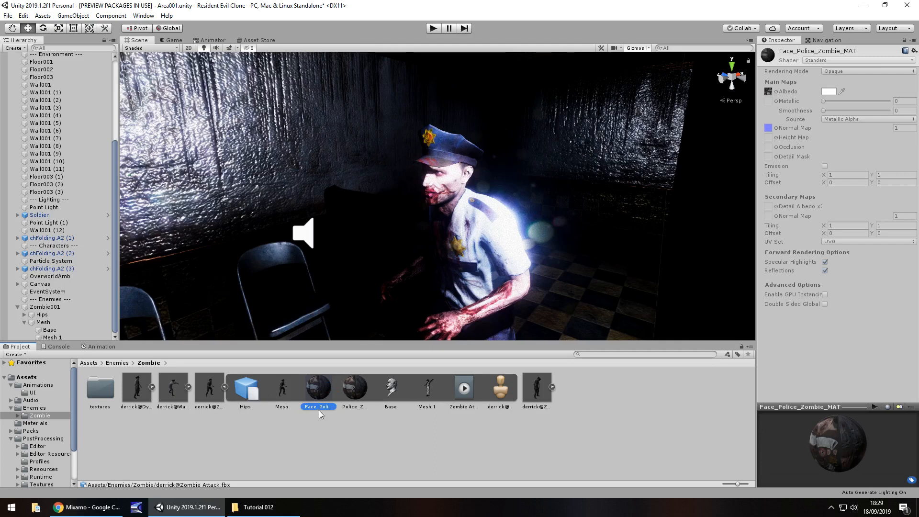
mouse_move(318, 428)
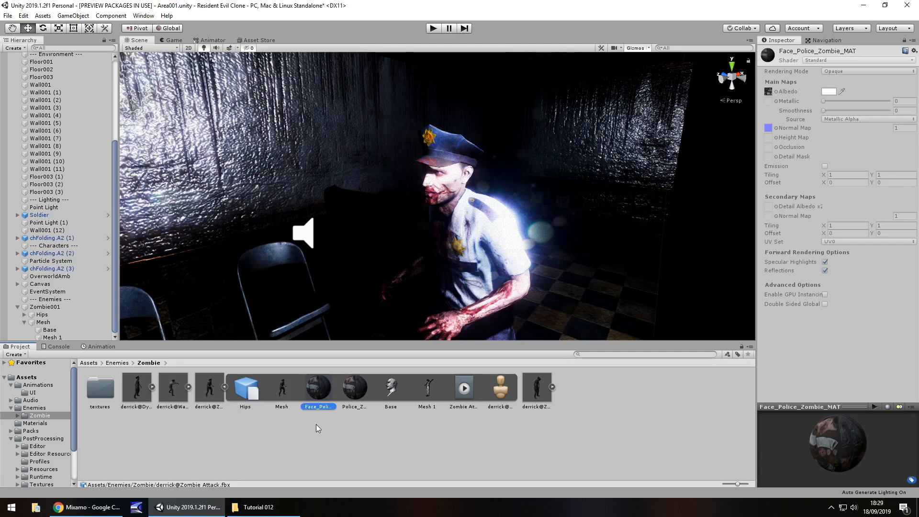
mouse_move(357, 396)
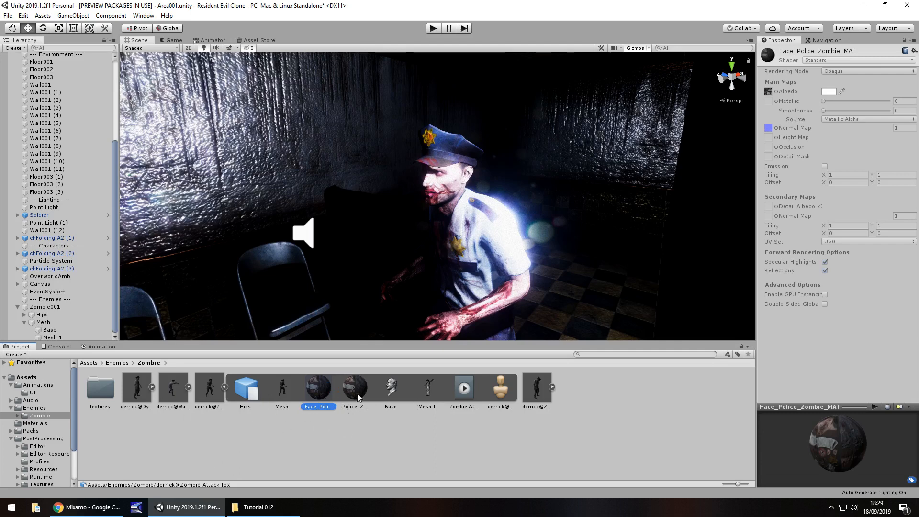
left_click(354, 388)
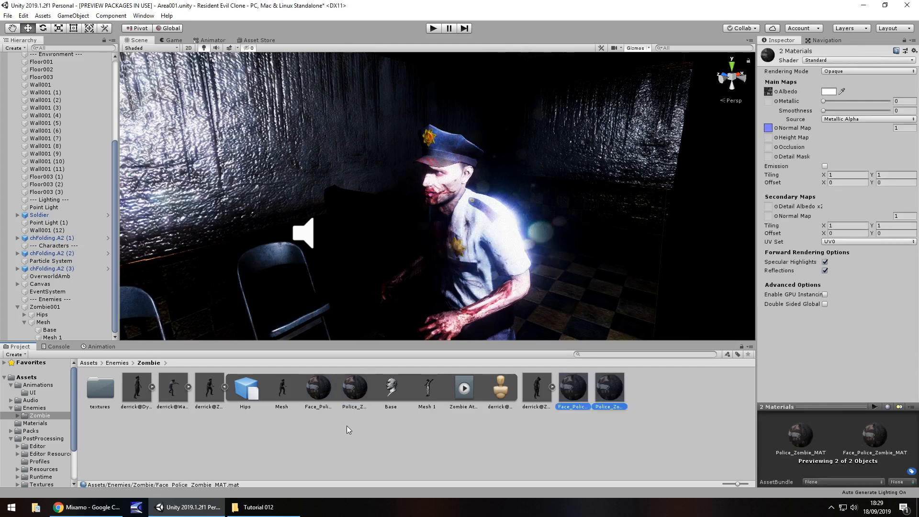
left_click(572, 387)
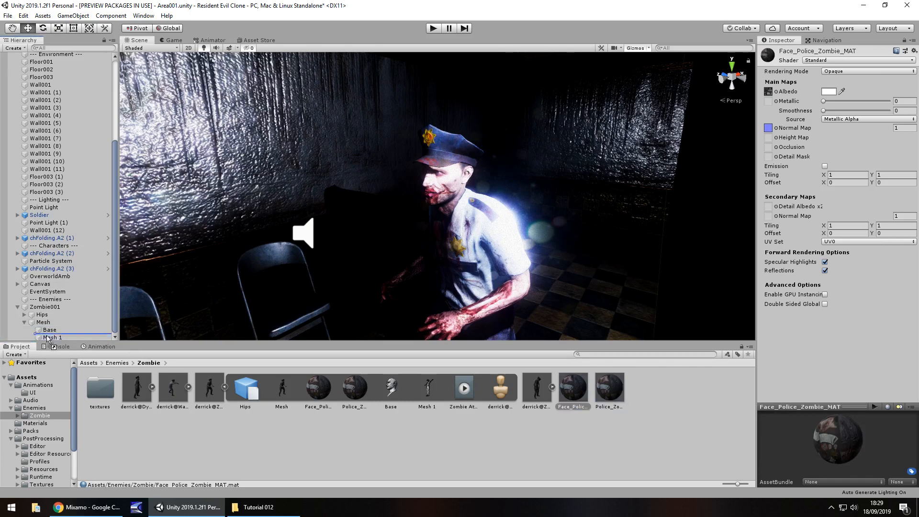
Step: Set the face material to Metallic 0 and Smoothness about 0.746 from Albedo Alpha
left_click(50, 329)
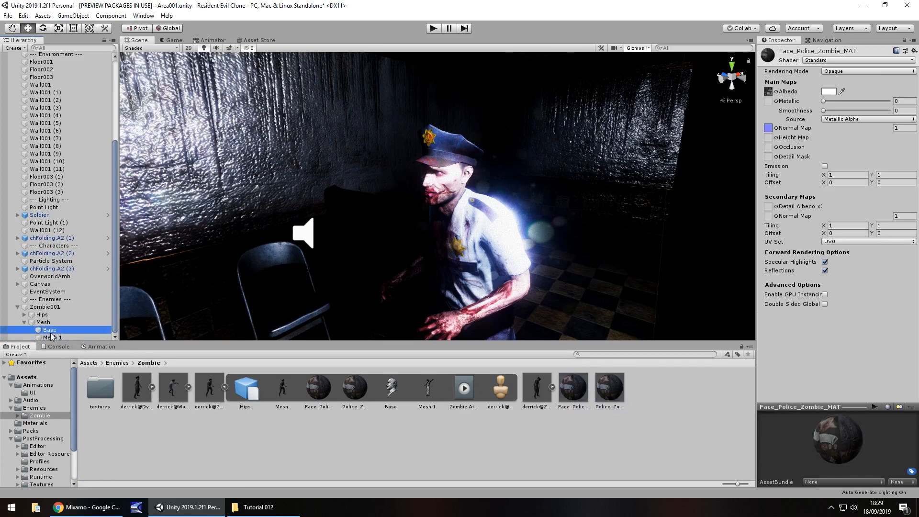
left_click(48, 330)
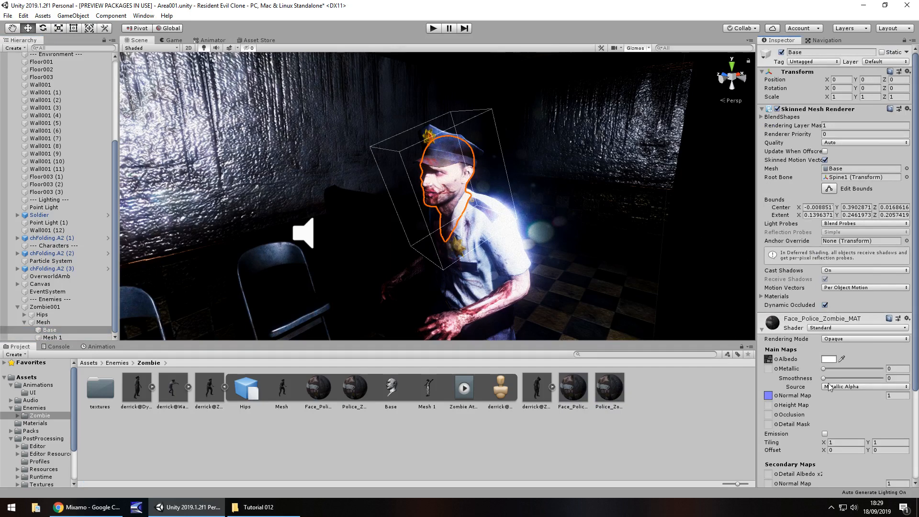
scroll("down", 3)
type("5")
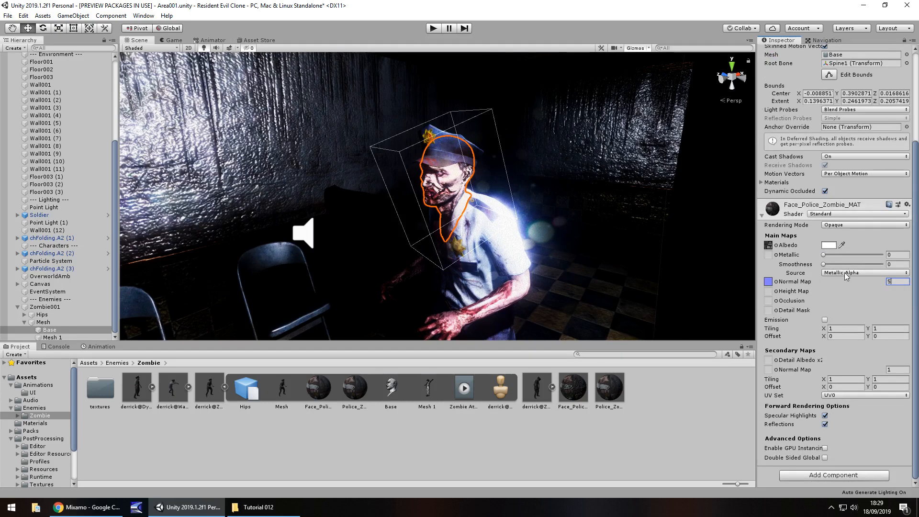
left_click(863, 272)
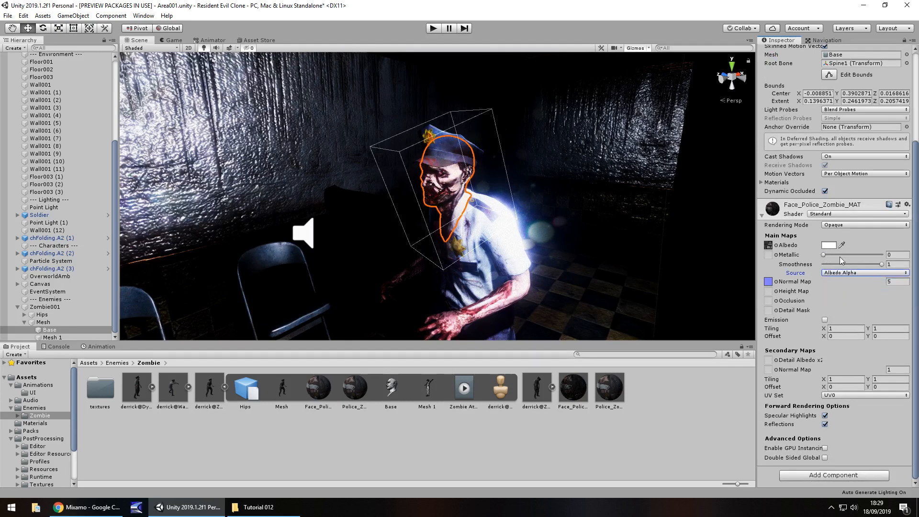
left_click_drag(826, 254, 849, 255)
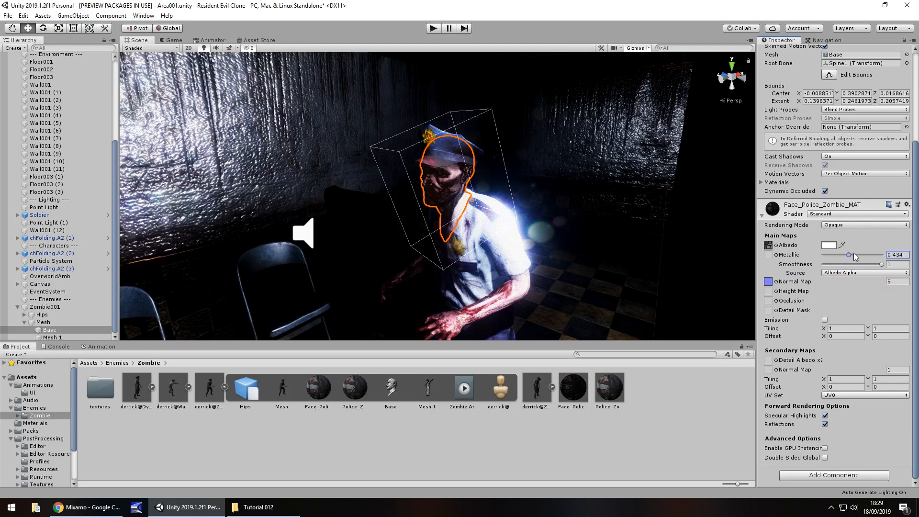
left_click_drag(847, 255, 823, 255)
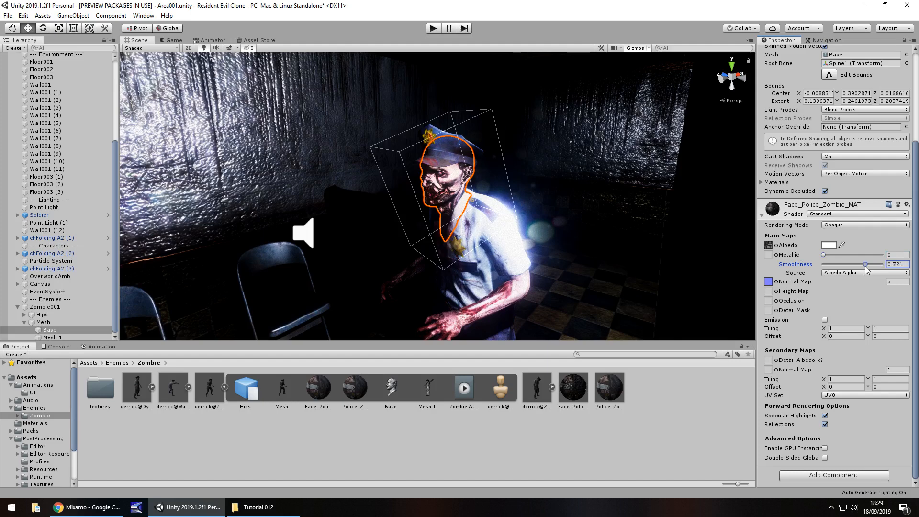
left_click_drag(866, 264, 868, 264)
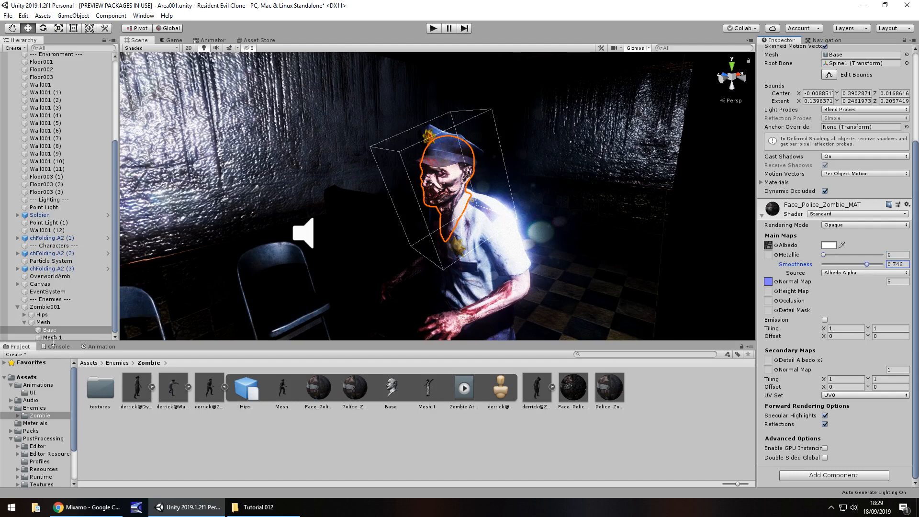
left_click(48, 329)
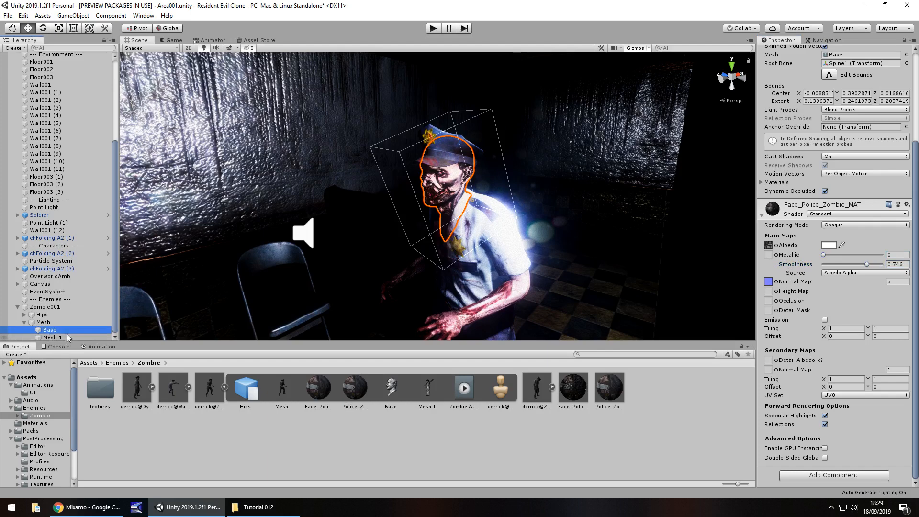
Step: Set Police_Zombie_MAT on Mesh 1 to Albedo Alpha smoothness around 0.361
left_click(51, 337)
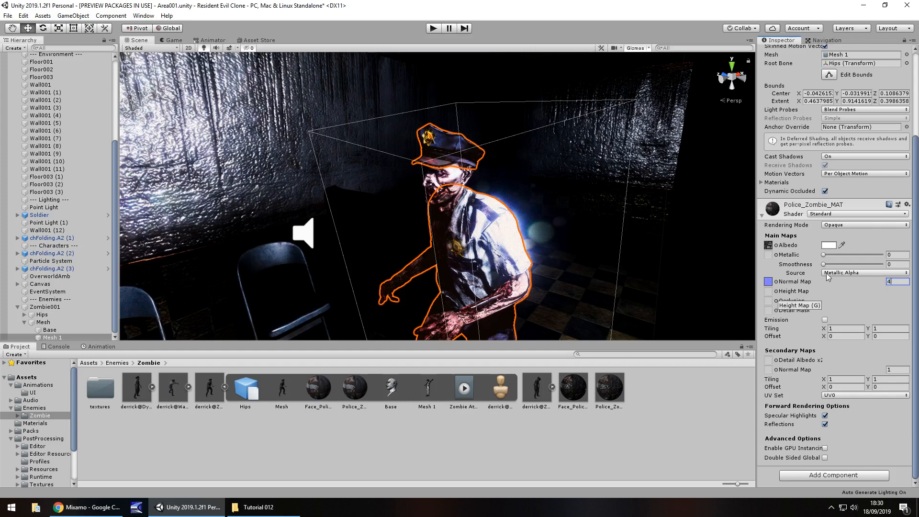
left_click(863, 272)
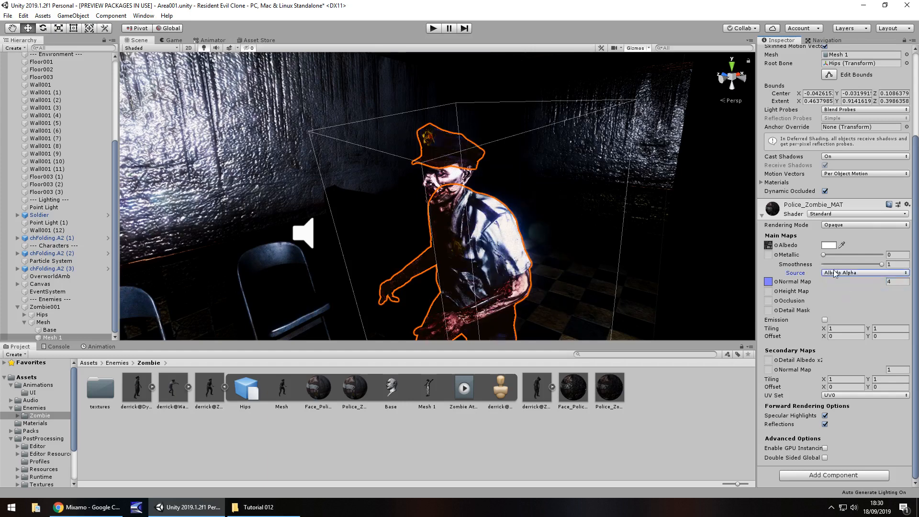
left_click_drag(826, 265, 844, 264)
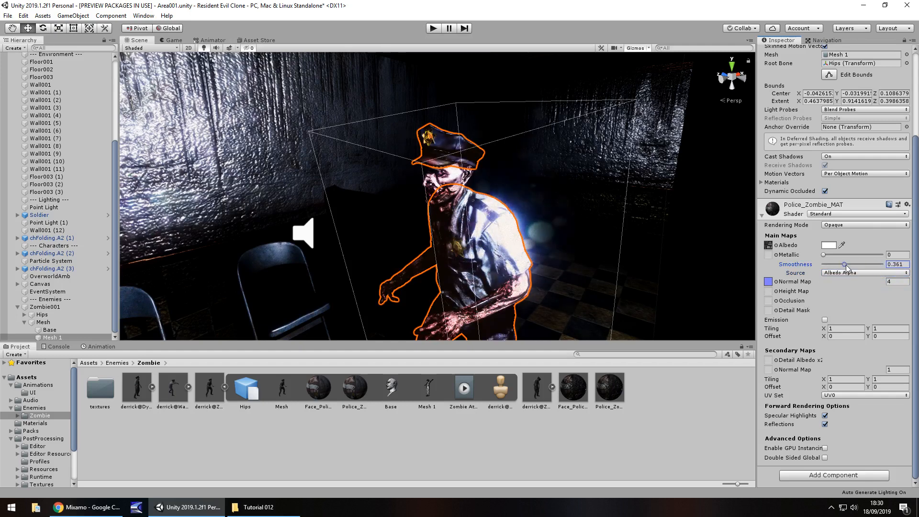
left_click_drag(844, 265, 855, 264)
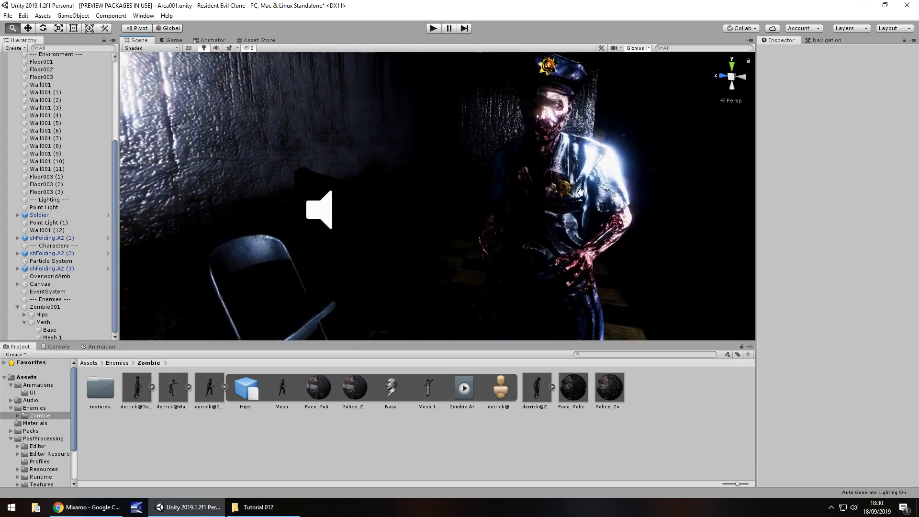
left_click_drag(580, 192, 505, 187)
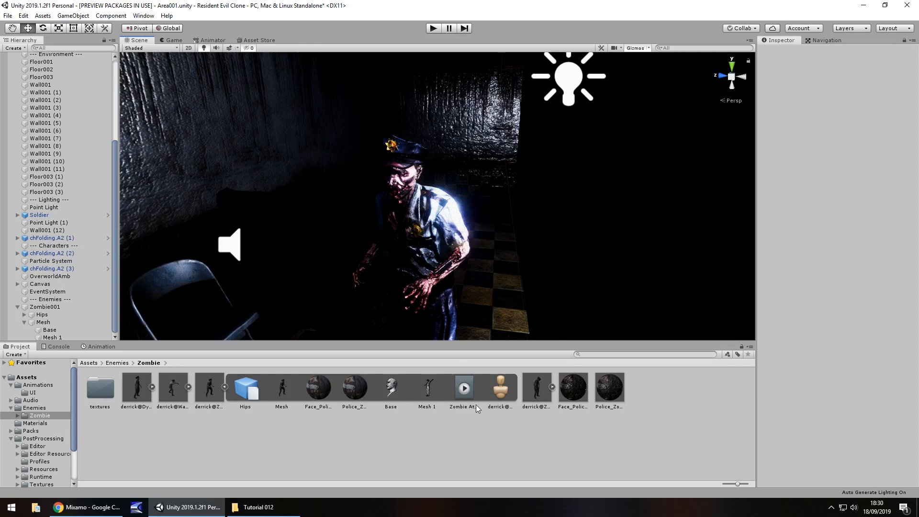
Step: Duplicate the Zombie Attack clip out of the FBX and enable Loop Time on it
left_click(465, 387)
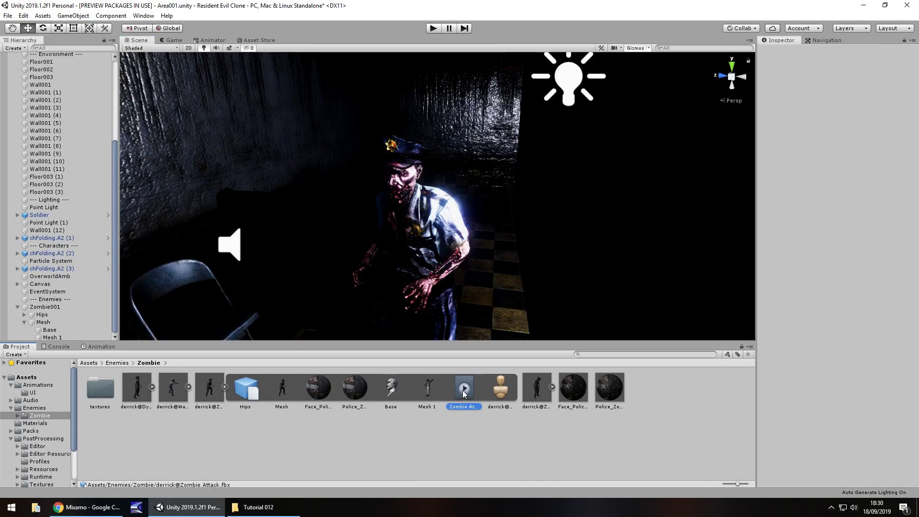
left_click(464, 387)
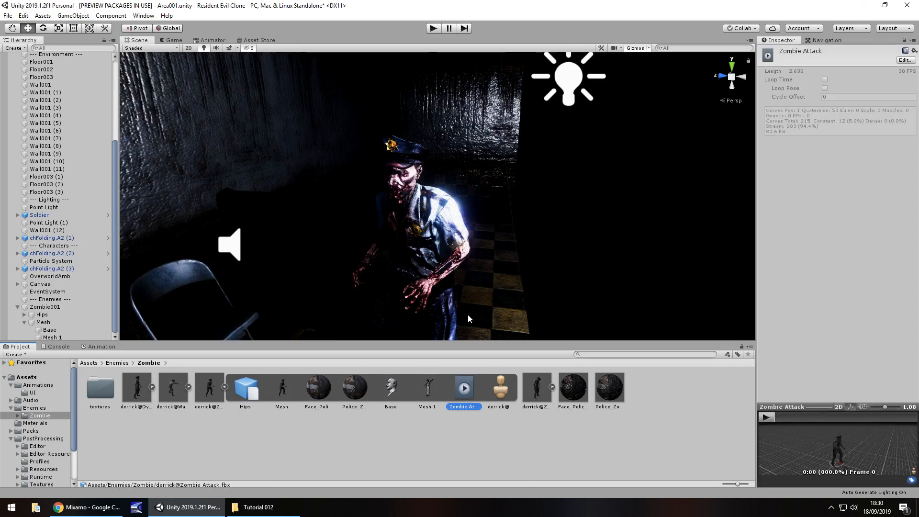
left_click(645, 387)
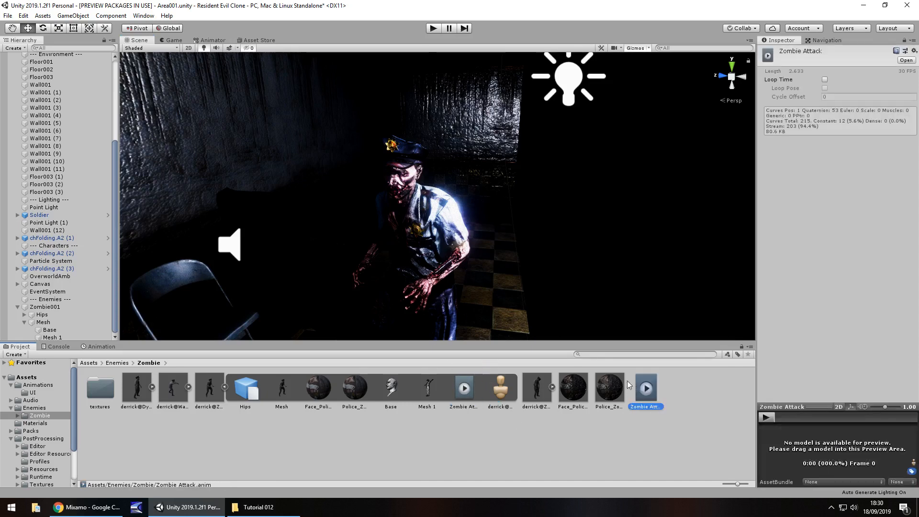
left_click(824, 80)
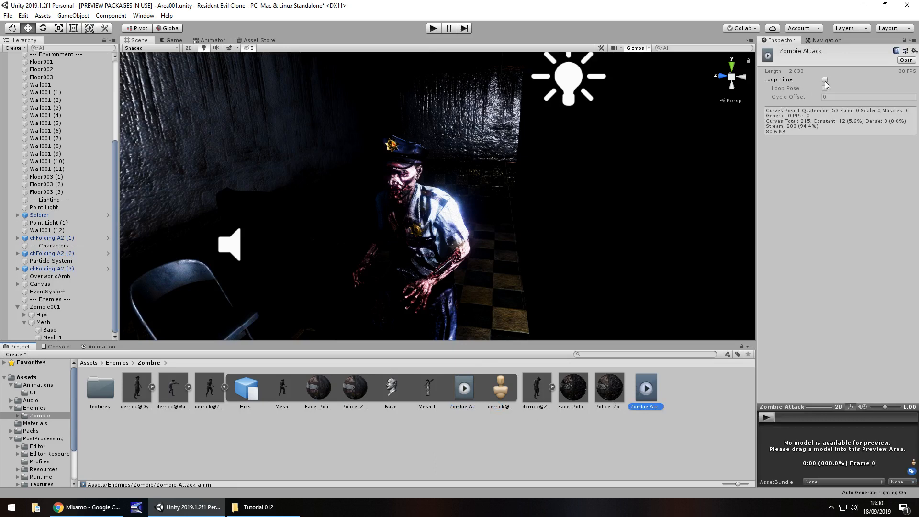
left_click(824, 79)
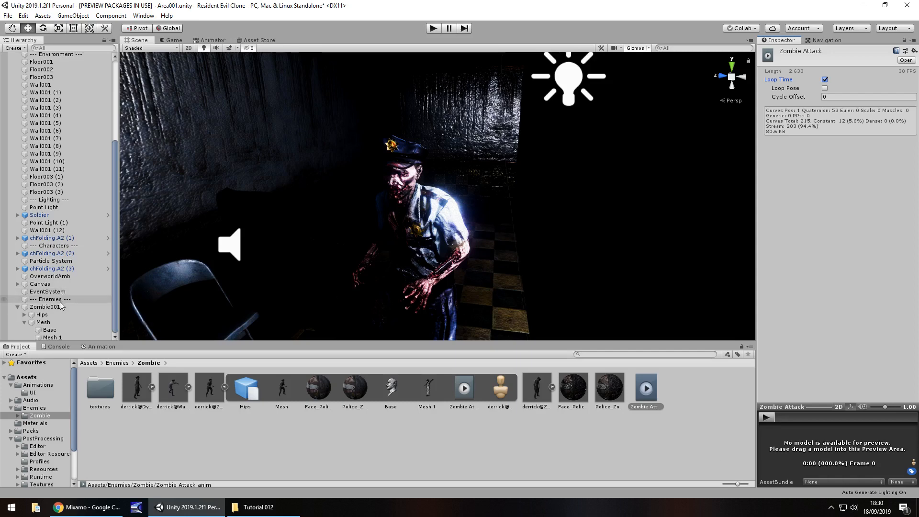
left_click(40, 306)
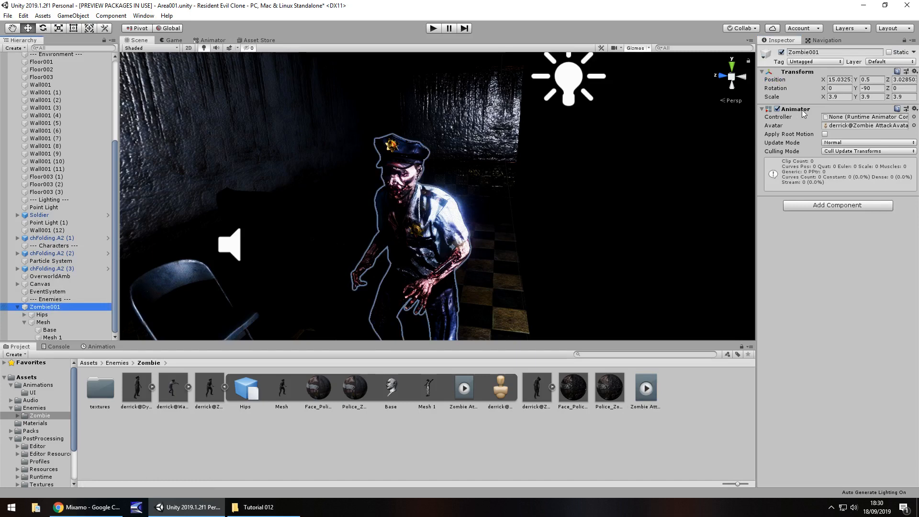
Step: Remove Zombie001's old Animator and drive it with a new Zombie001 controller from the Zombie Attack clip
left_click(914, 109)
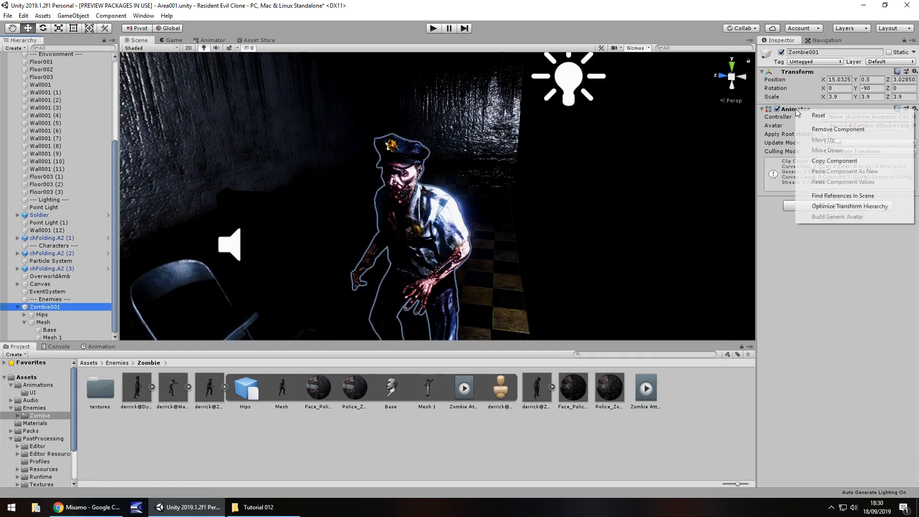
left_click(838, 130)
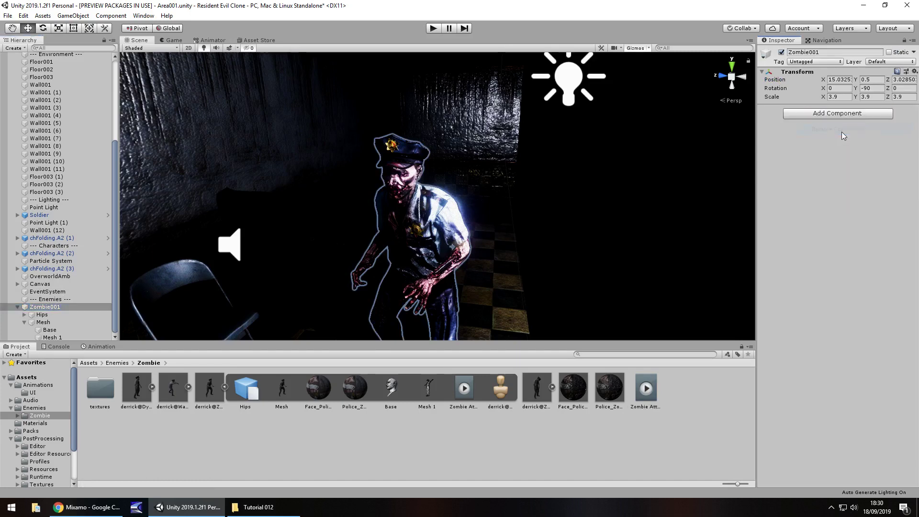
mouse_move(689, 388)
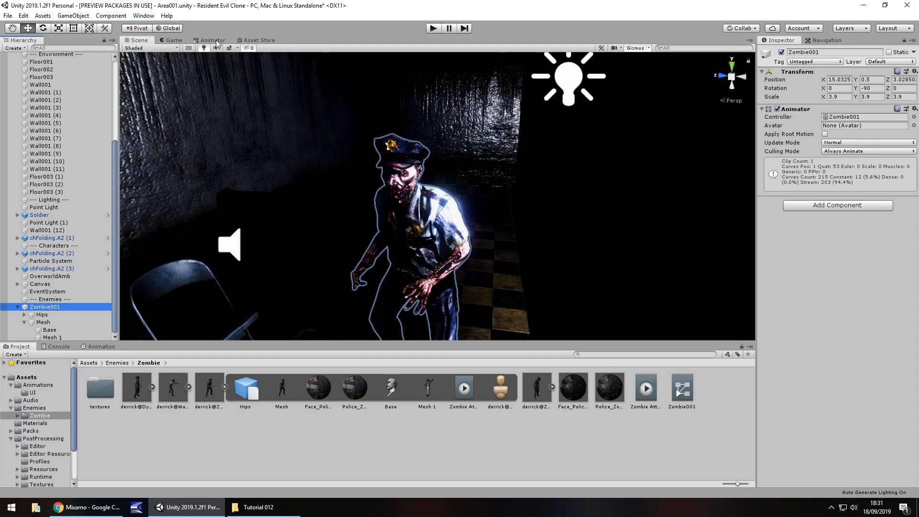
left_click(212, 40)
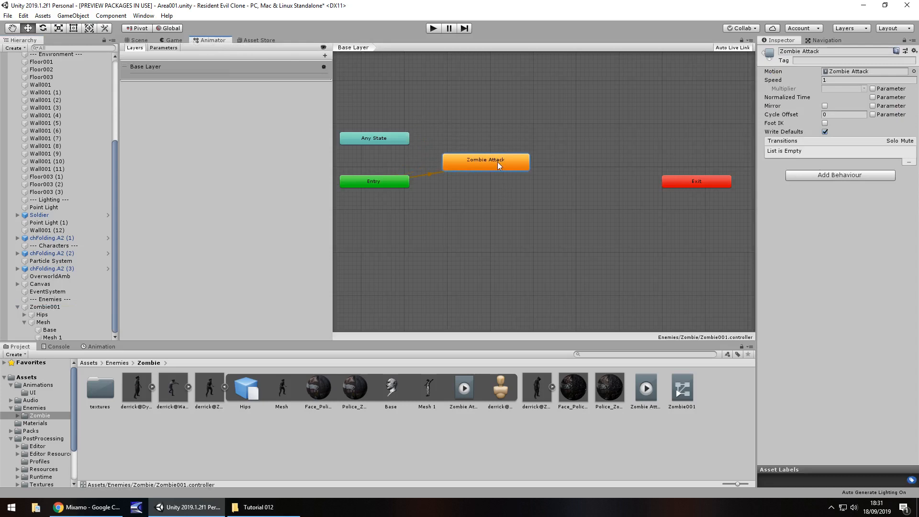
mouse_move(519, 367)
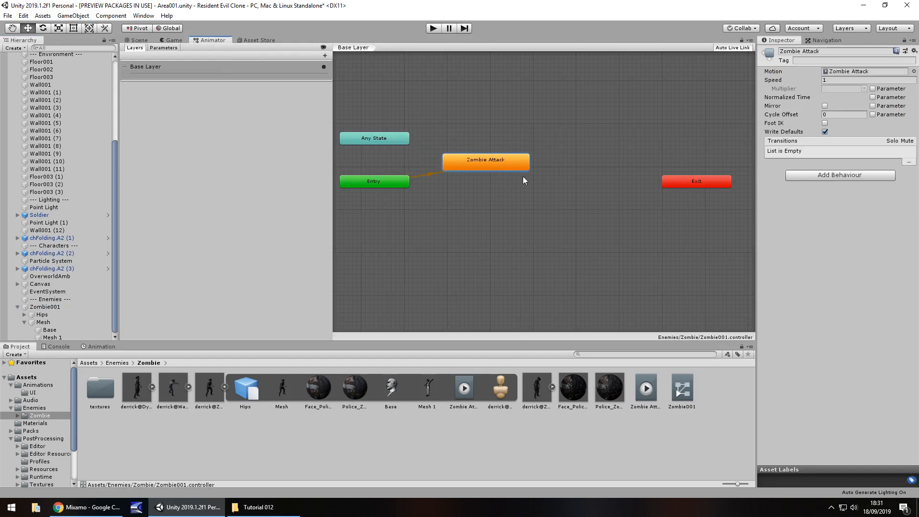
Step: Drag the Zombie Attack state node higher above the Entry node in the Base Layer graph
left_click_drag(485, 159, 490, 138)
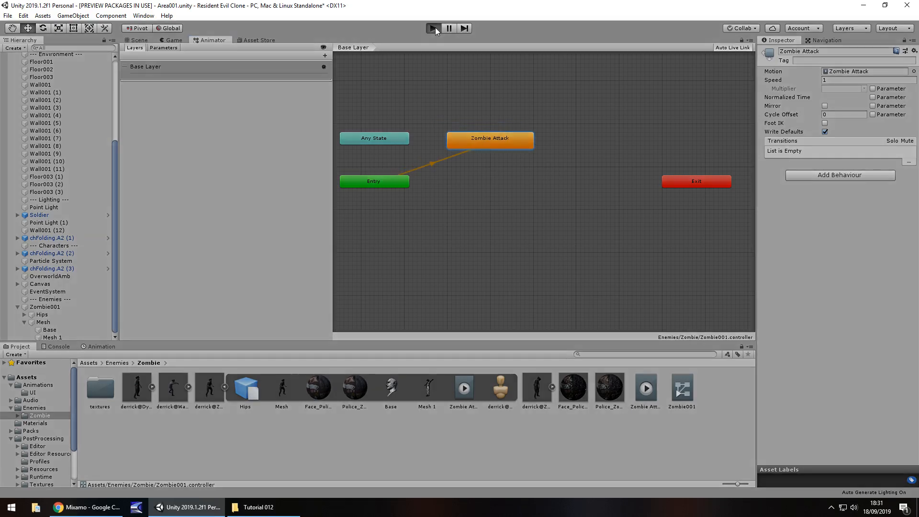
Step: Run the game to check the zombie attack, stop it, and go back to the Scene view
left_click(433, 27)
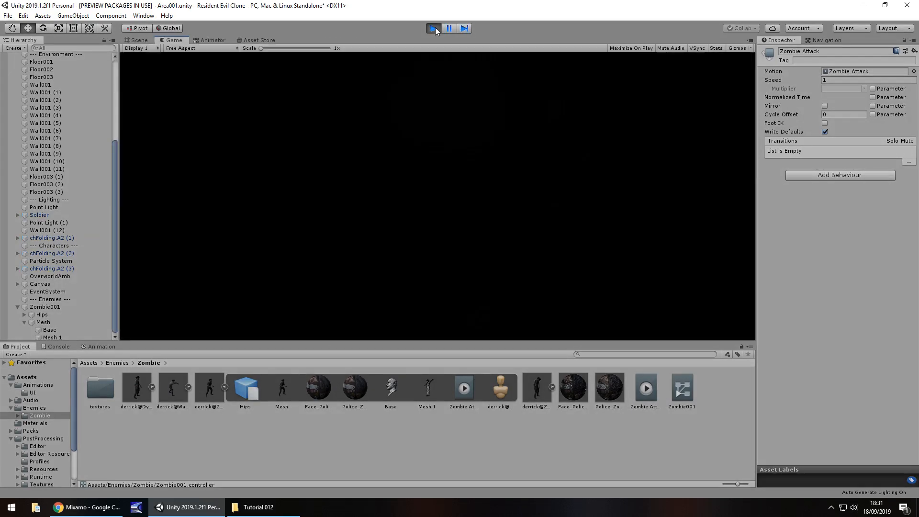
left_click(432, 27)
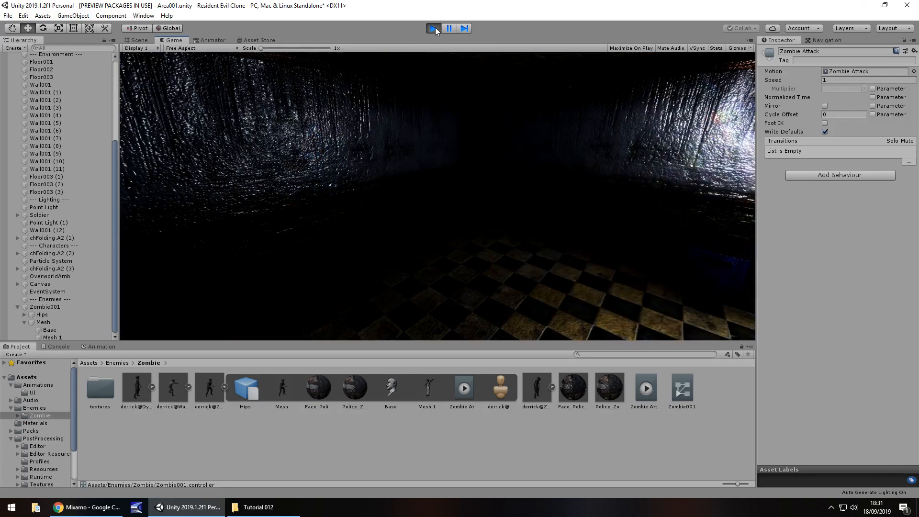
left_click(432, 27)
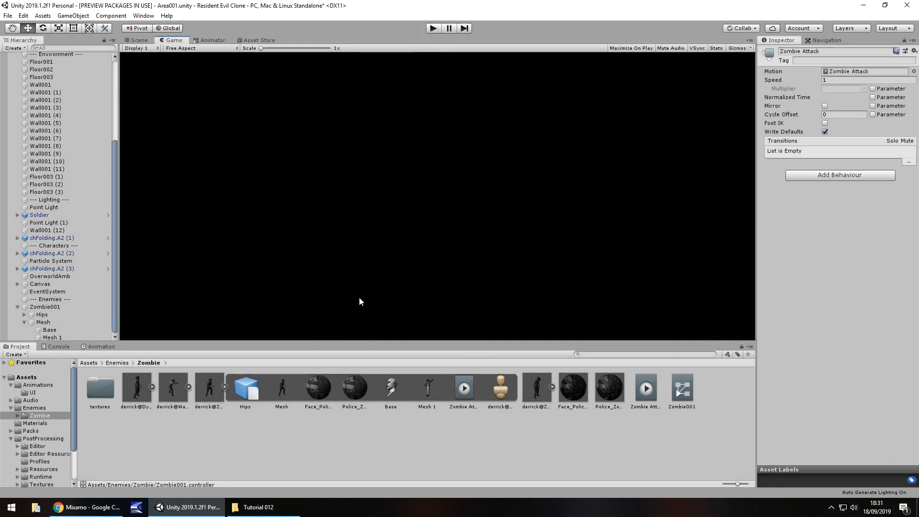
left_click(138, 42)
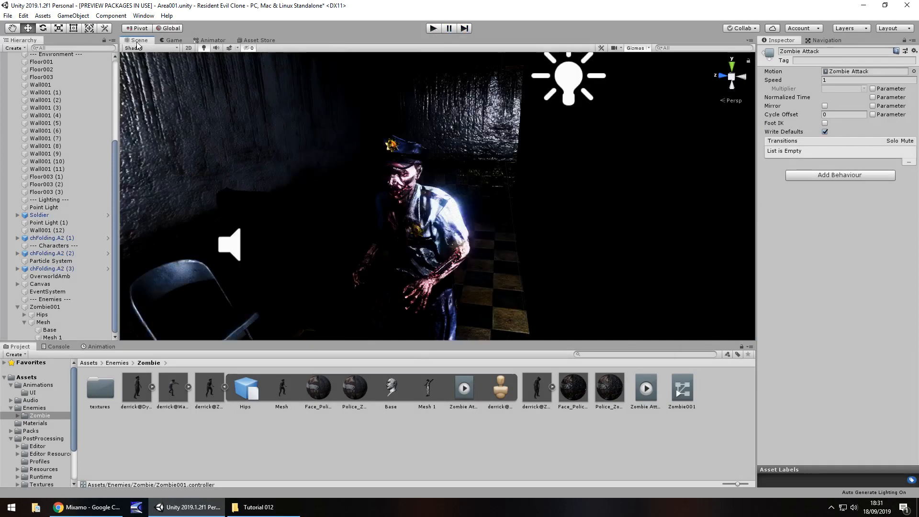